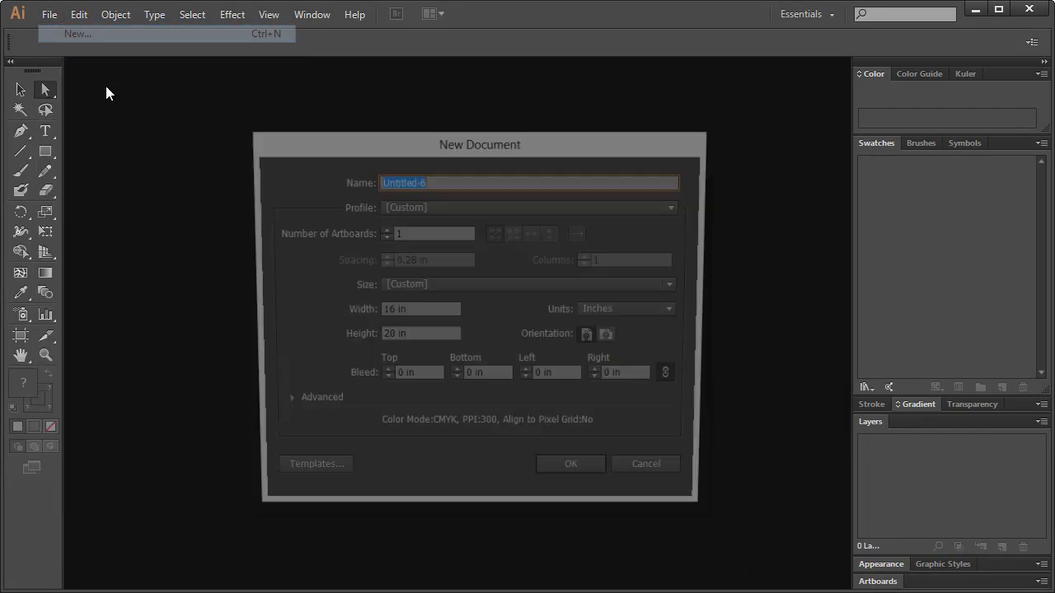
- Create the 16 × 20 inch document 'Typographic Poster' with inch units
{"action": "type", "text": "Typographic Poster"}
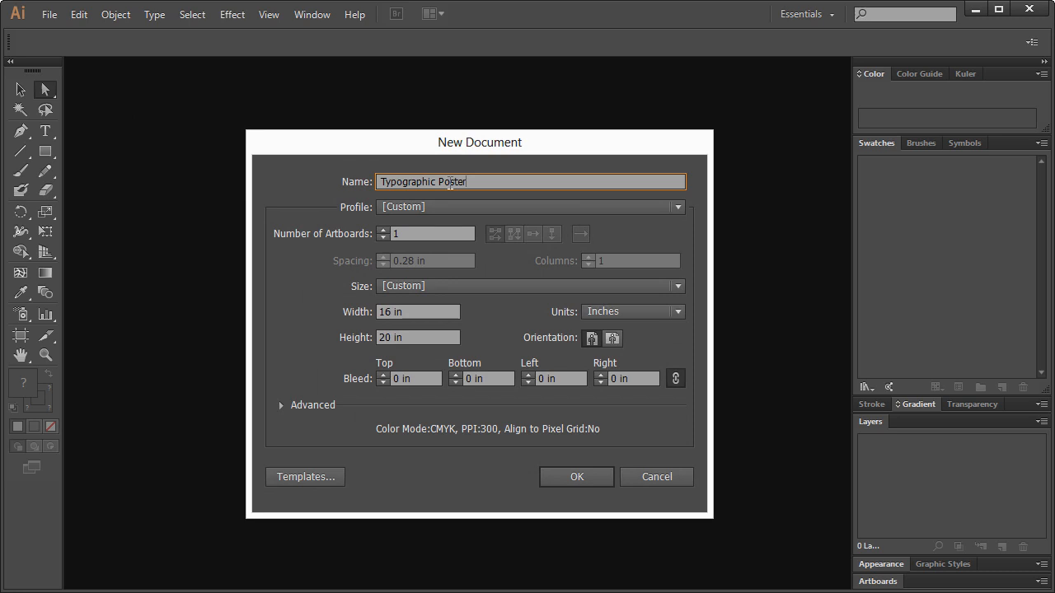
{"action": "left_click", "coordinate": [418, 336]}
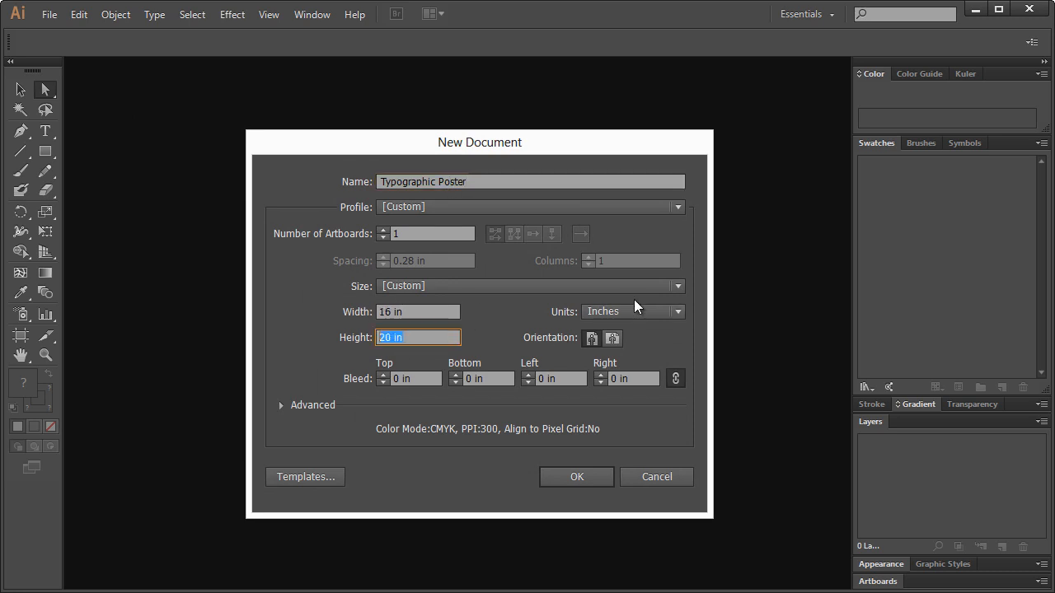
{"action": "left_click", "coordinate": [633, 312]}
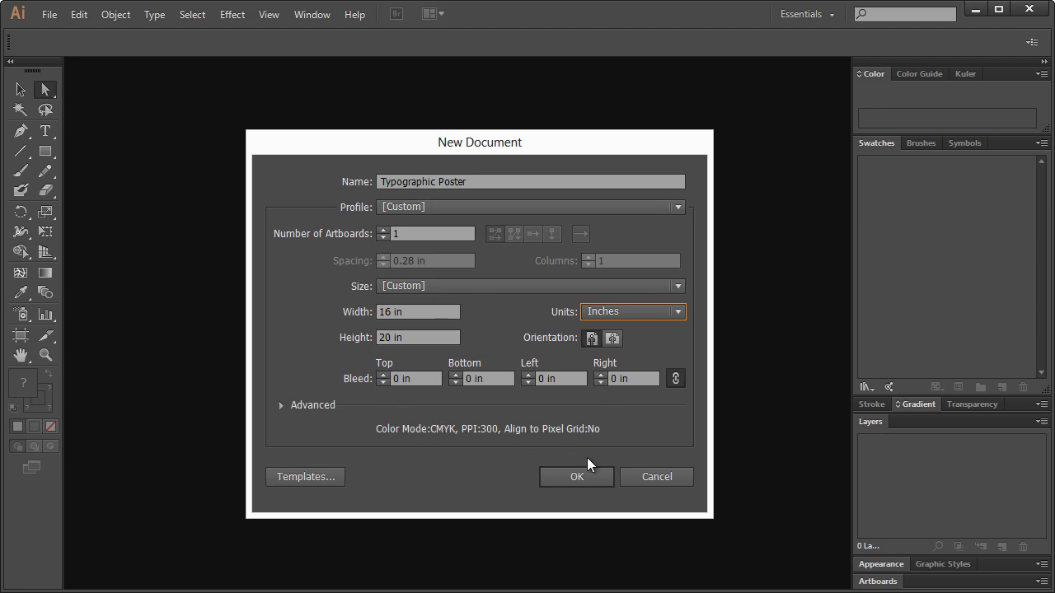
{"action": "left_click", "coordinate": [577, 476]}
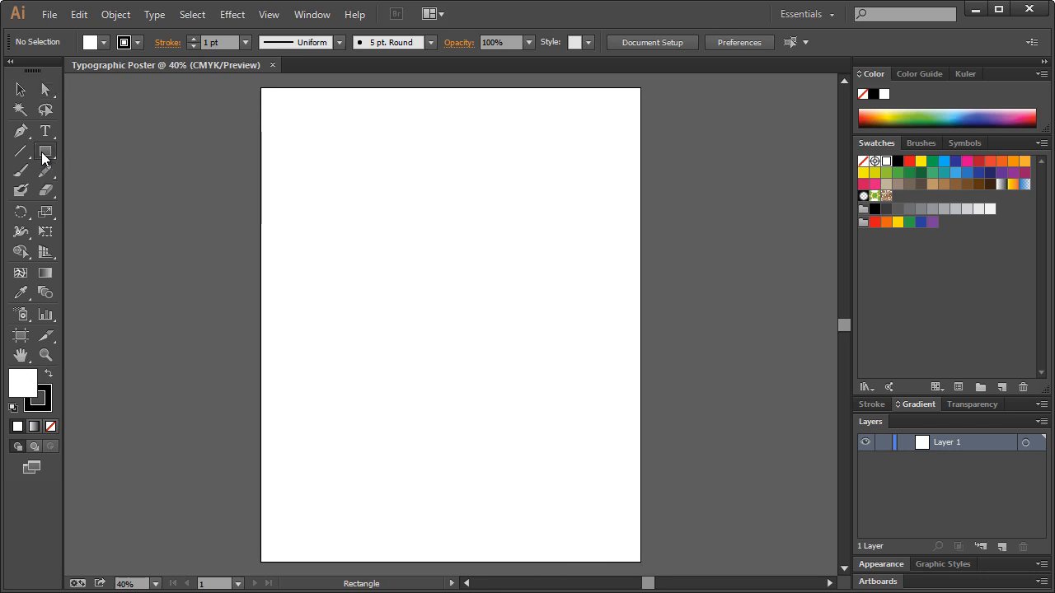
{"action": "mouse_move", "coordinate": [49, 156]}
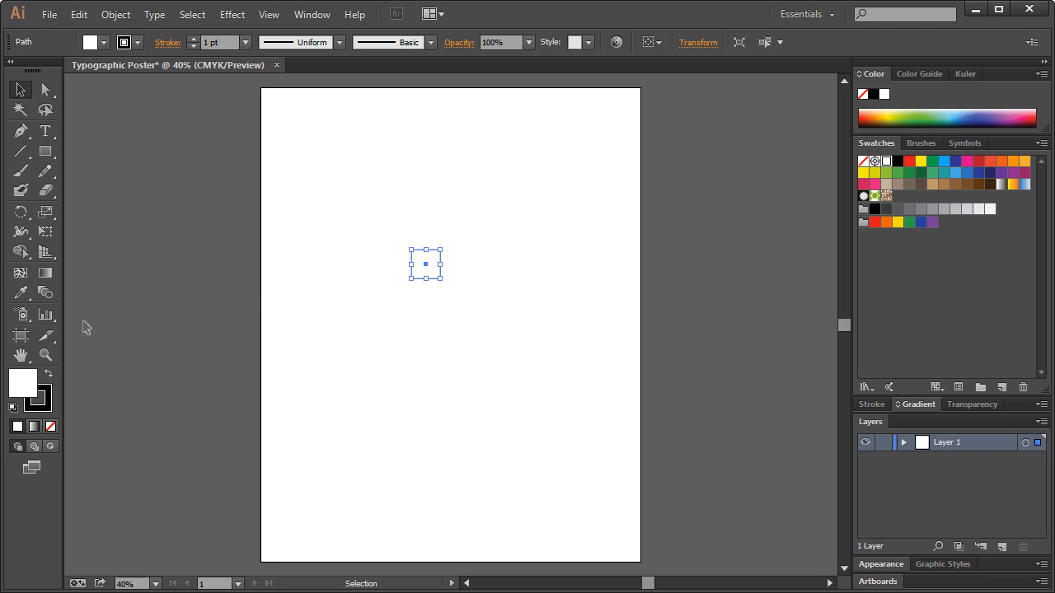
- Remove the square's fill and start Object > Pattern > Make from it
{"action": "left_click", "coordinate": [519, 240]}
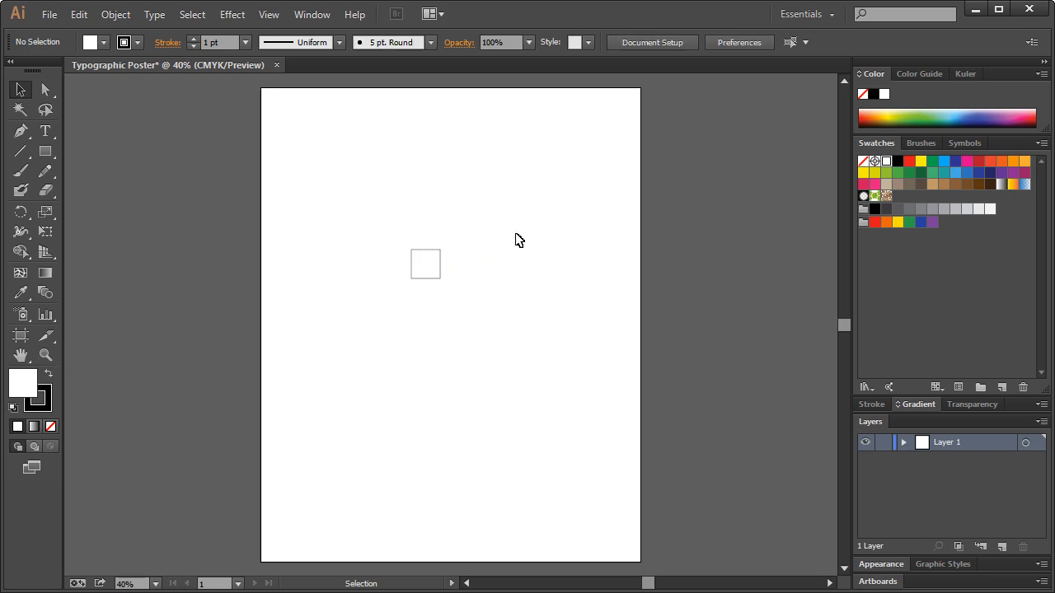
{"action": "left_click", "coordinate": [426, 264]}
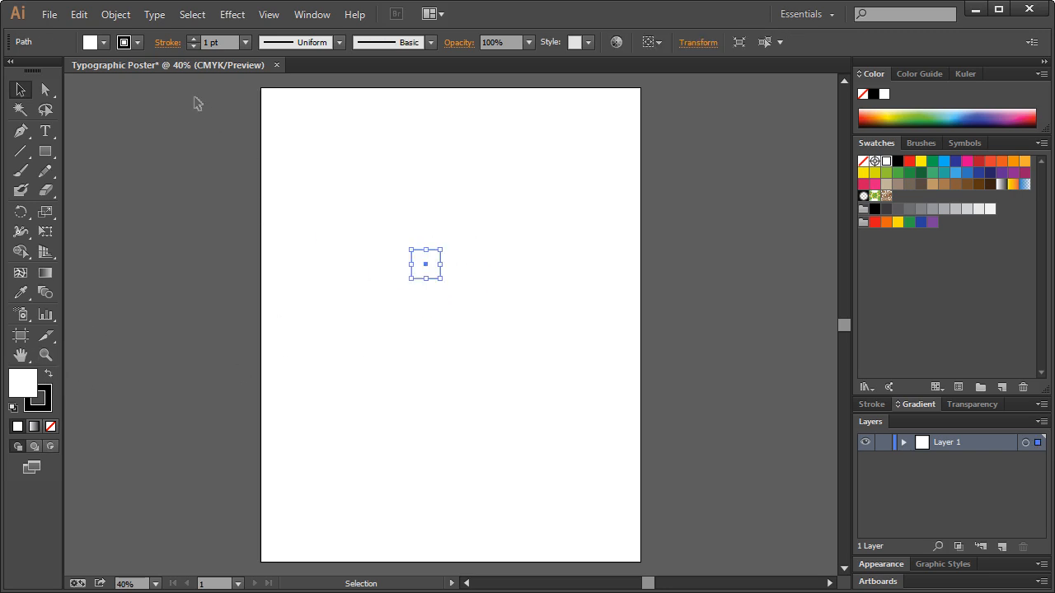
{"action": "mouse_move", "coordinate": [139, 47]}
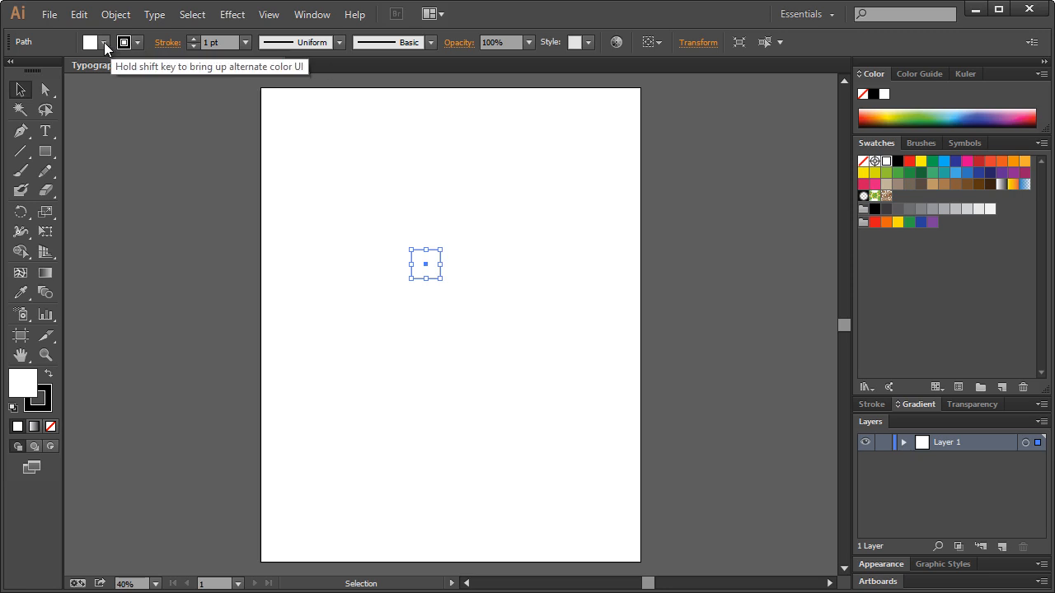
{"action": "left_click", "coordinate": [105, 43]}
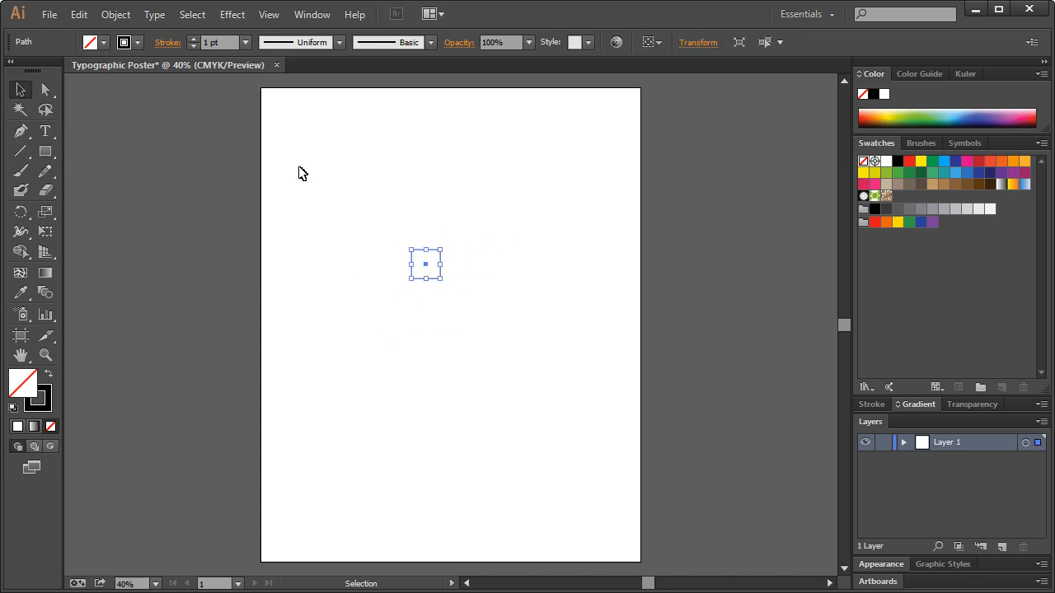
{"action": "left_click", "coordinate": [116, 15]}
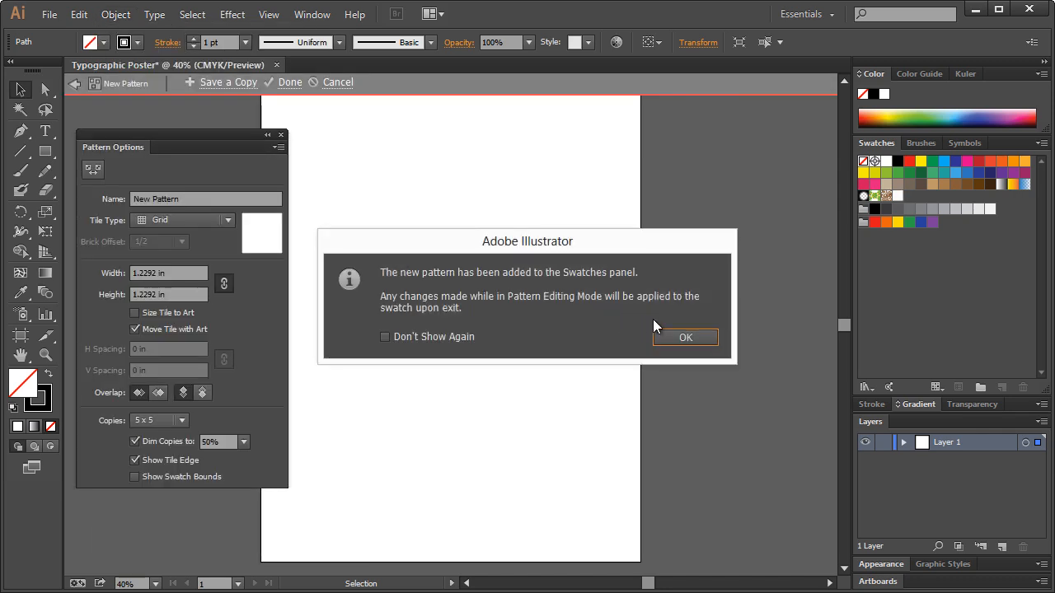
- Tick Don't Show Again and dismiss the new-pattern notice
{"action": "left_click", "coordinate": [384, 336]}
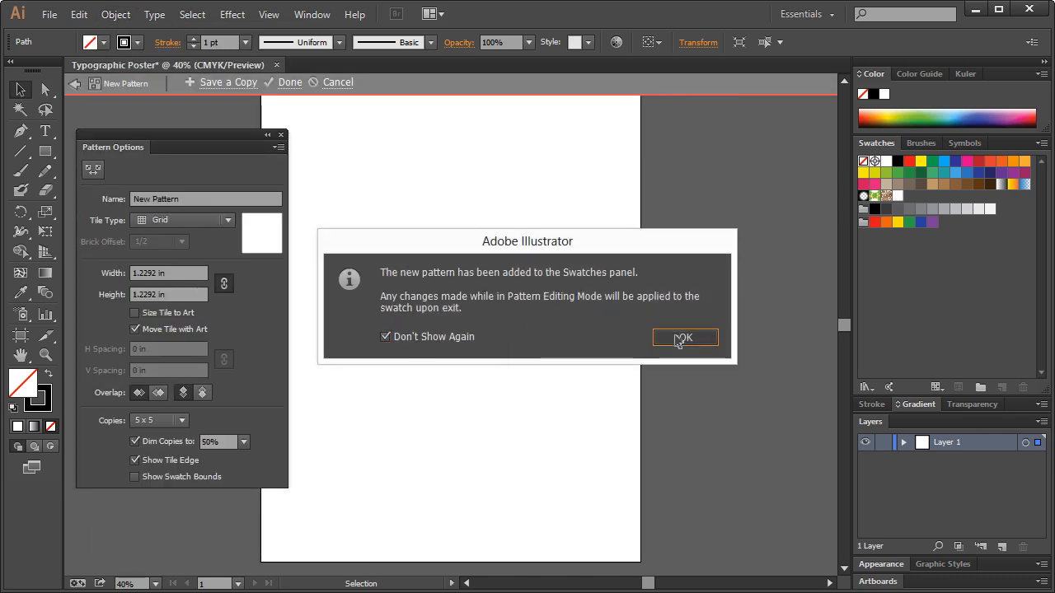
{"action": "left_click", "coordinate": [685, 338]}
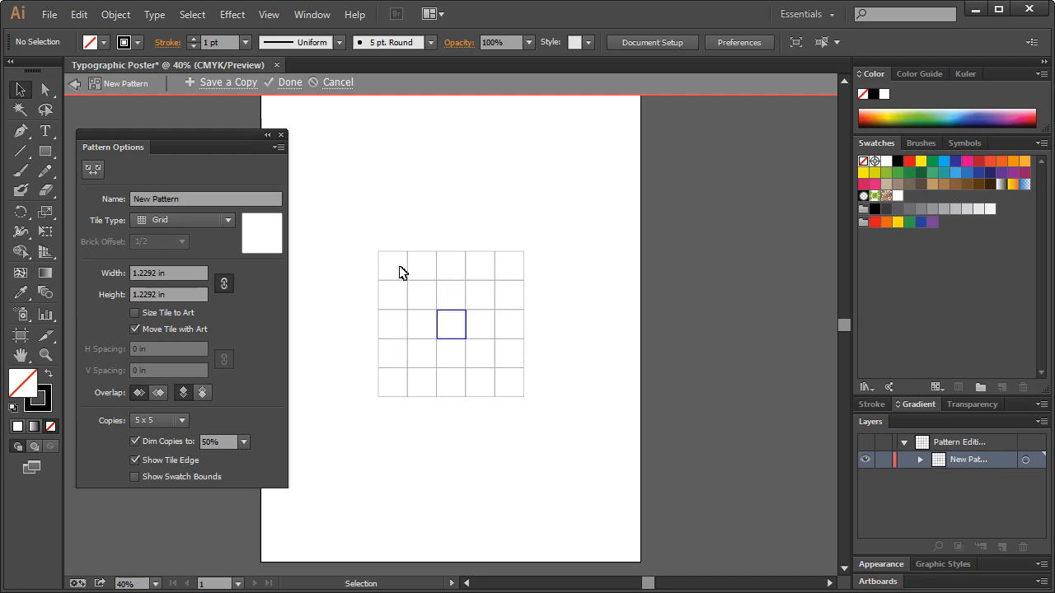
{"action": "mouse_move", "coordinate": [441, 319]}
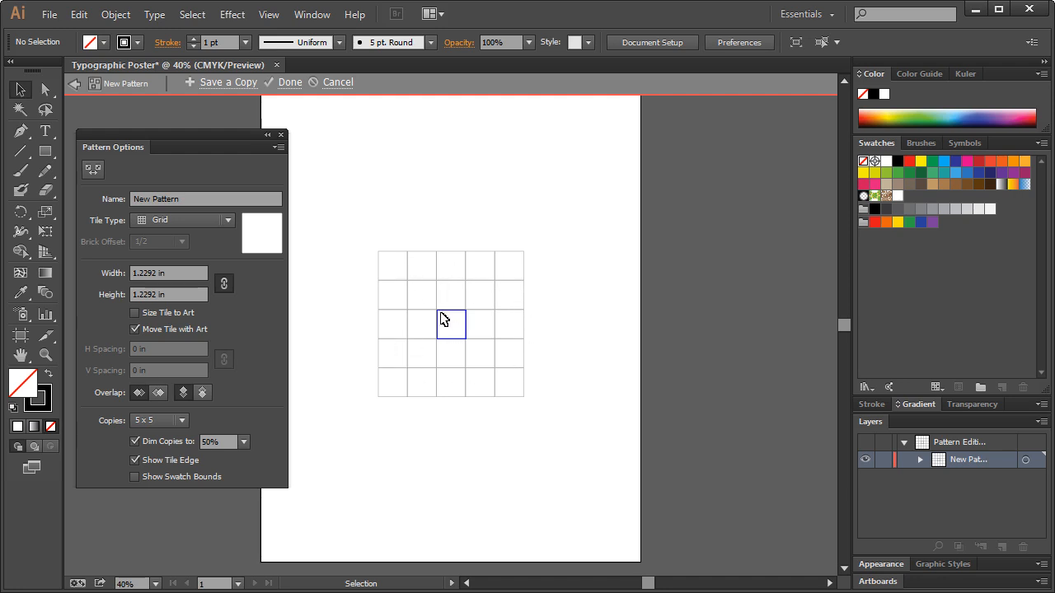
{"action": "mouse_move", "coordinate": [470, 339]}
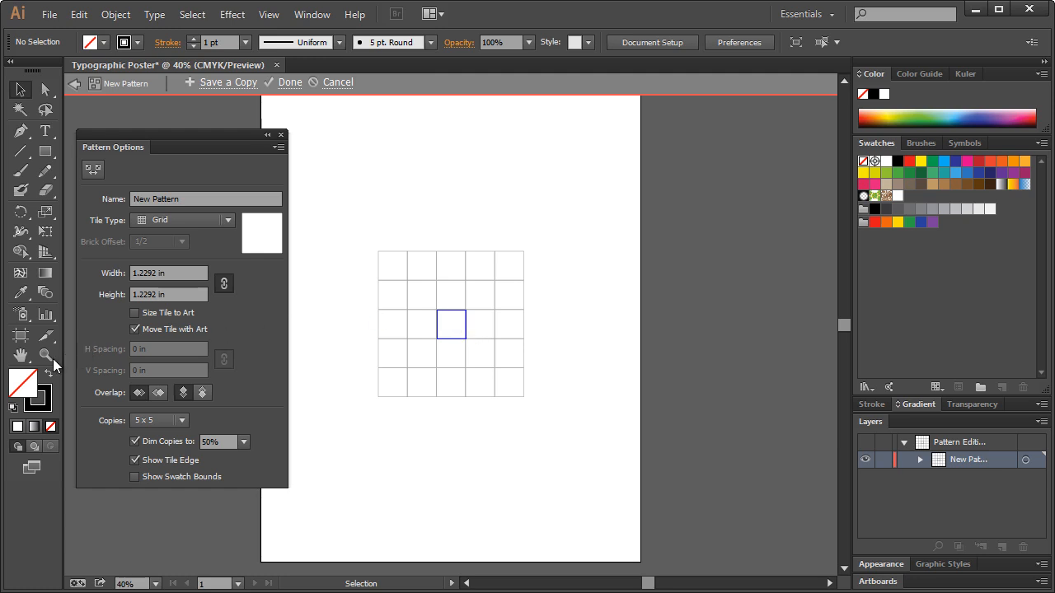
- Zoom in on the central pattern tile before drawing the wave
{"action": "left_click", "coordinate": [46, 356]}
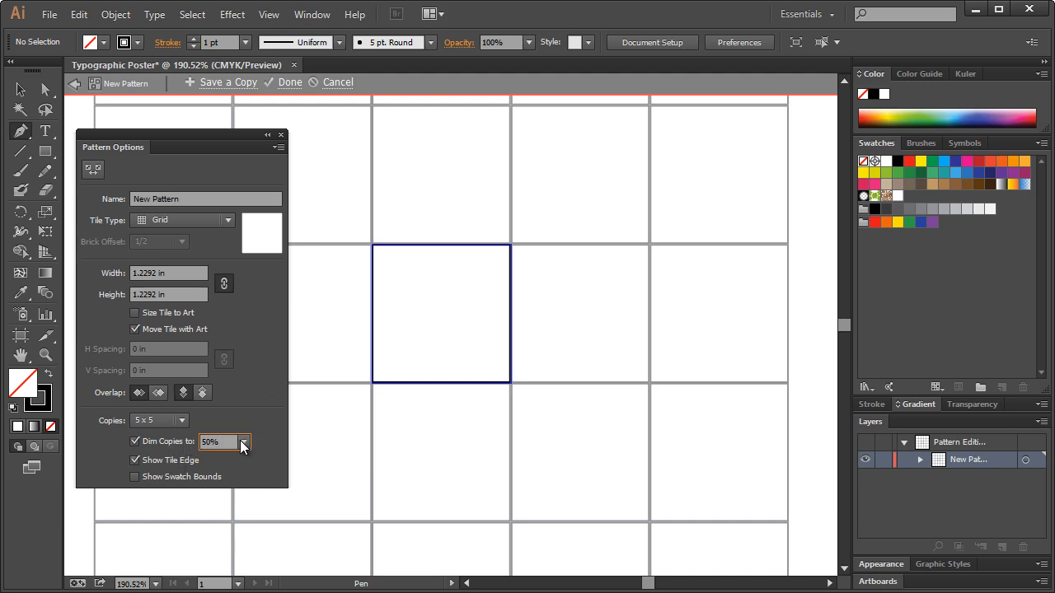
{"action": "mouse_move", "coordinate": [409, 263]}
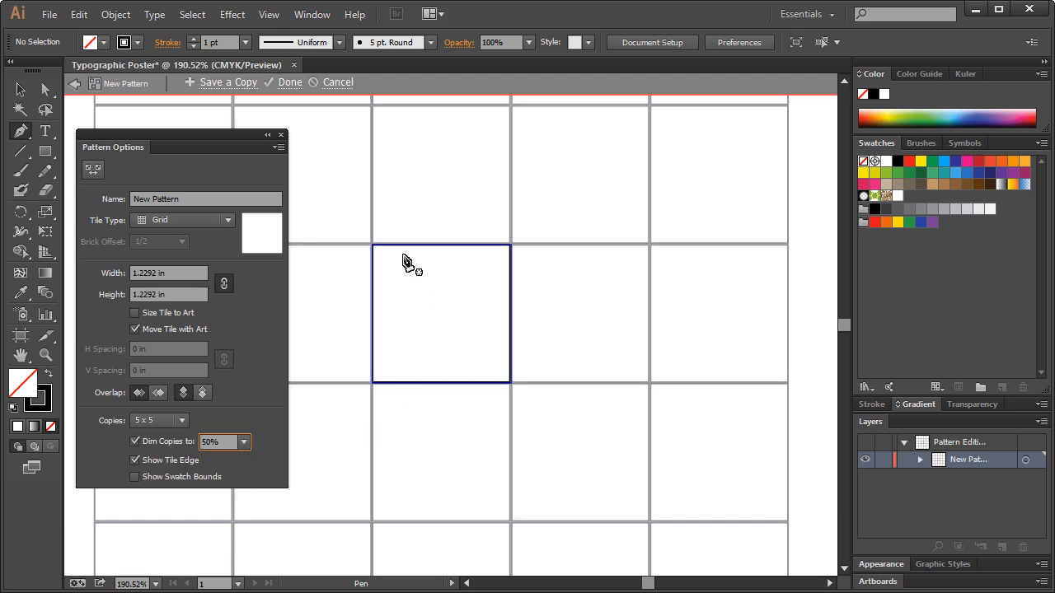
{"action": "mouse_move", "coordinate": [394, 251]}
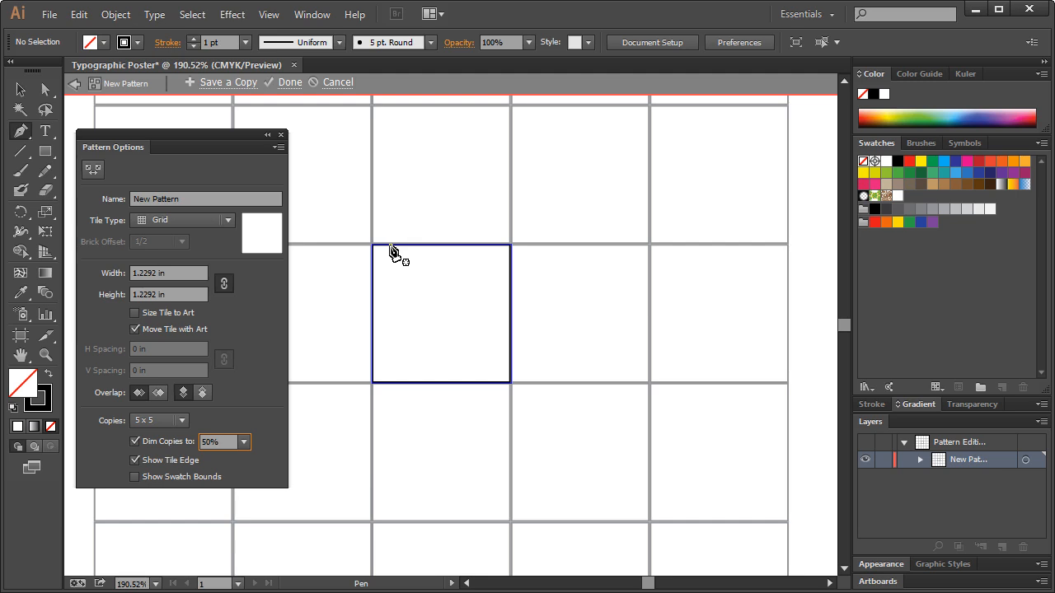
{"action": "mouse_move", "coordinate": [507, 371]}
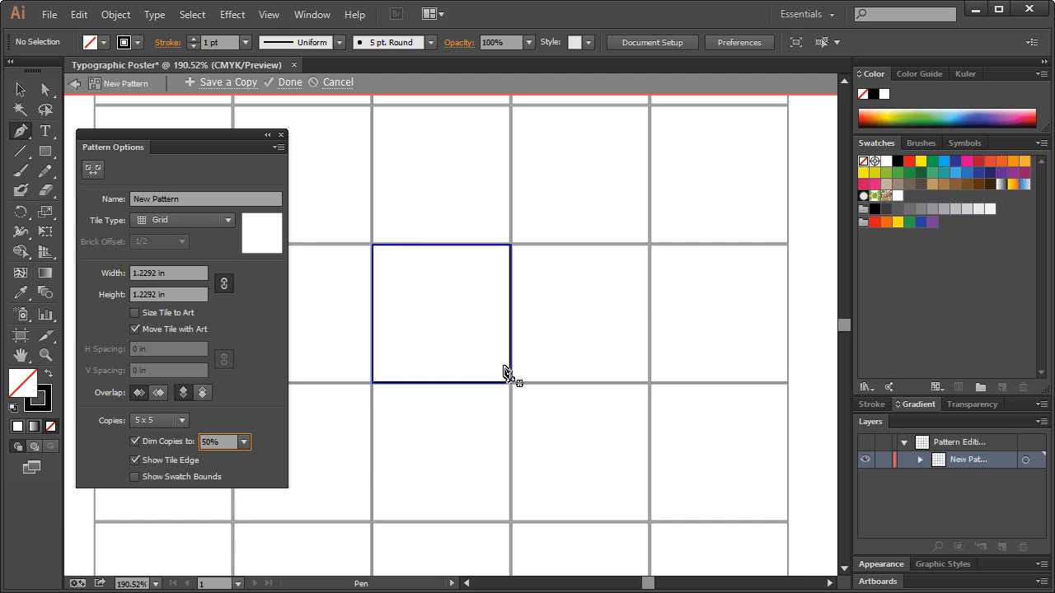
{"action": "mouse_move", "coordinate": [508, 362]}
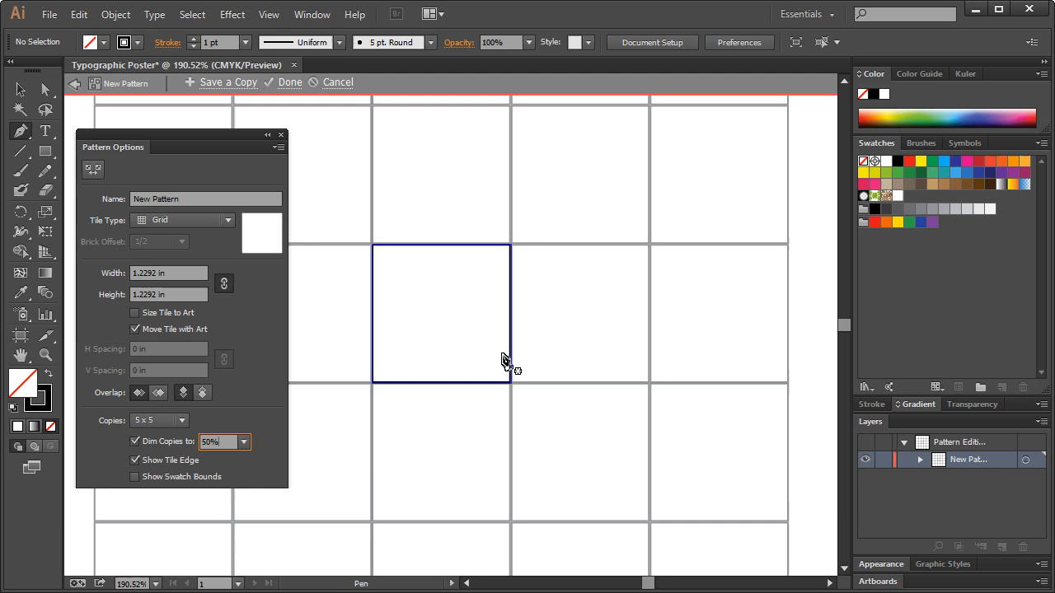
{"action": "mouse_move", "coordinate": [445, 364]}
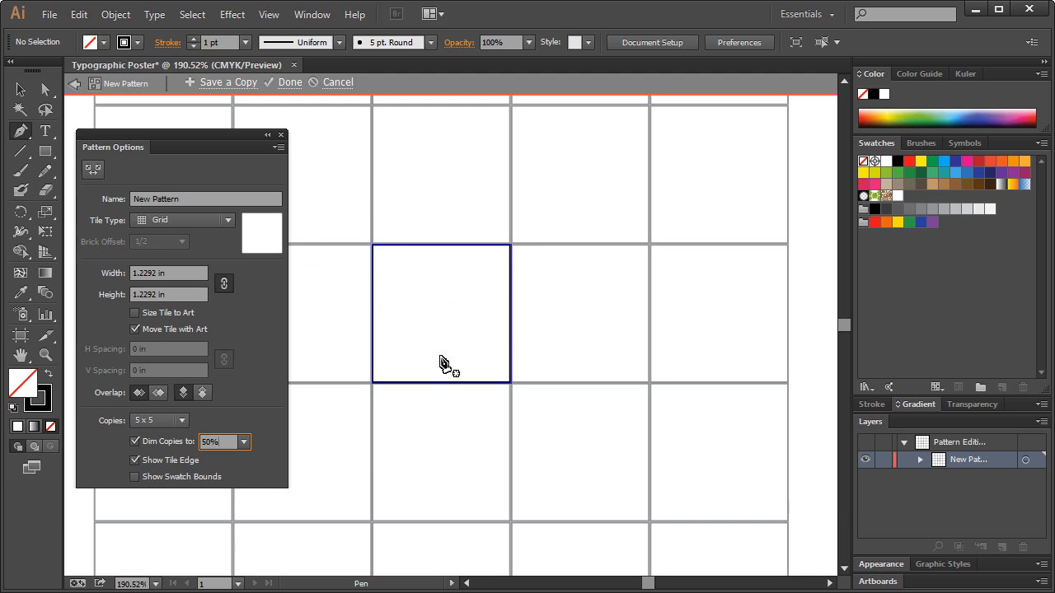
{"action": "mouse_move", "coordinate": [396, 252]}
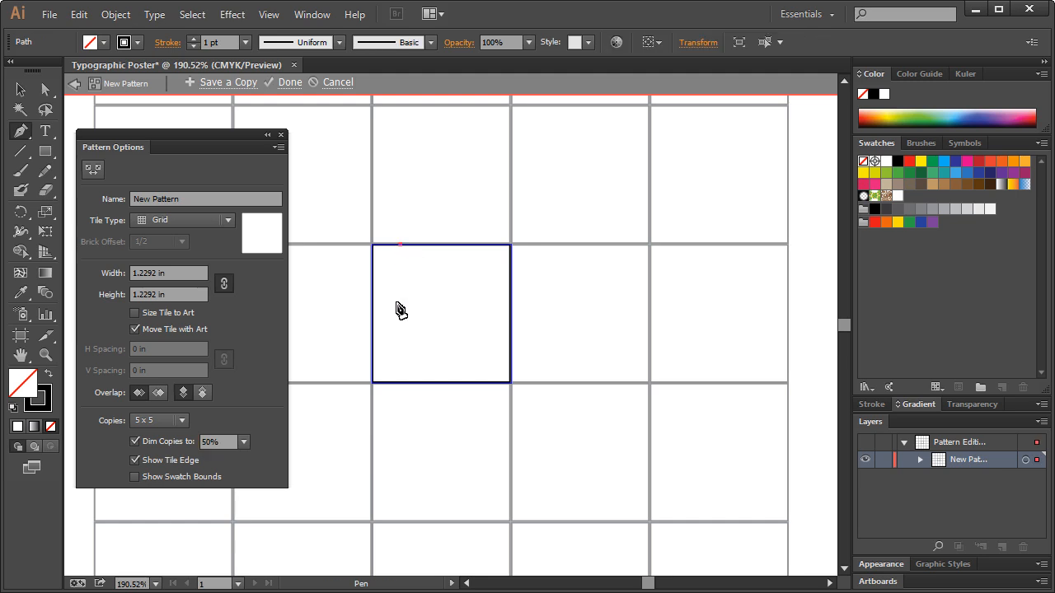
{"action": "mouse_move", "coordinate": [440, 312]}
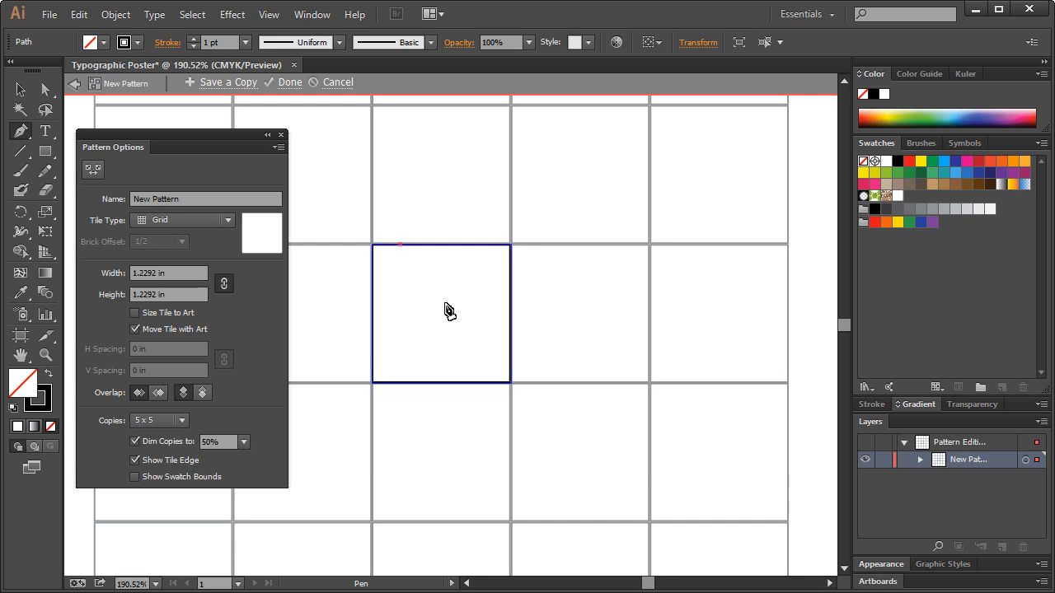
{"action": "mouse_move", "coordinate": [446, 313]}
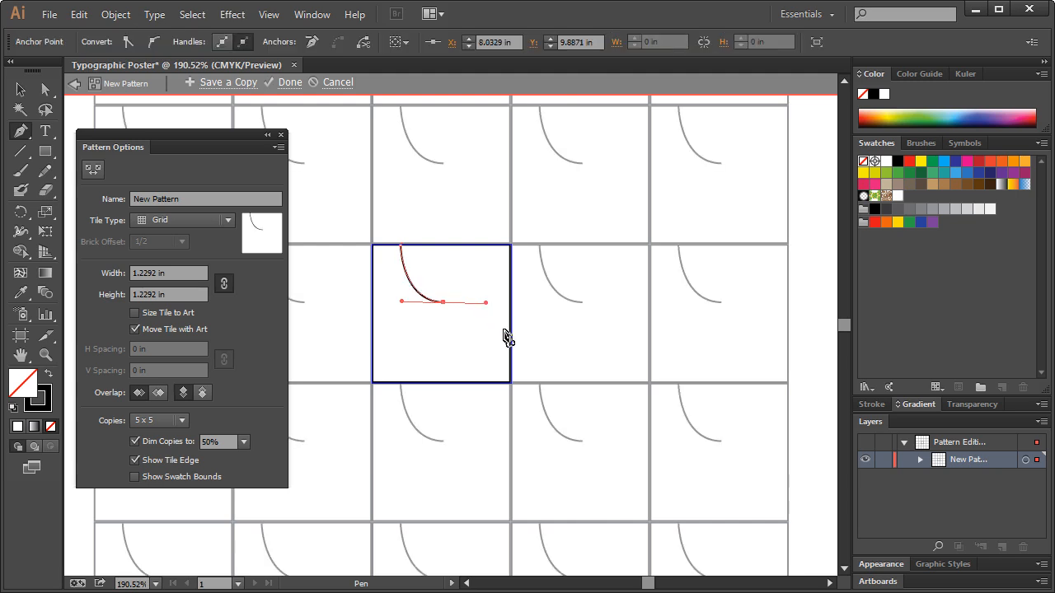
{"action": "mouse_move", "coordinate": [461, 329]}
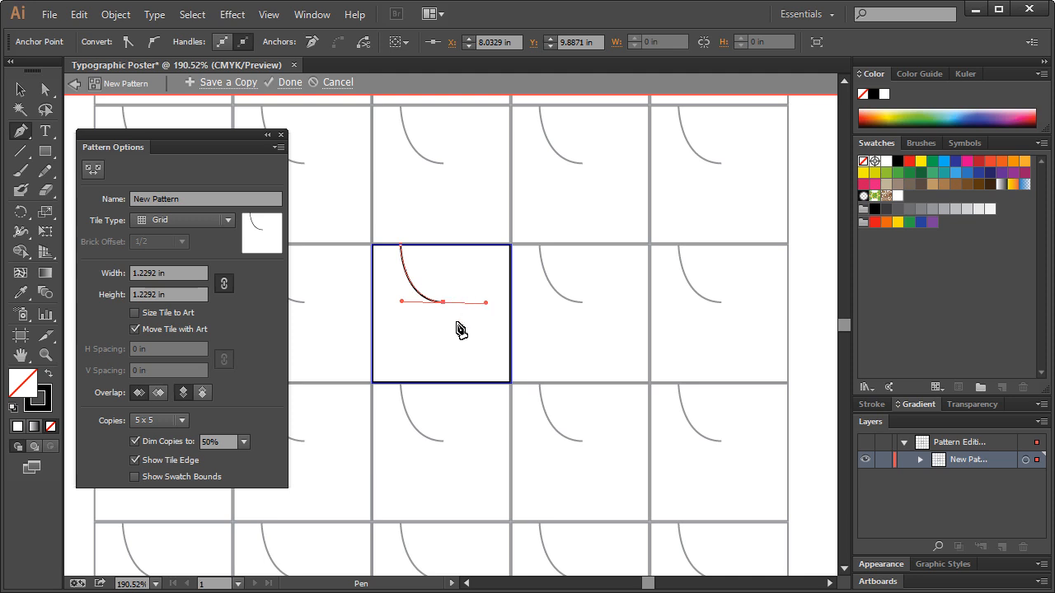
{"action": "mouse_move", "coordinate": [513, 364]}
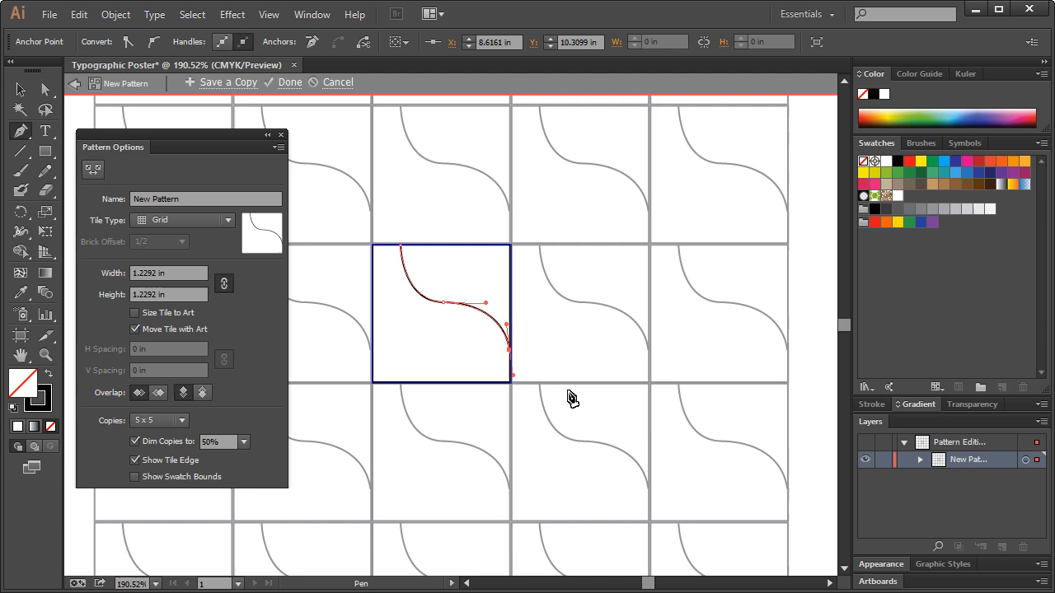
{"action": "mouse_move", "coordinate": [740, 364]}
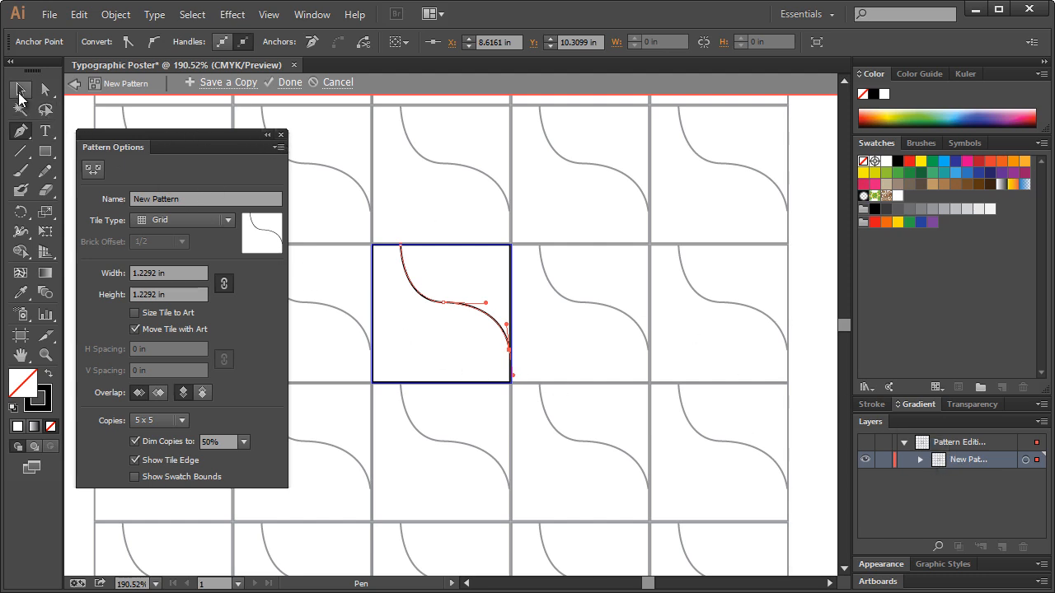
{"action": "mouse_move", "coordinate": [47, 91]}
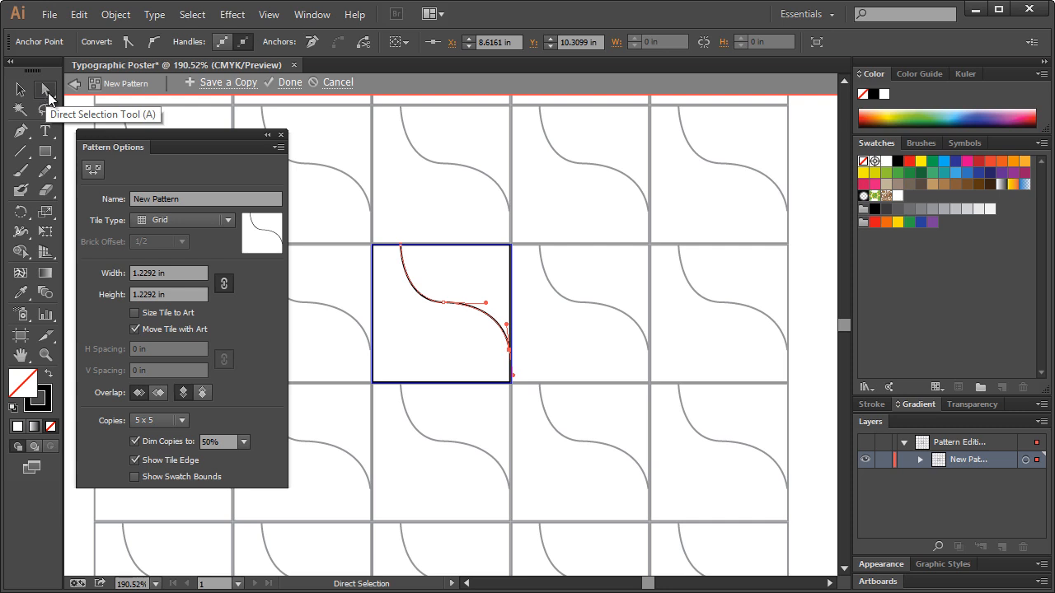
- Drag the curve's anchors and handles into a flatter S-shaped wave
{"action": "left_click", "coordinate": [451, 342]}
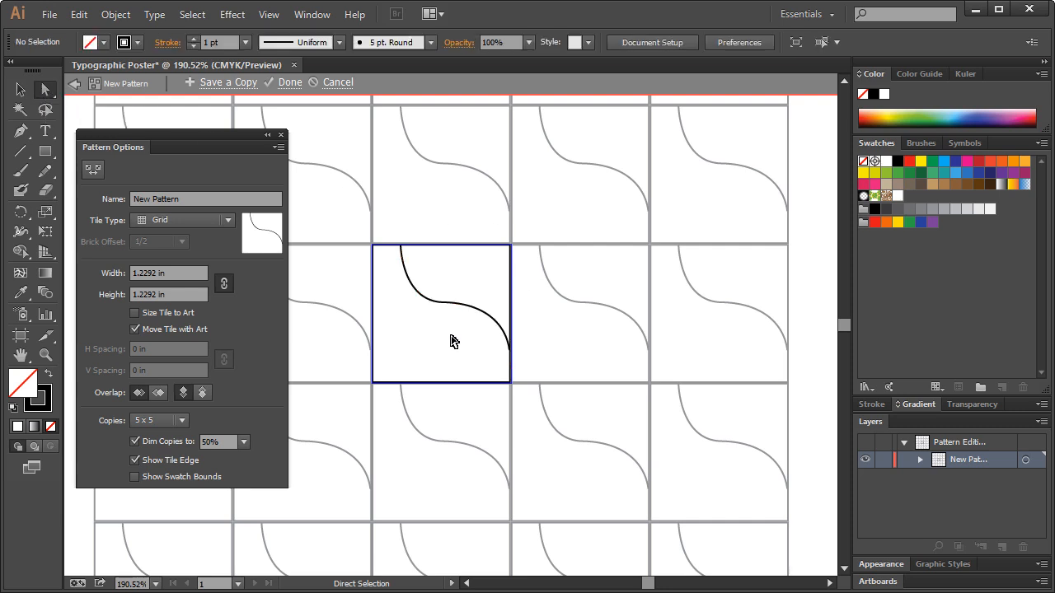
{"action": "mouse_move", "coordinate": [421, 330]}
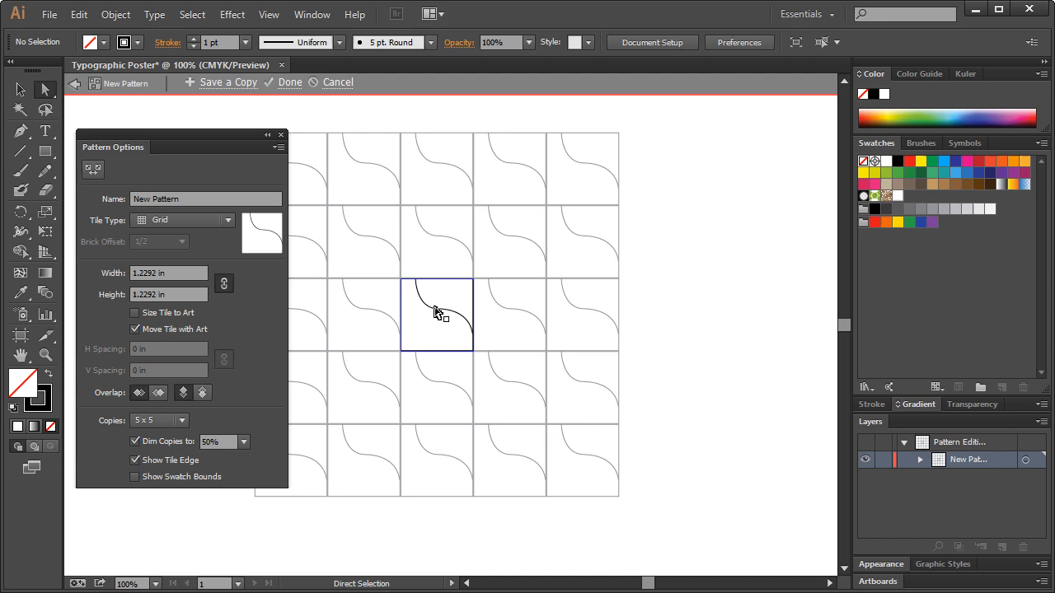
{"action": "mouse_move", "coordinate": [402, 260]}
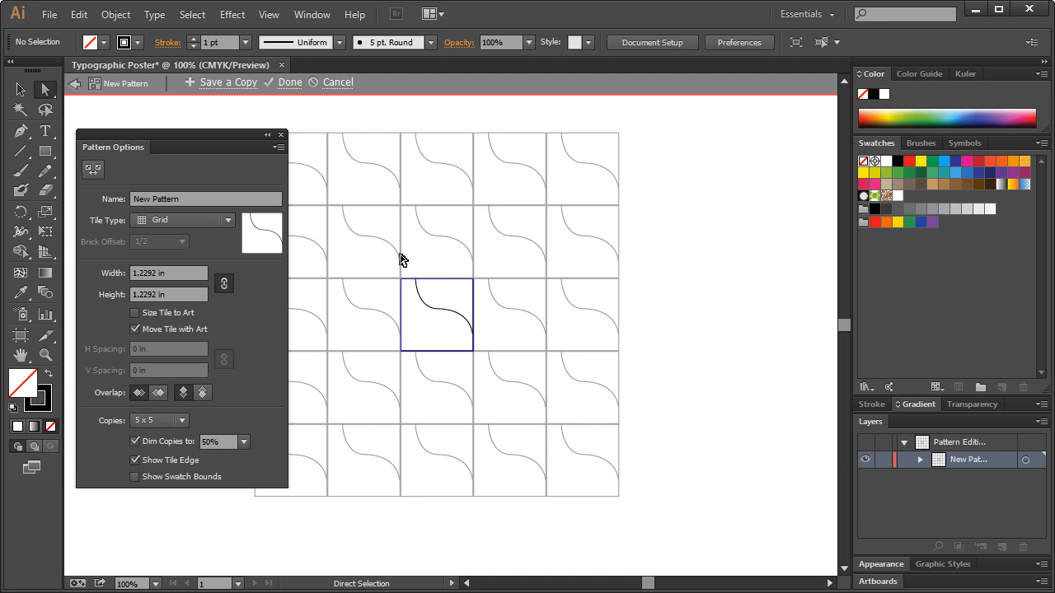
{"action": "mouse_move", "coordinate": [405, 254]}
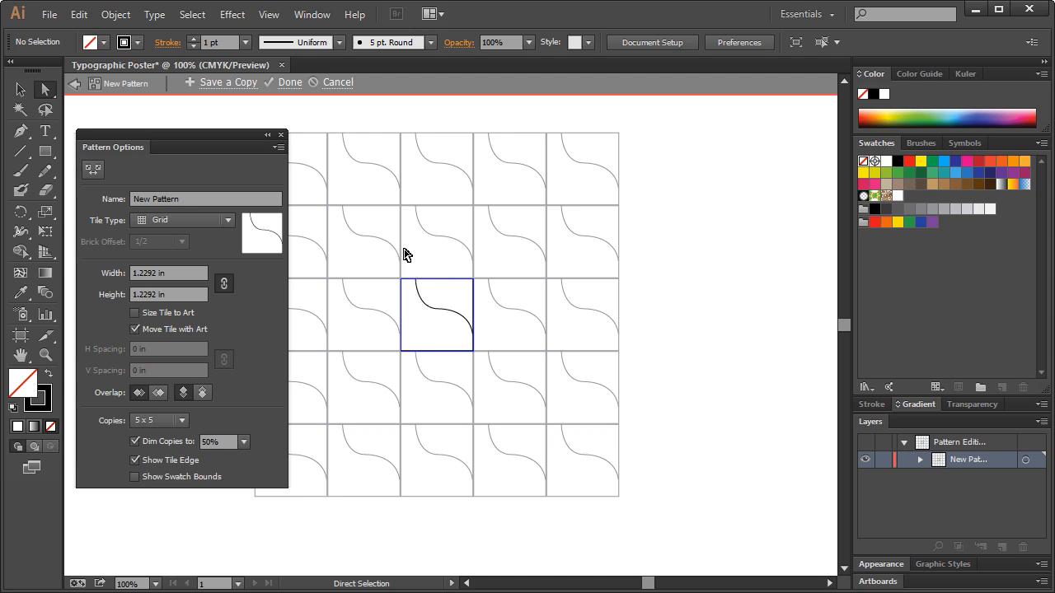
{"action": "mouse_move", "coordinate": [388, 270]}
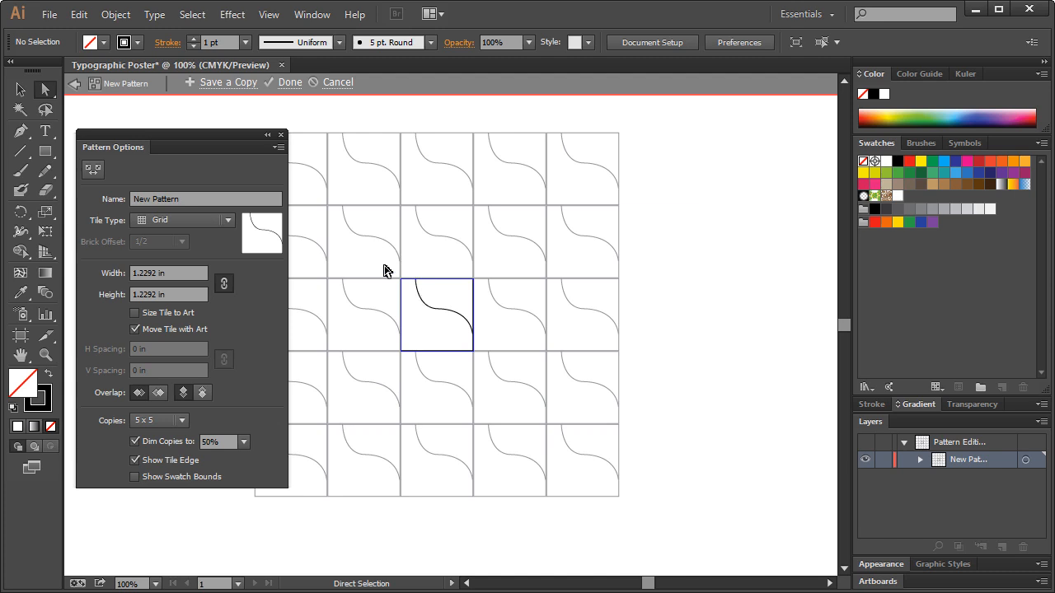
{"action": "left_click", "coordinate": [46, 356]}
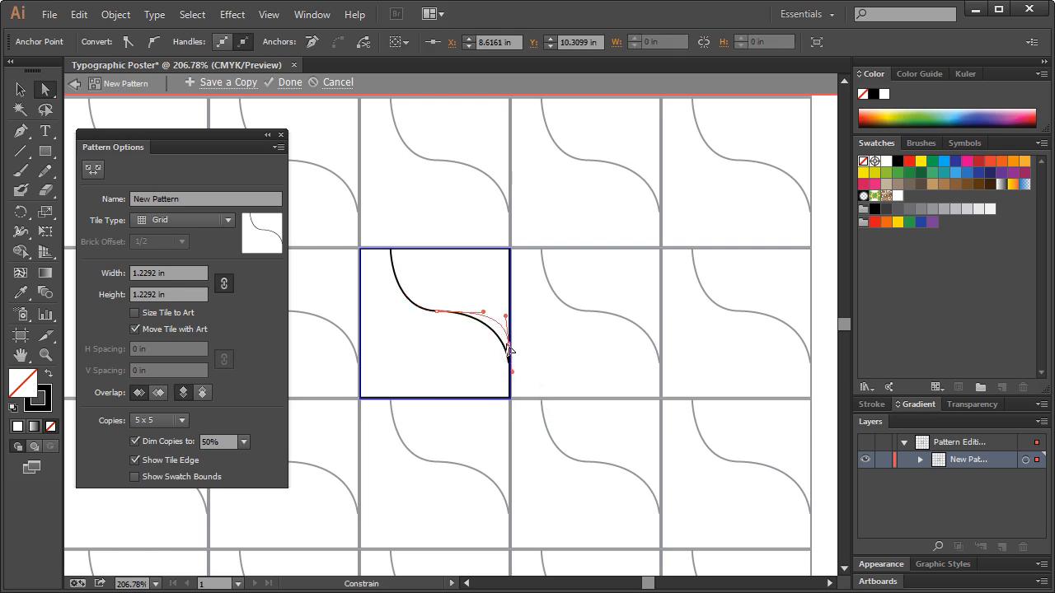
{"action": "left_click_drag", "start_coordinate": [507, 346], "coordinate": [519, 366]}
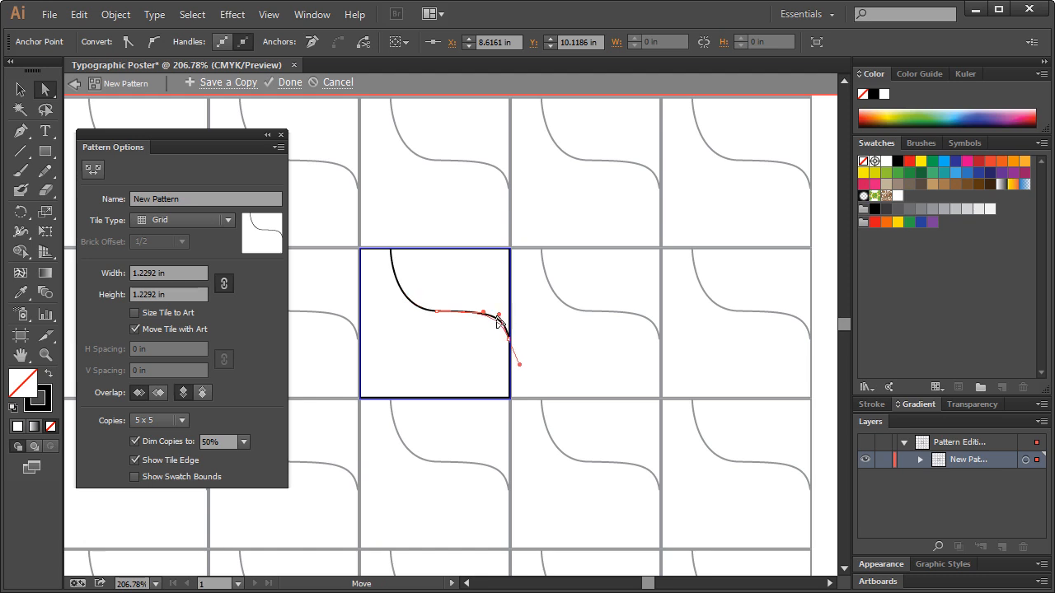
{"action": "left_click_drag", "start_coordinate": [497, 321], "coordinate": [511, 360]}
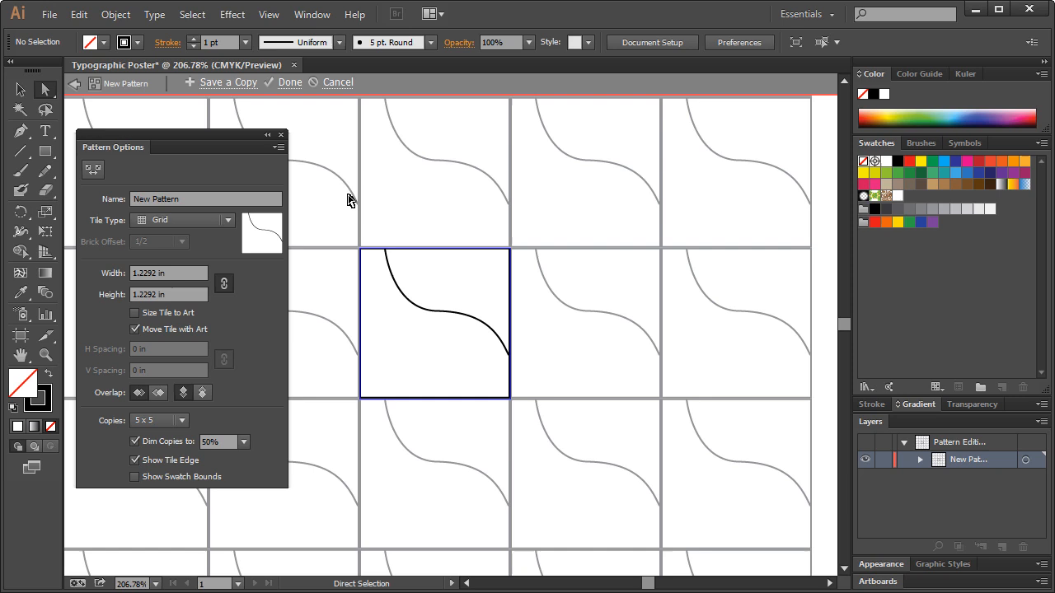
{"action": "left_click", "coordinate": [497, 333]}
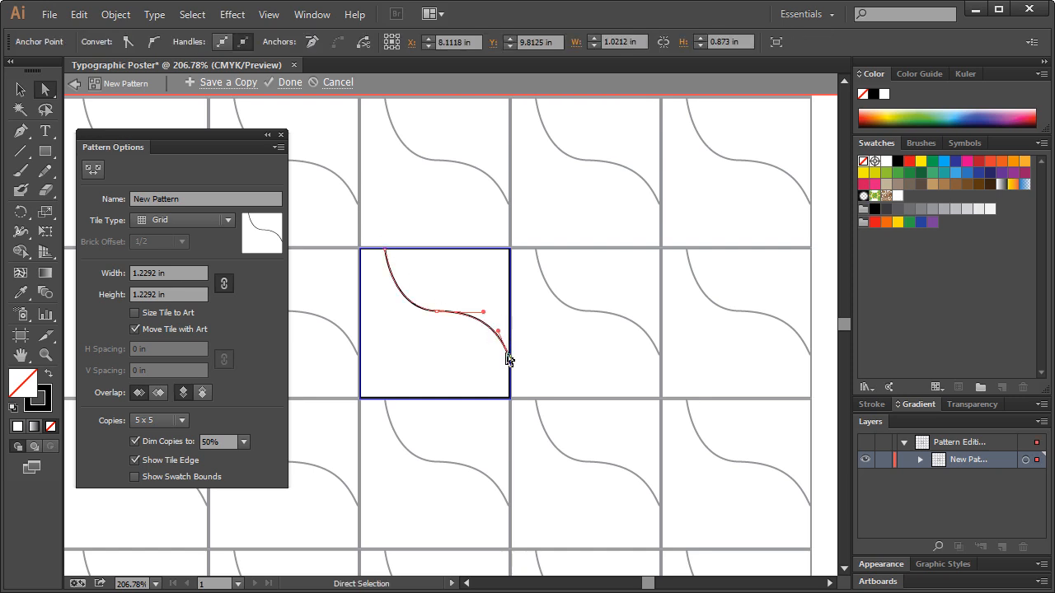
{"action": "mouse_move", "coordinate": [535, 392]}
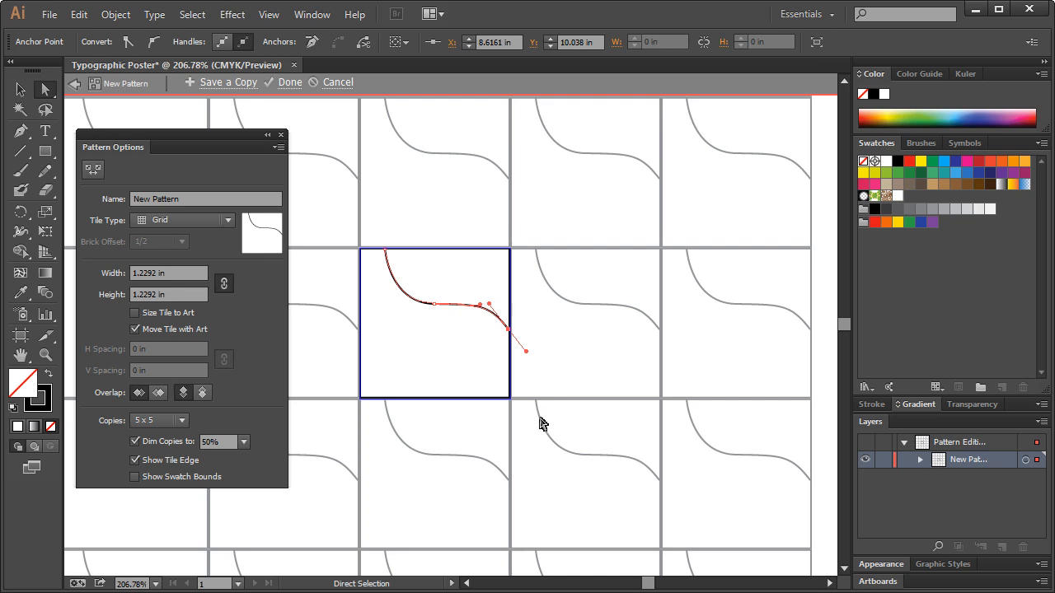
{"action": "mouse_move", "coordinate": [510, 334]}
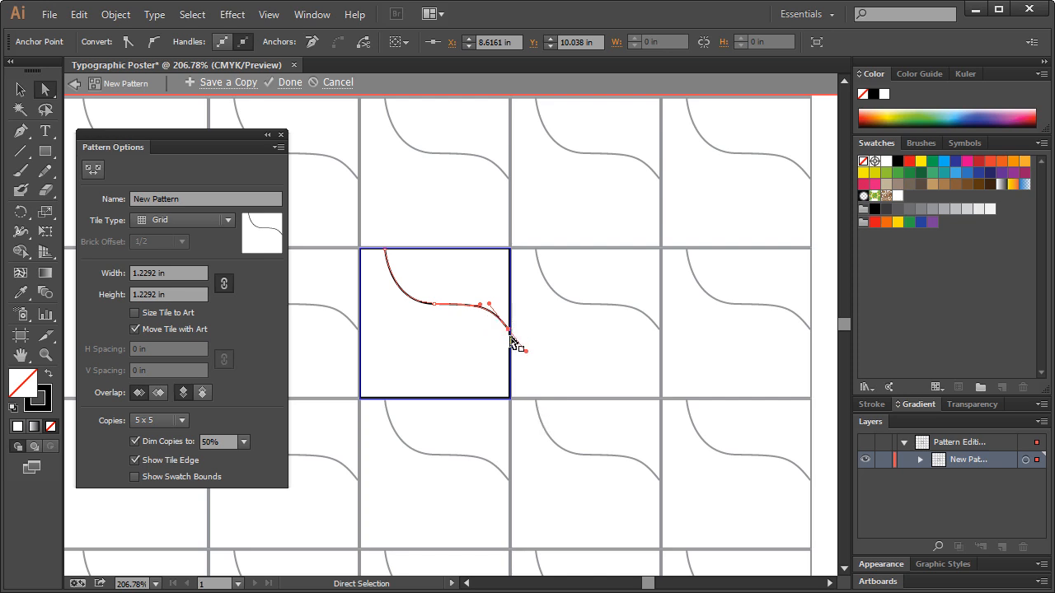
{"action": "left_click", "coordinate": [898, 487]}
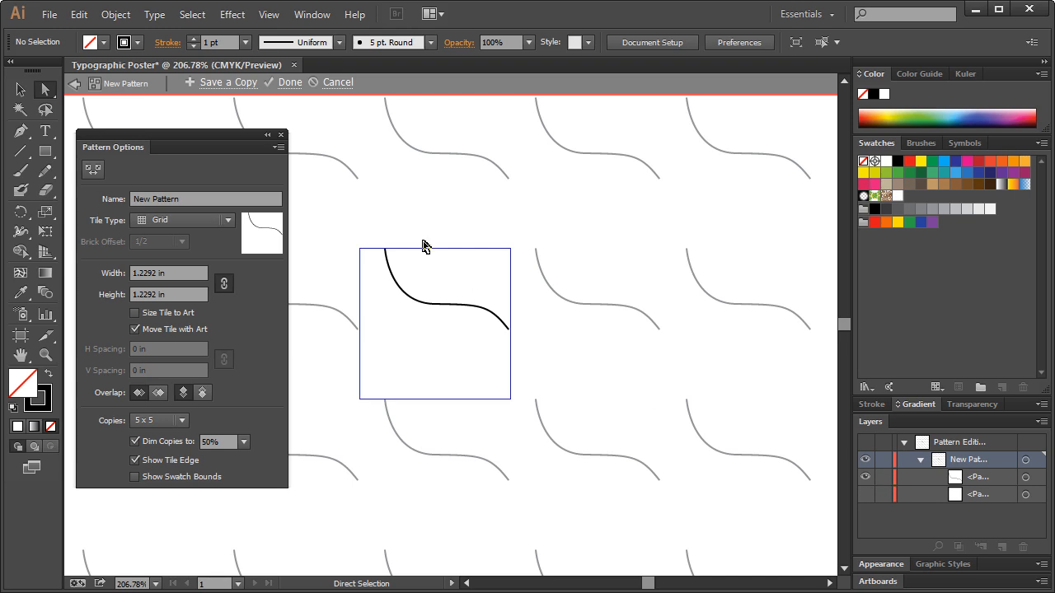
{"action": "mouse_move", "coordinate": [40, 170]}
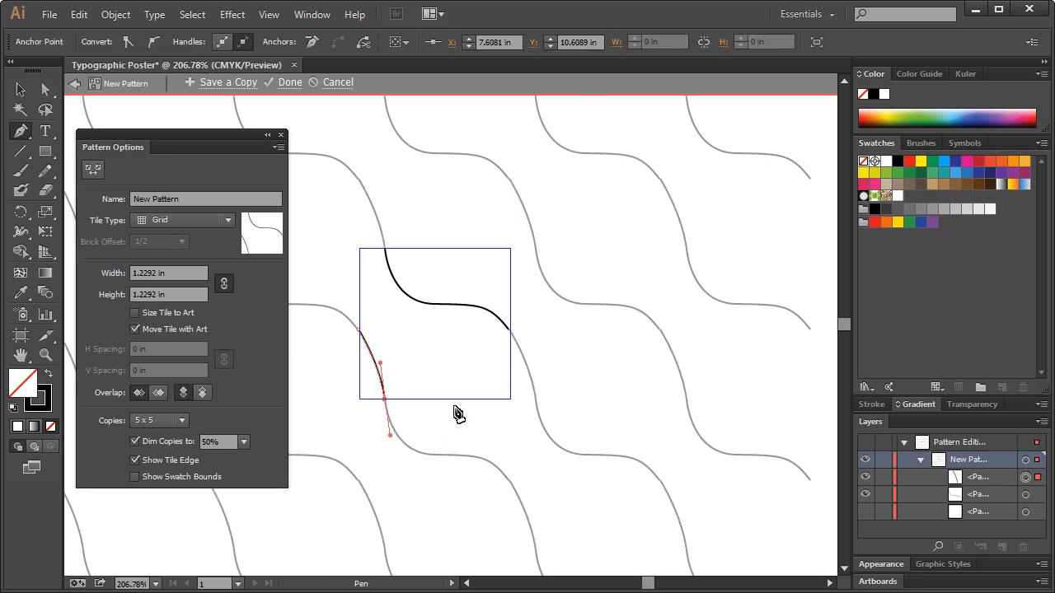
{"action": "mouse_move", "coordinate": [439, 361]}
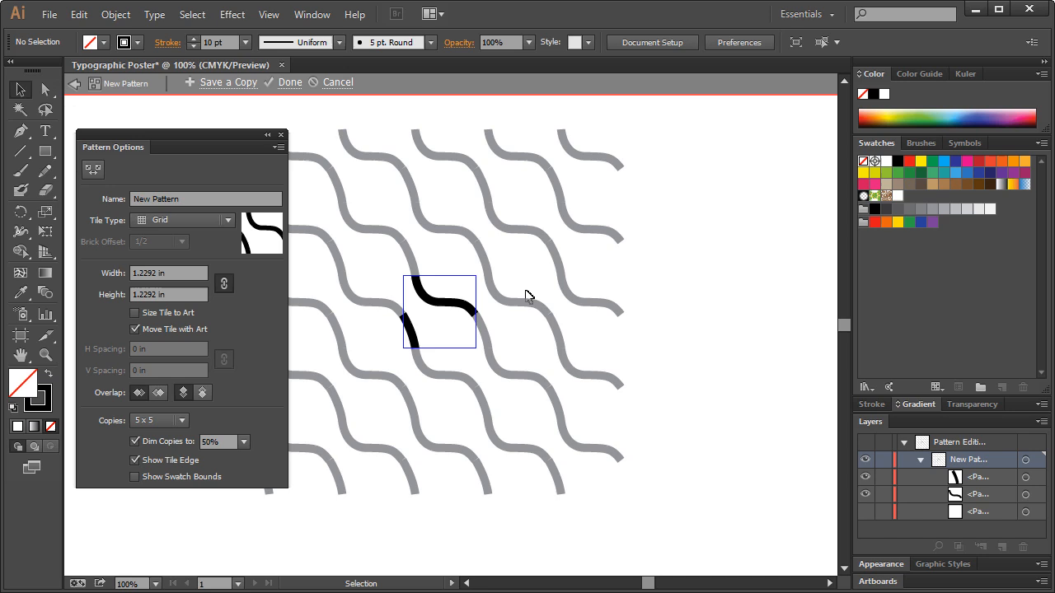
- Pick the Ellipse Tool from the shape flyout to add a ring to the tile
{"action": "left_click", "coordinate": [20, 151]}
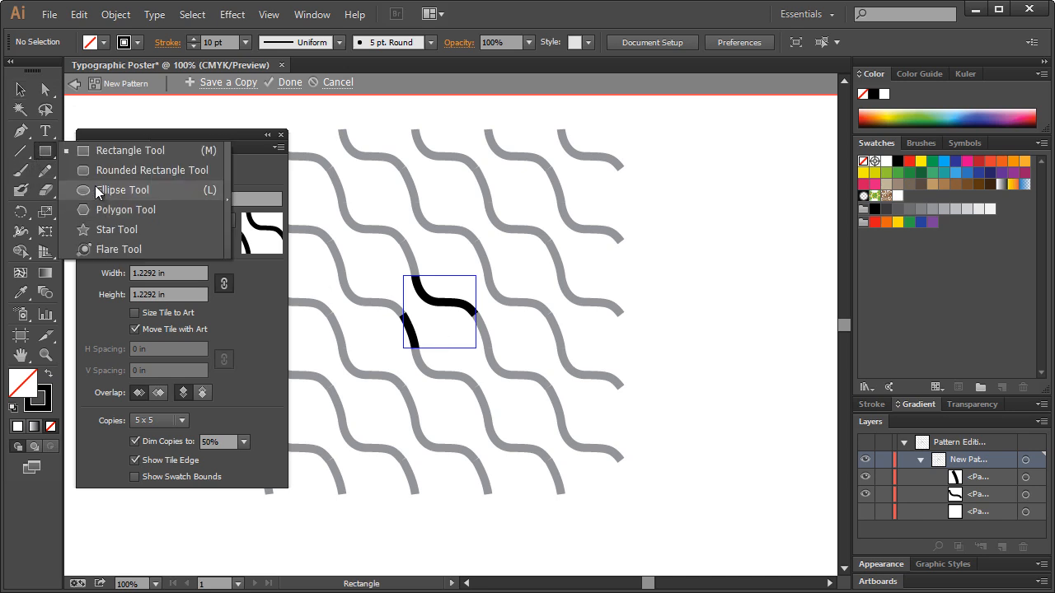
{"action": "left_click", "coordinate": [122, 190]}
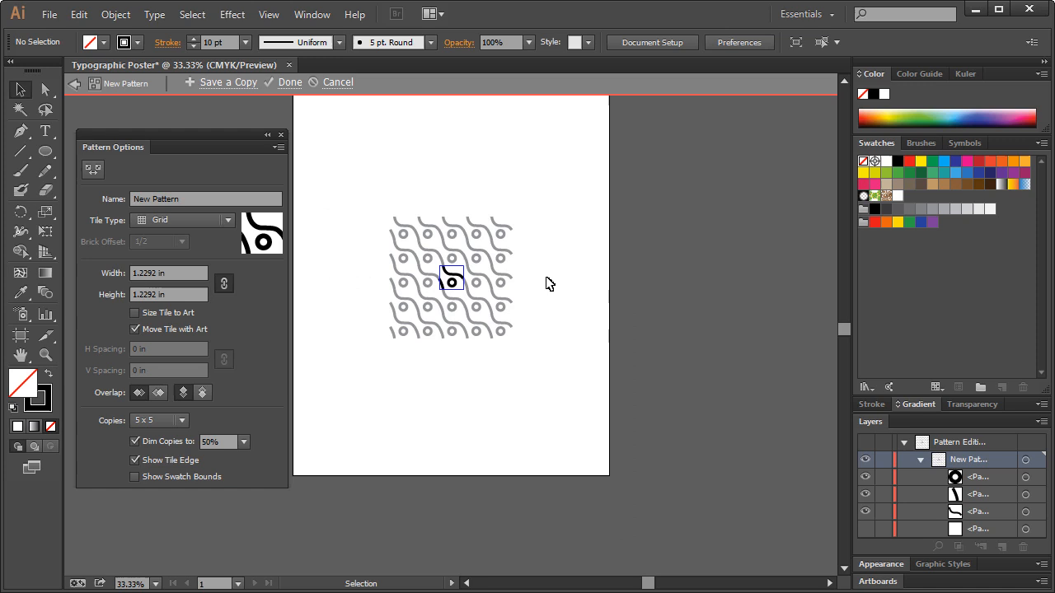
{"action": "mouse_move", "coordinate": [452, 287]}
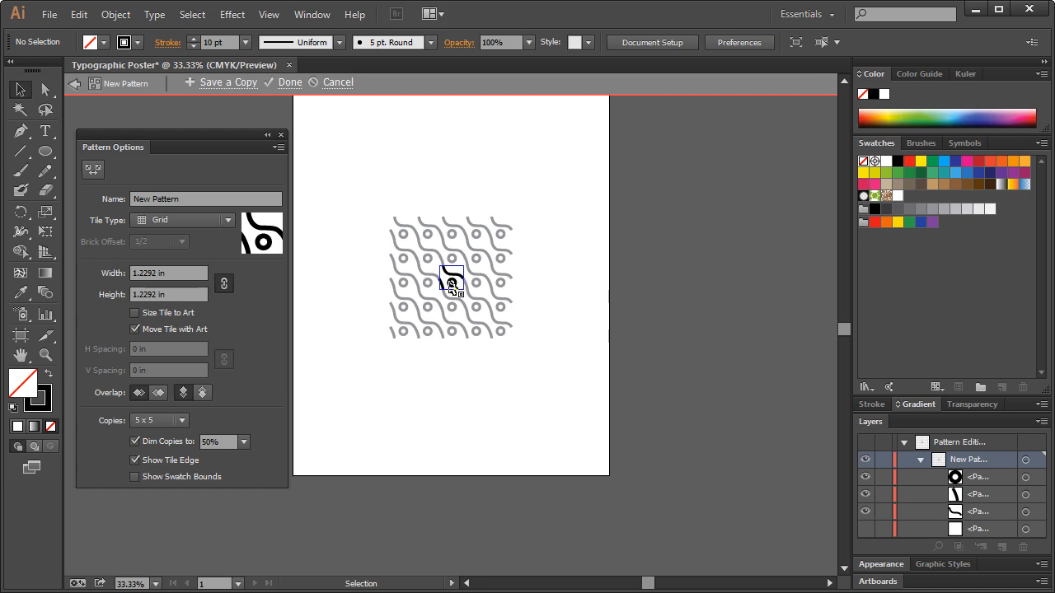
{"action": "mouse_move", "coordinate": [545, 262]}
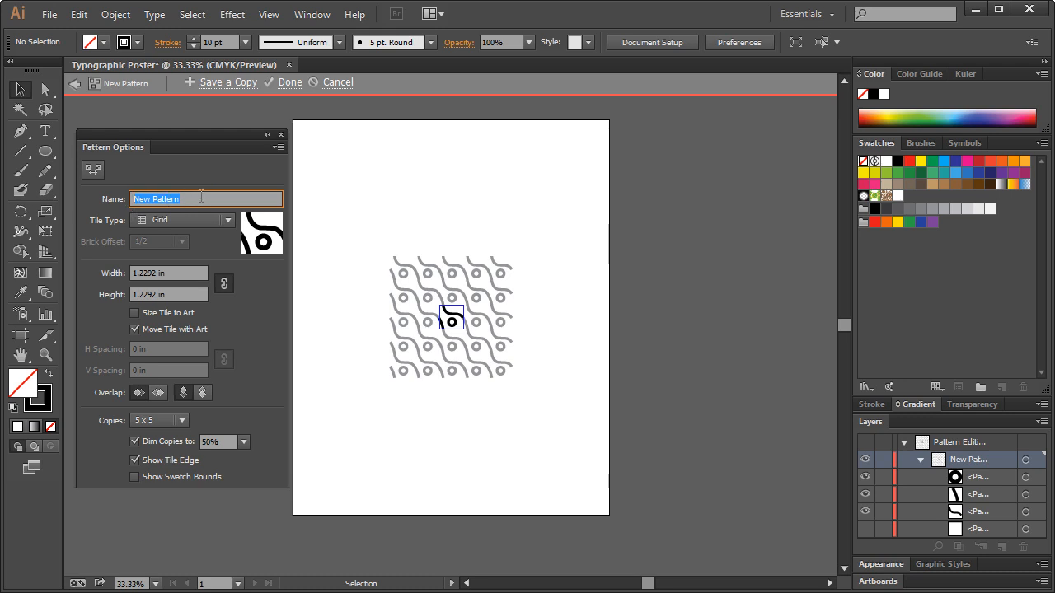
- Exit pattern editing, fill an artboard-sized rectangle with the pattern, and reopen the tile
{"action": "left_click", "coordinate": [290, 82]}
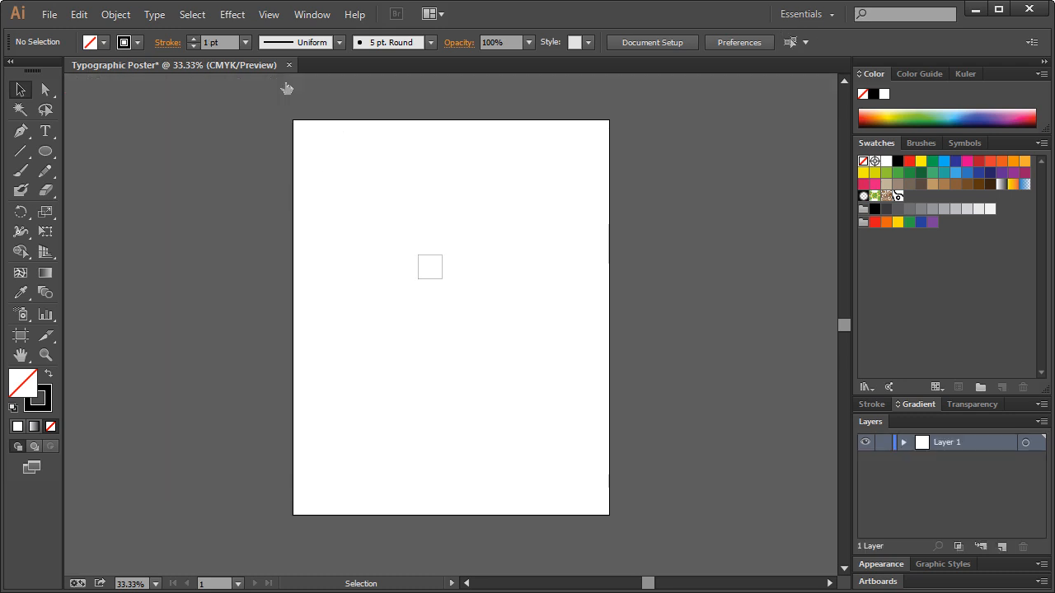
{"action": "left_click", "coordinate": [46, 152]}
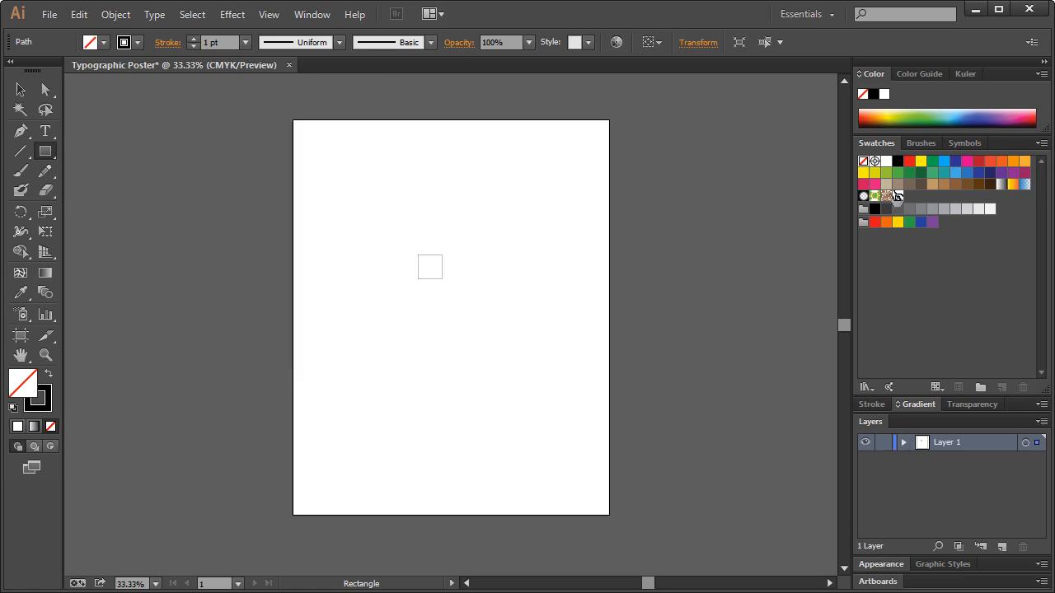
{"action": "left_click", "coordinate": [897, 194]}
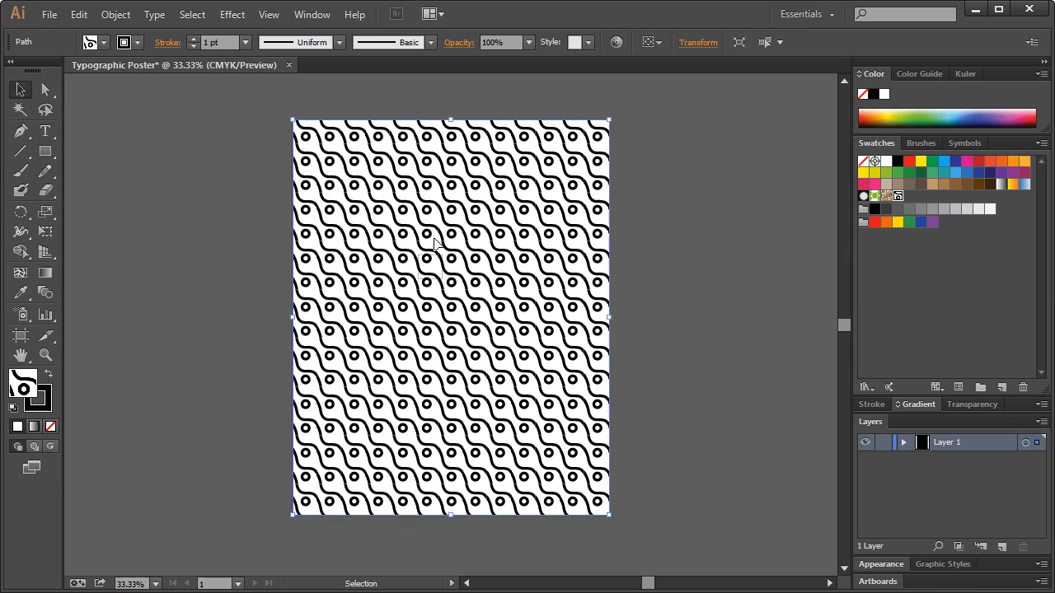
{"action": "left_click", "coordinate": [903, 442]}
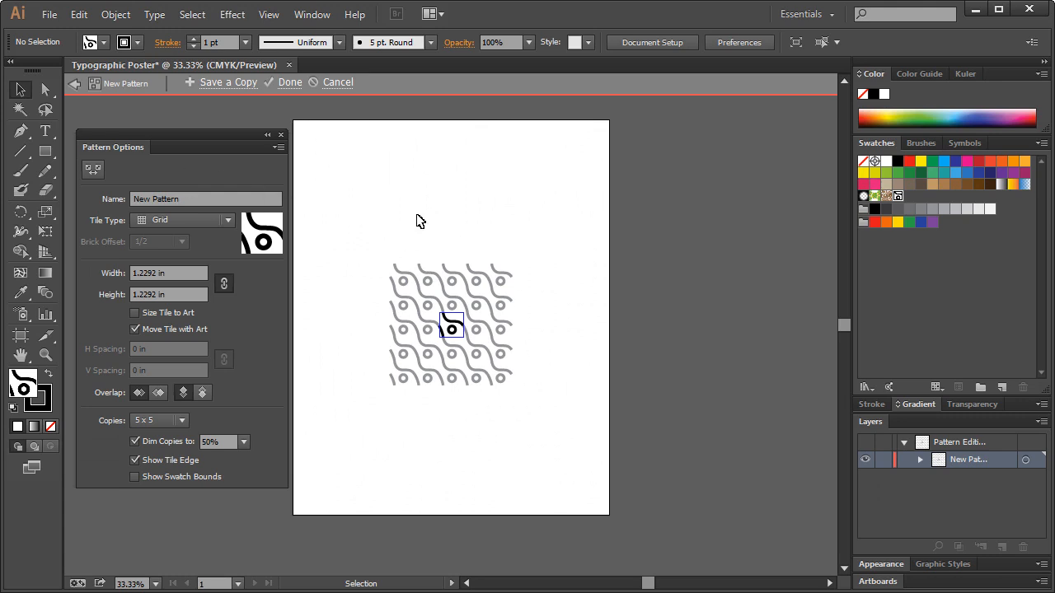
{"action": "mouse_move", "coordinate": [896, 196]}
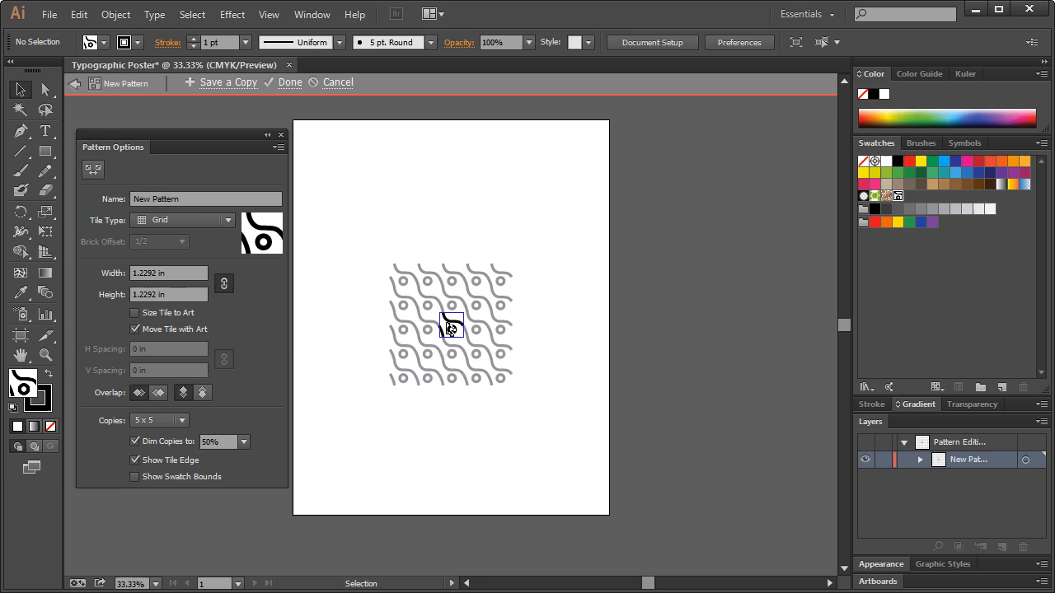
- Select the ring and the wave shape in the tile to check them
{"action": "left_click", "coordinate": [116, 15]}
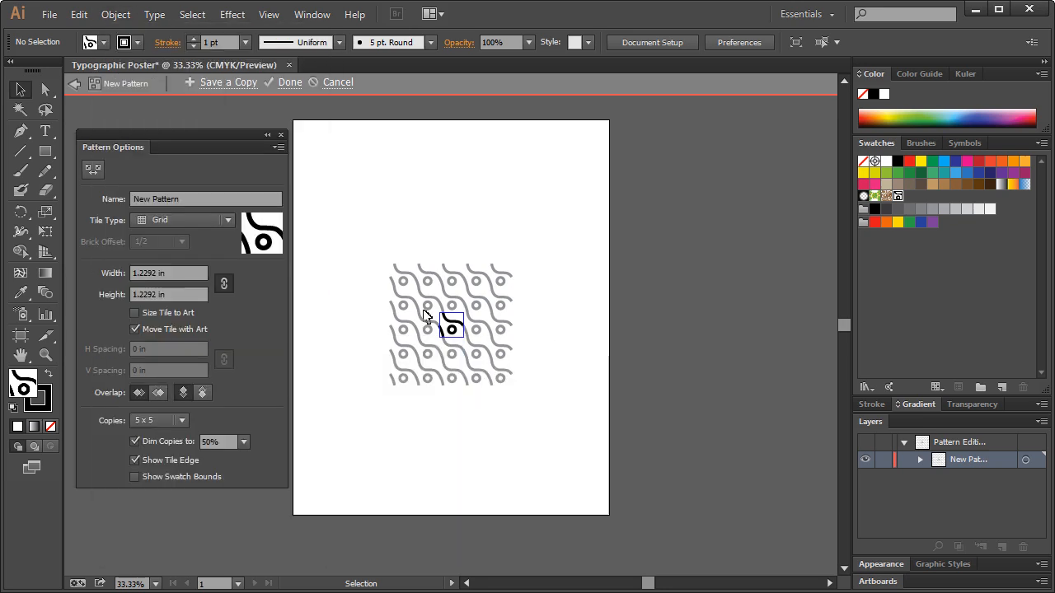
{"action": "left_click", "coordinate": [451, 323]}
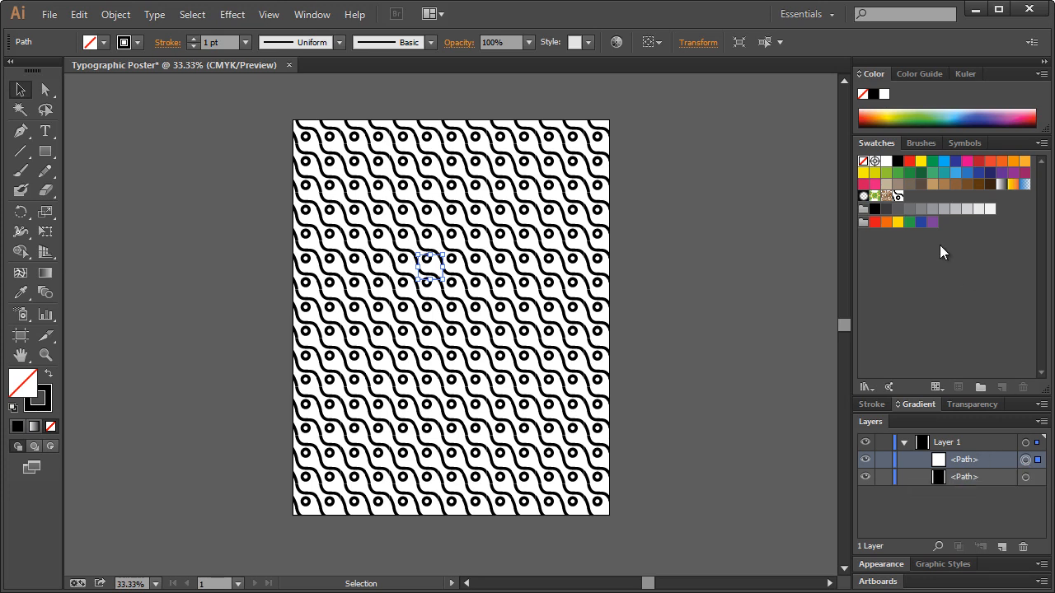
{"action": "mouse_move", "coordinate": [849, 147]}
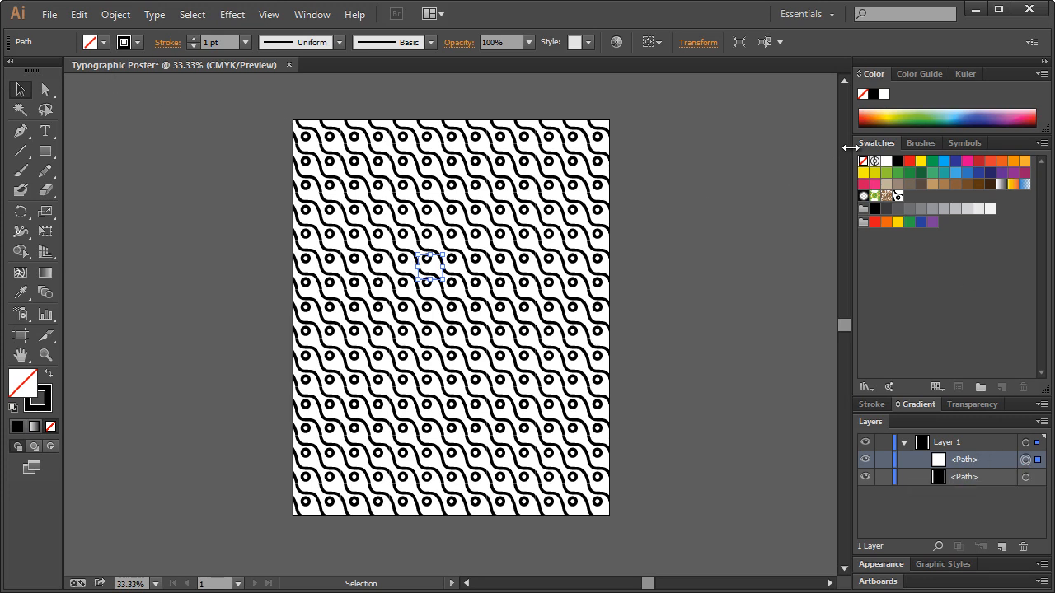
- Fill the lower rectangle black and target the patterned rectangle in Layers
{"action": "left_click", "coordinate": [898, 162]}
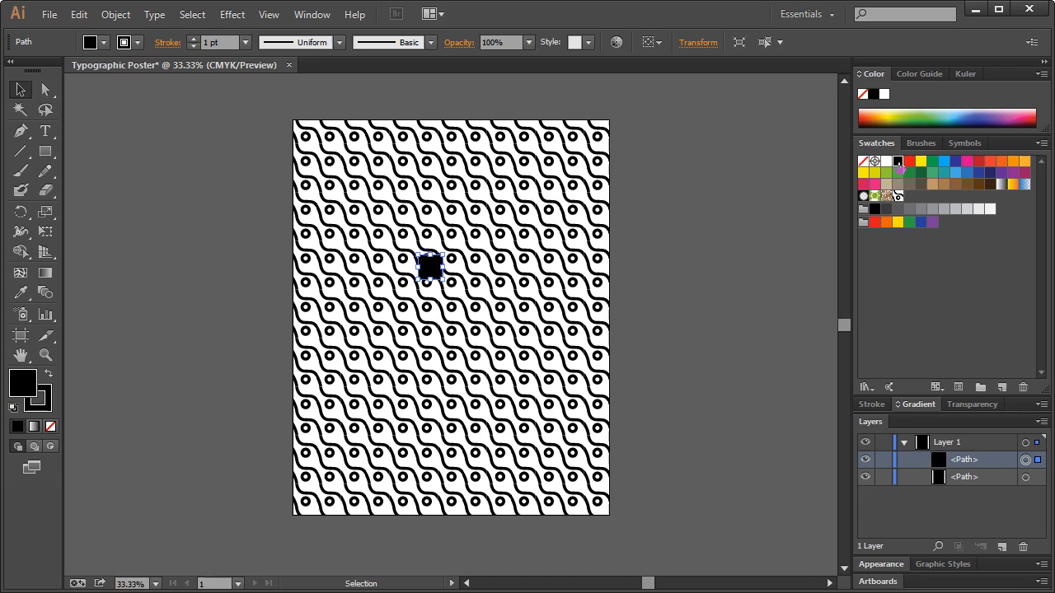
{"action": "left_click", "coordinate": [864, 161]}
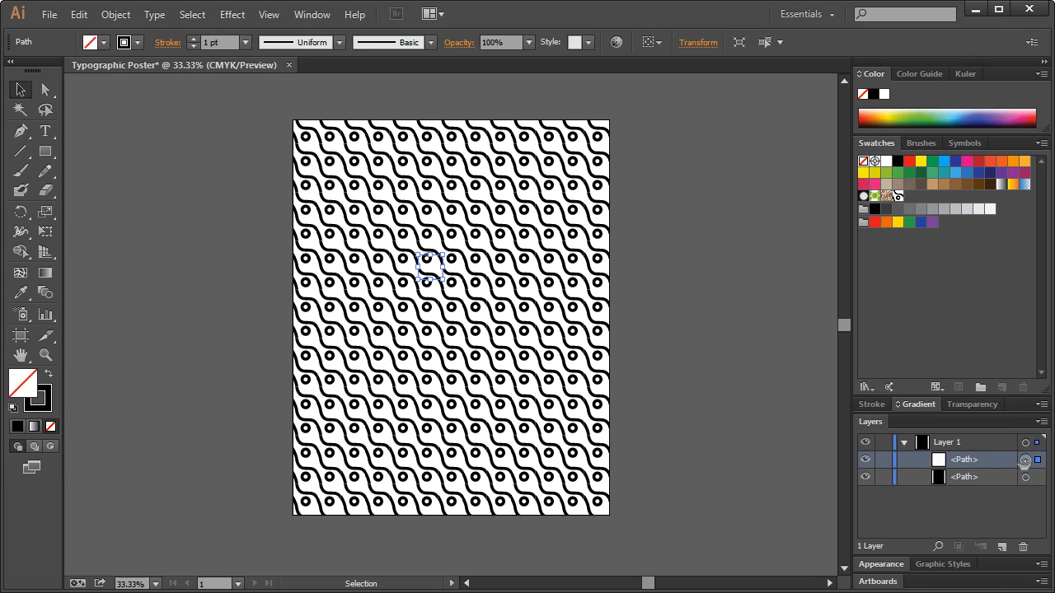
{"action": "left_click", "coordinate": [355, 346]}
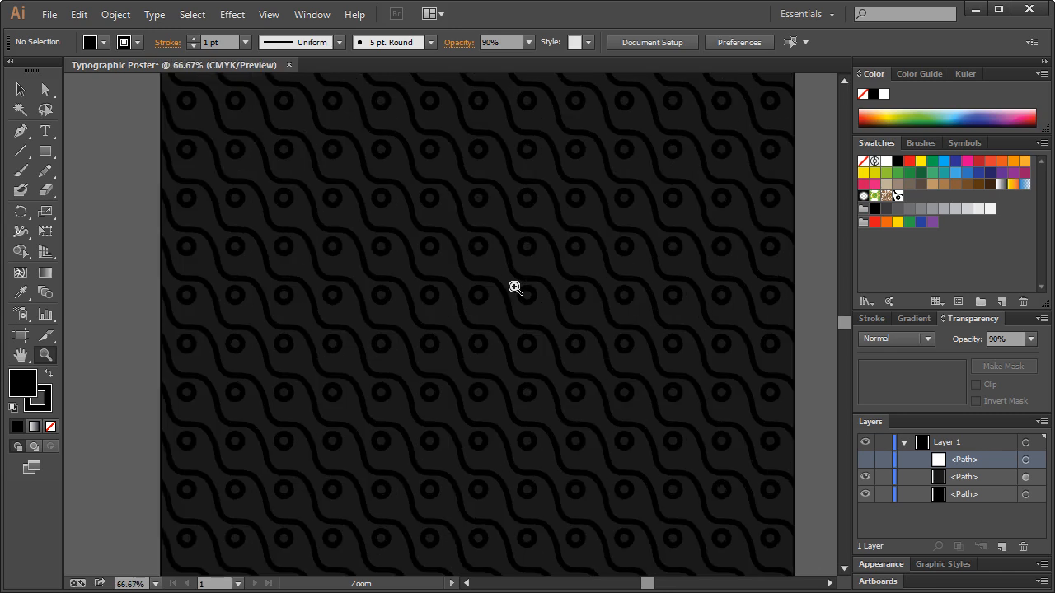
- Zoom in twice on the dark pattern via the canvas context menu
{"action": "right_click", "coordinate": [515, 287]}
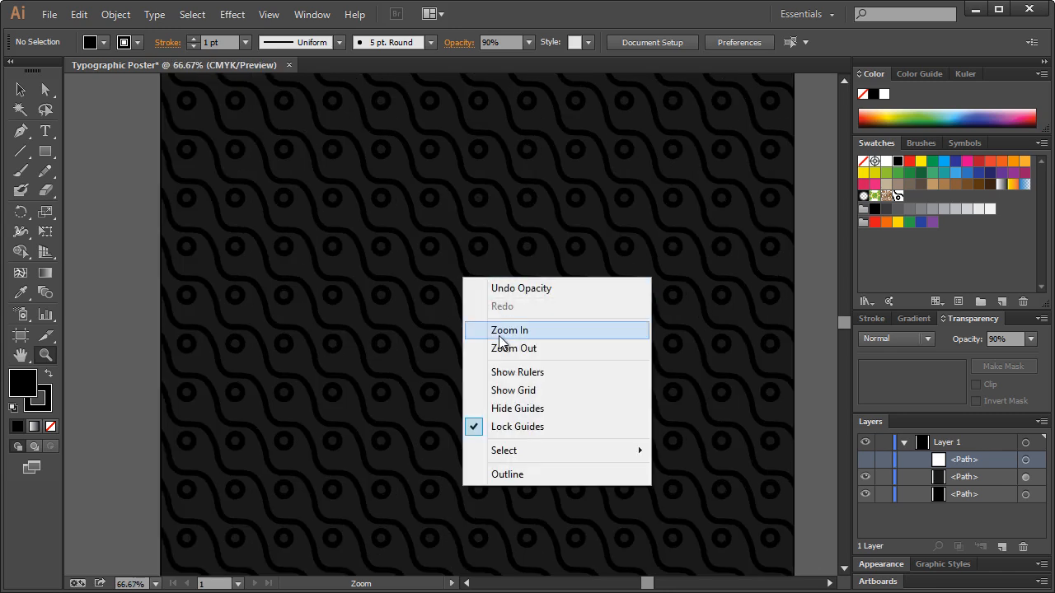
{"action": "left_click", "coordinate": [507, 330]}
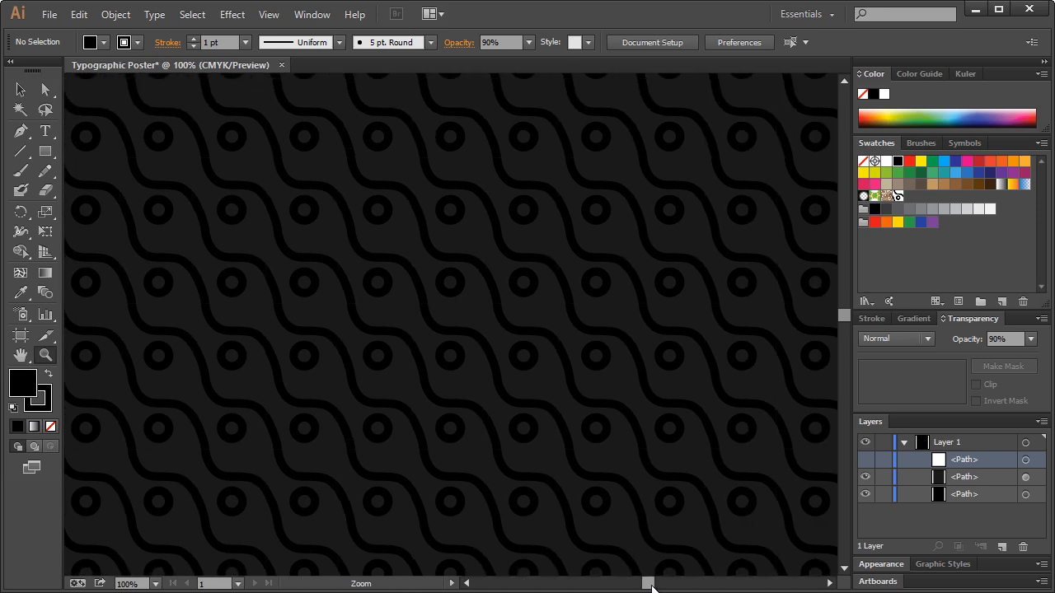
{"action": "right_click", "coordinate": [506, 342]}
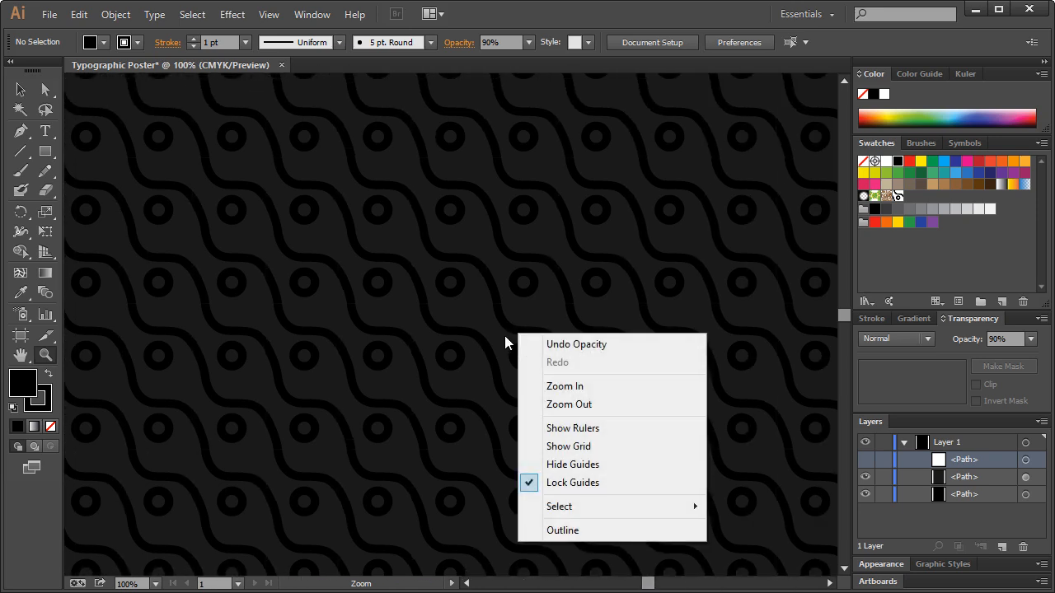
{"action": "left_click", "coordinate": [569, 404]}
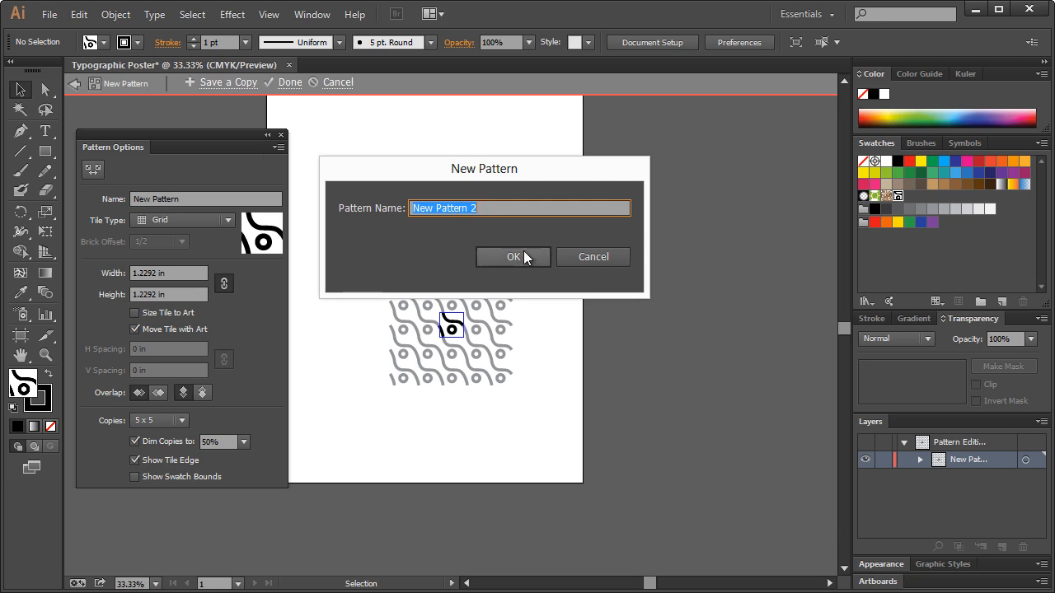
- Save a copy as New Pattern 2, drop the circle, and finish the wave-only pattern
{"action": "left_click", "coordinate": [513, 257]}
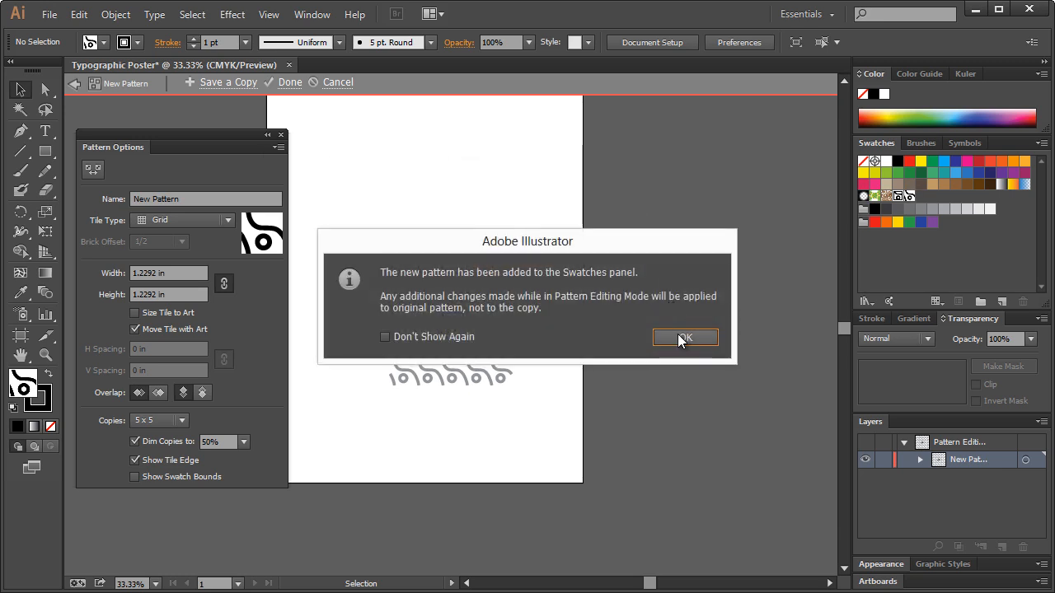
{"action": "left_click", "coordinate": [685, 338]}
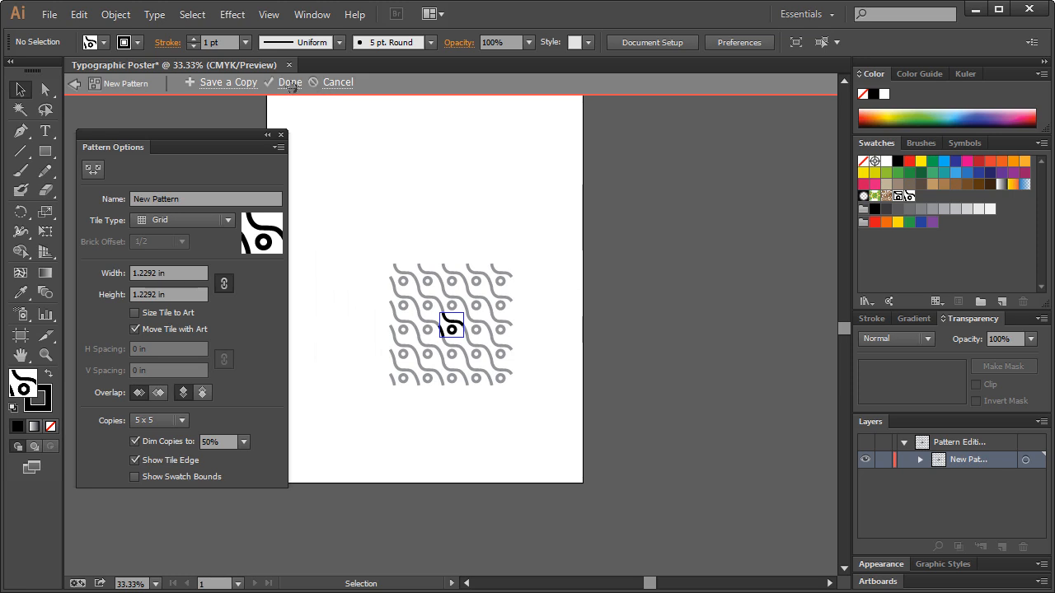
{"action": "left_click", "coordinate": [290, 83]}
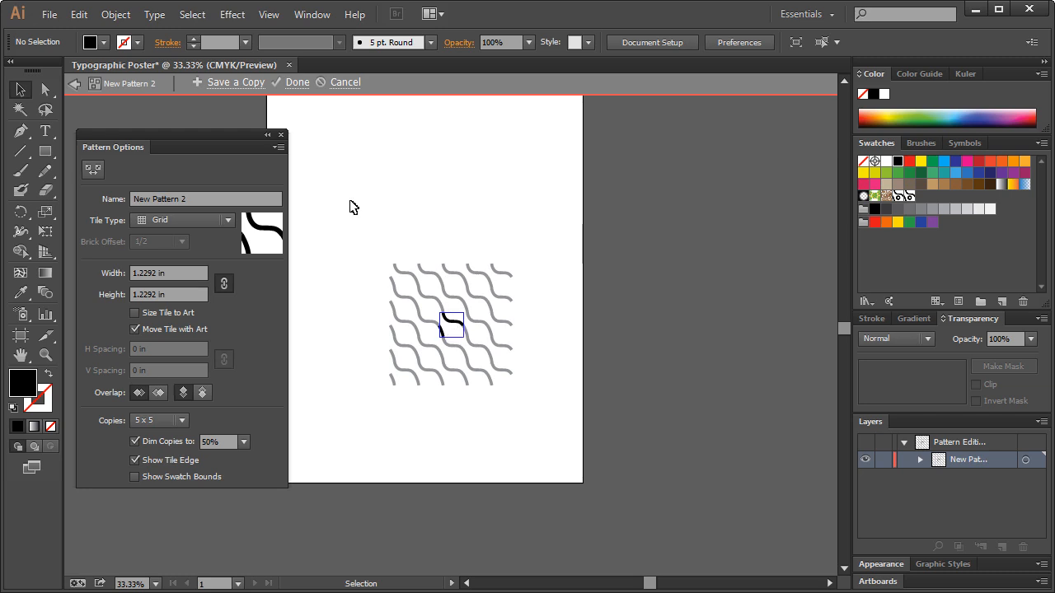
{"action": "left_click", "coordinate": [296, 82]}
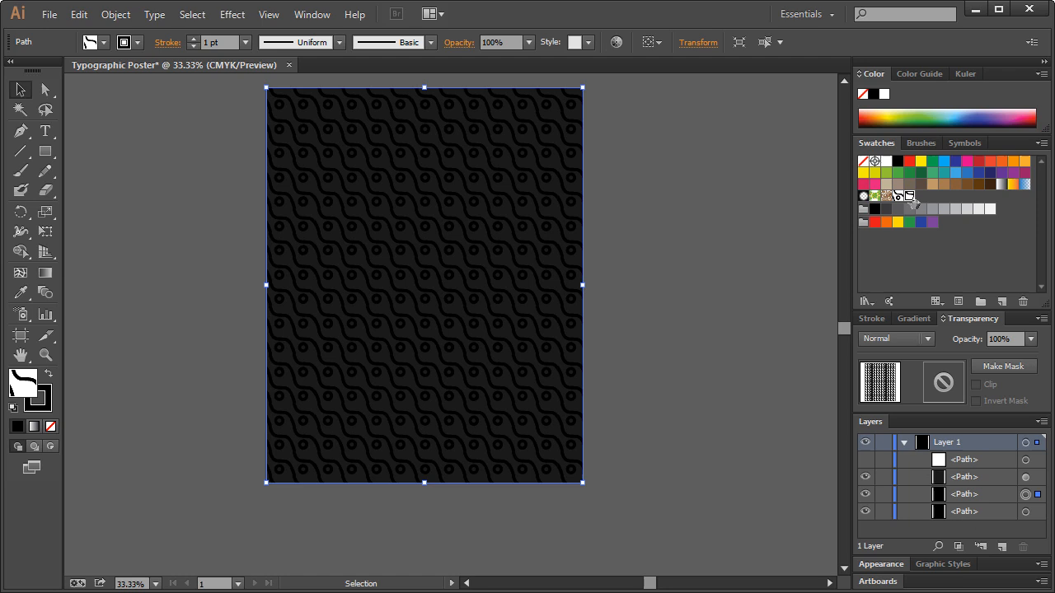
{"action": "mouse_move", "coordinate": [504, 213]}
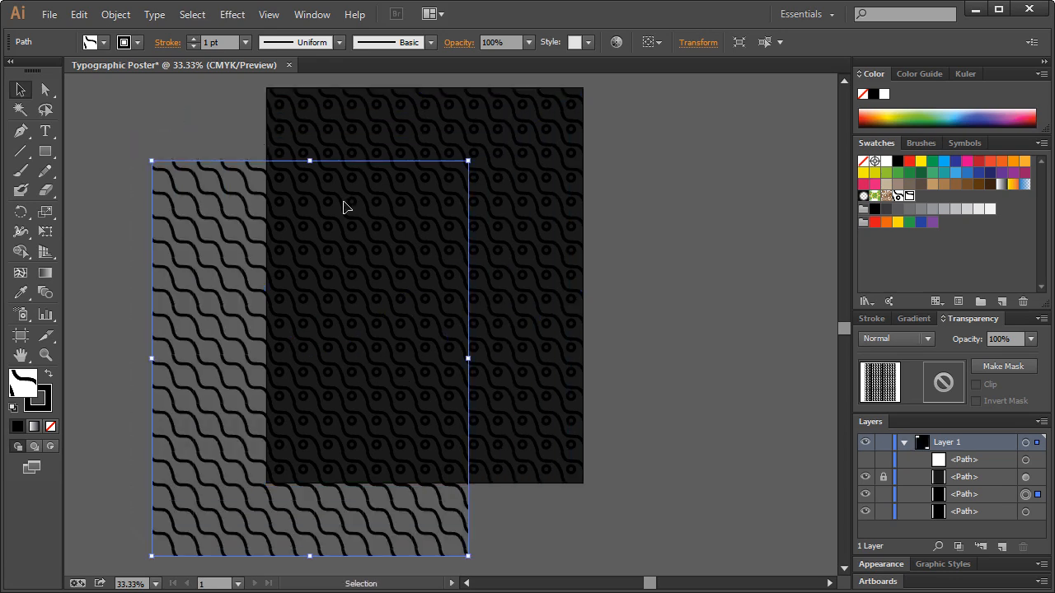
{"action": "mouse_move", "coordinate": [346, 294]}
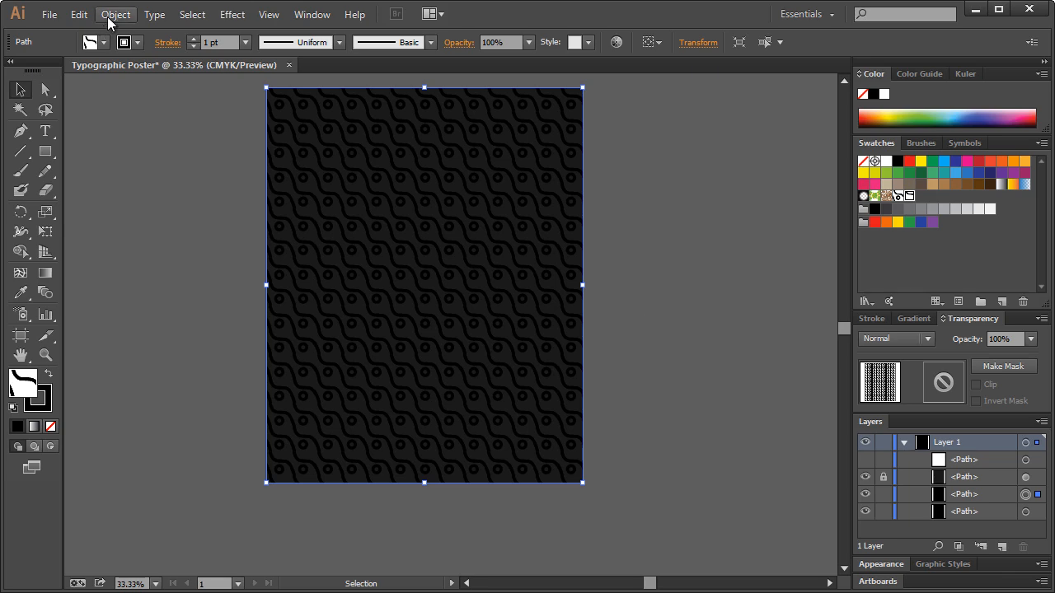
- Expand the rectangle's pattern fill (Fill and Stroke) into a group of editable shapes and select it
{"action": "left_click", "coordinate": [115, 14]}
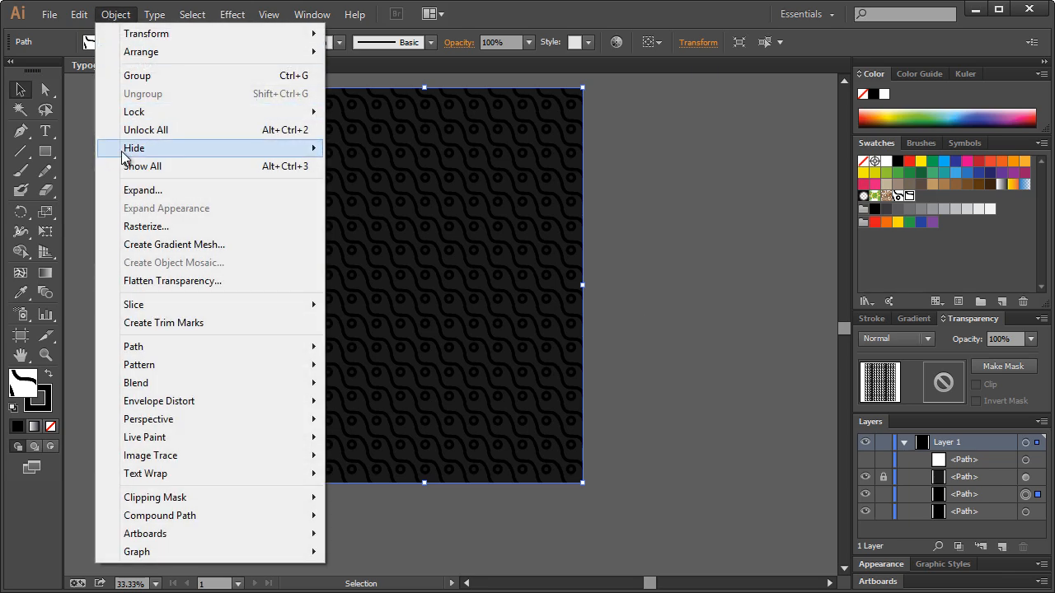
{"action": "left_click", "coordinate": [142, 189]}
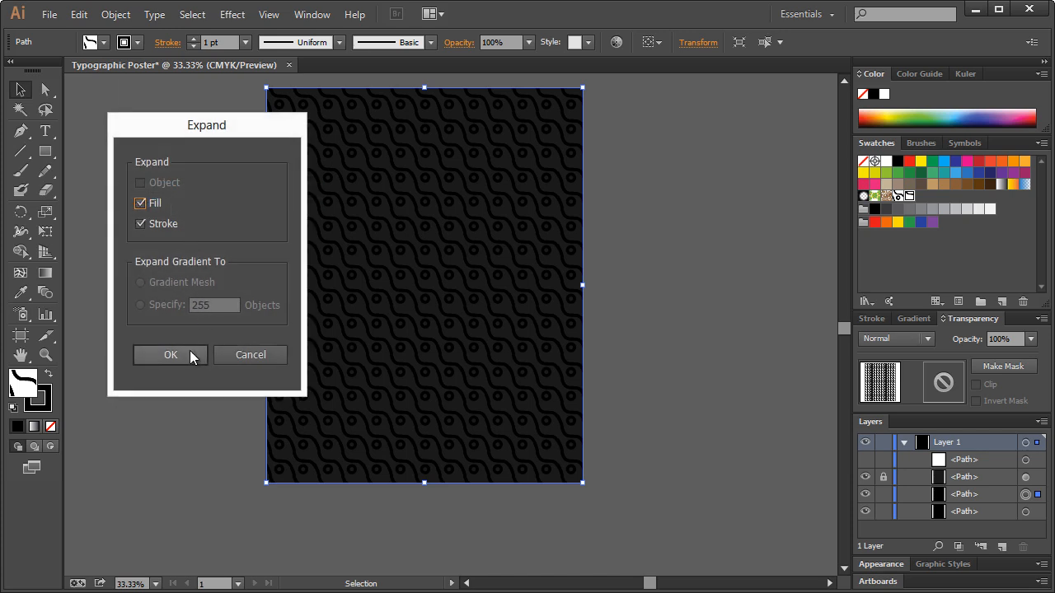
{"action": "left_click", "coordinate": [171, 354]}
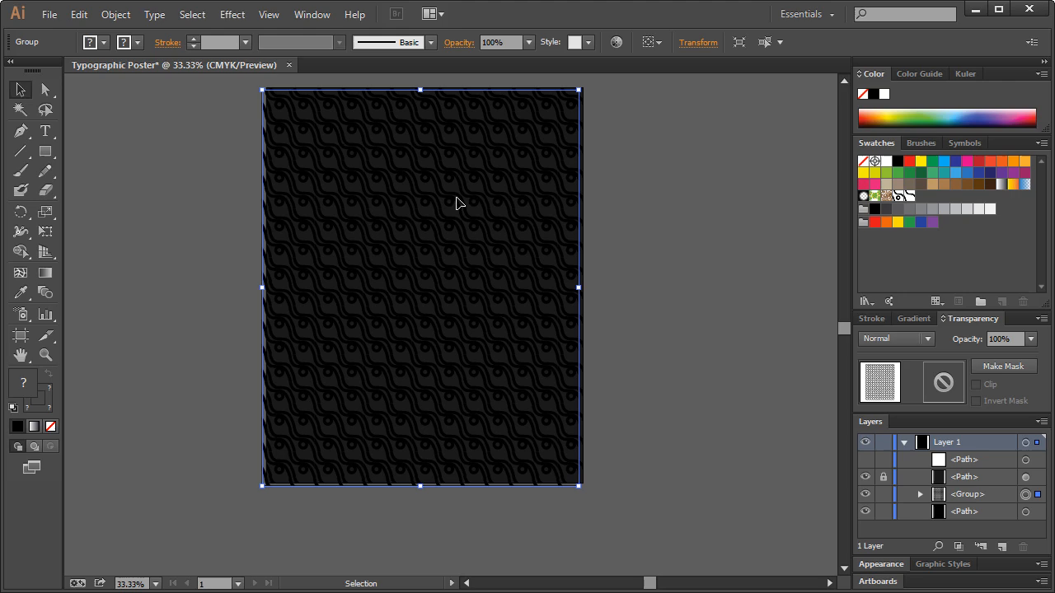
{"action": "left_click_drag", "start_coordinate": [458, 204], "coordinate": [435, 207]}
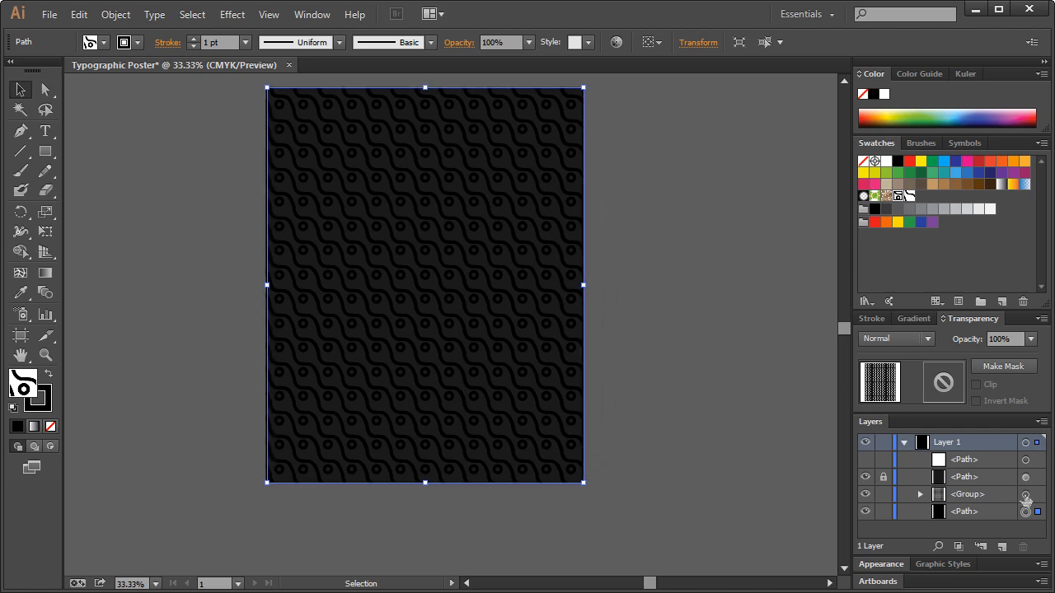
{"action": "left_click", "coordinate": [1025, 494]}
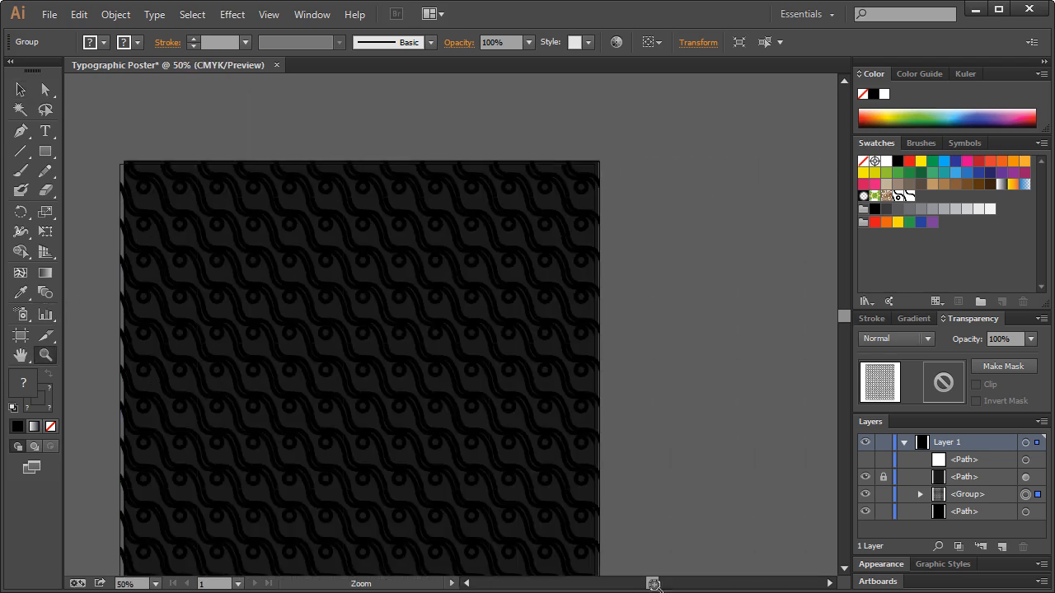
{"action": "left_click", "coordinate": [20, 89]}
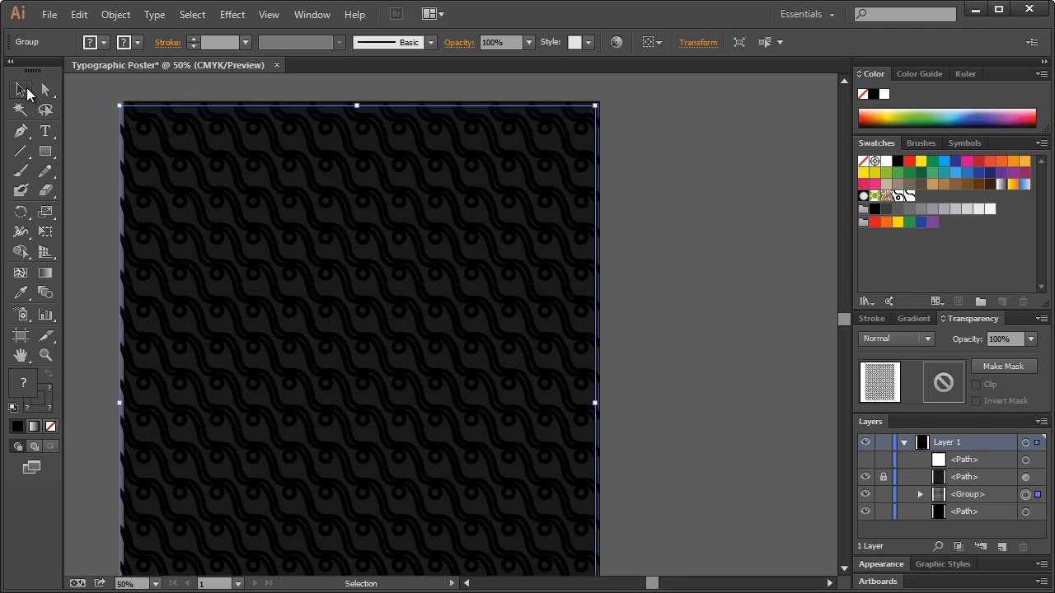
{"action": "mouse_move", "coordinate": [20, 89]}
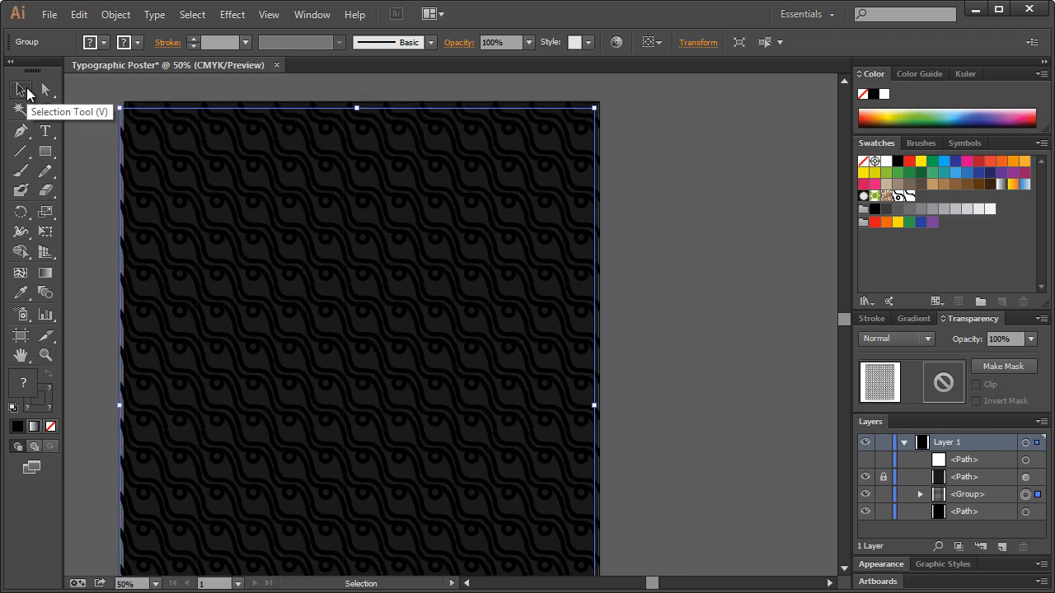
{"action": "mouse_move", "coordinate": [1012, 445]}
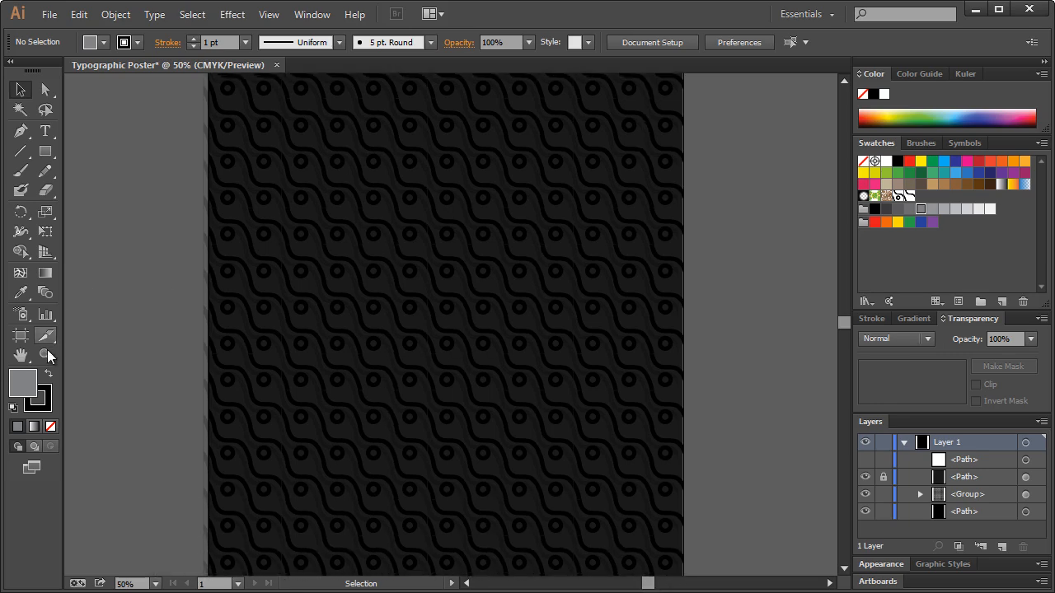
{"action": "left_click", "coordinate": [468, 287]}
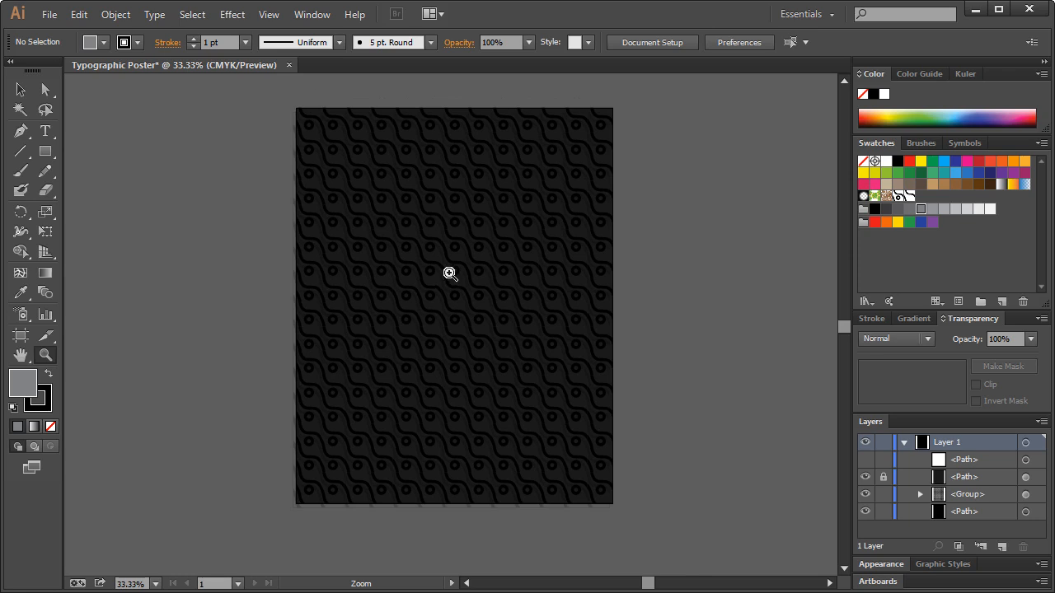
{"action": "mouse_move", "coordinate": [457, 281]}
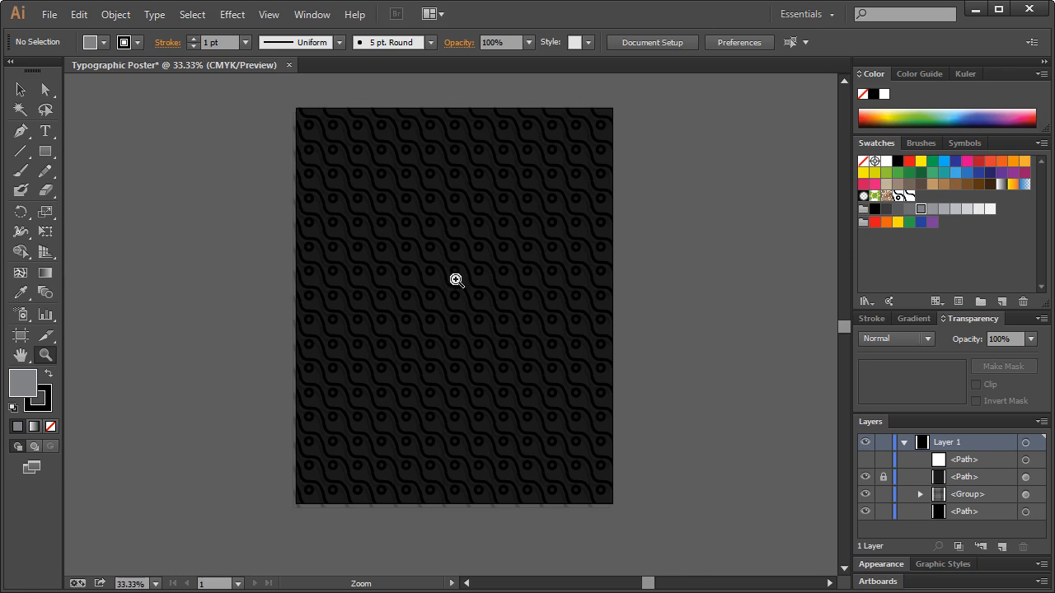
{"action": "left_click", "coordinate": [47, 109]}
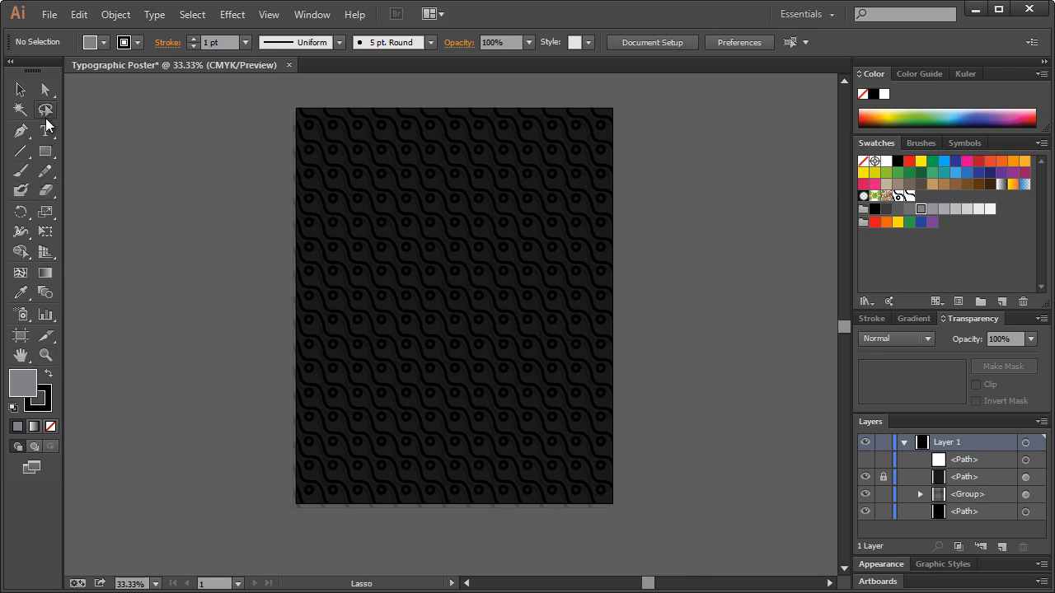
{"action": "left_click", "coordinate": [46, 130]}
{"action": "type", "text": "D"}
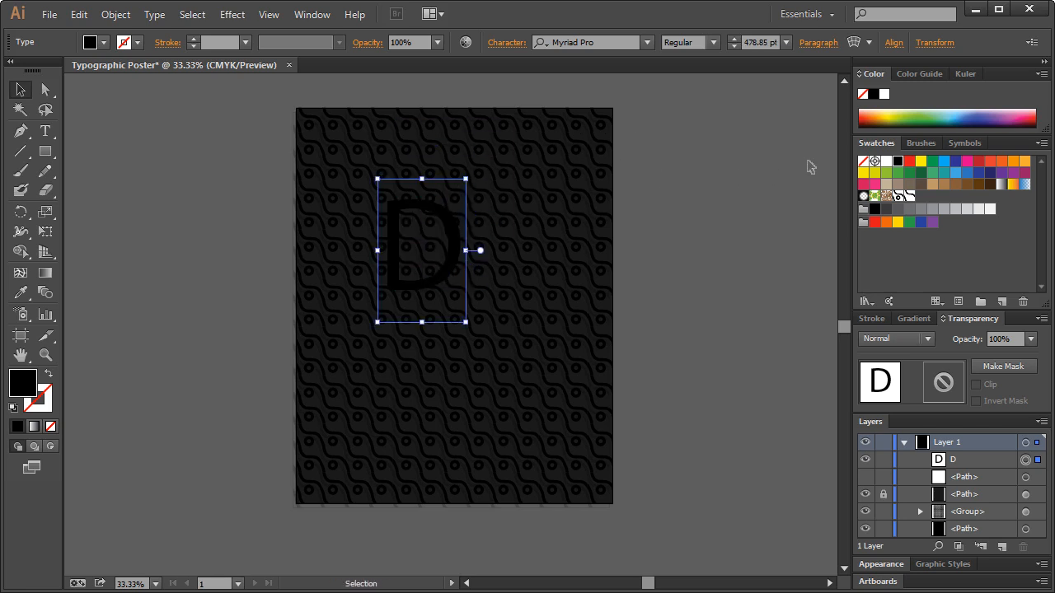
- Make the letter D white and set it in the MuseoSlab-900 slab-serif font
{"action": "left_click", "coordinate": [887, 161]}
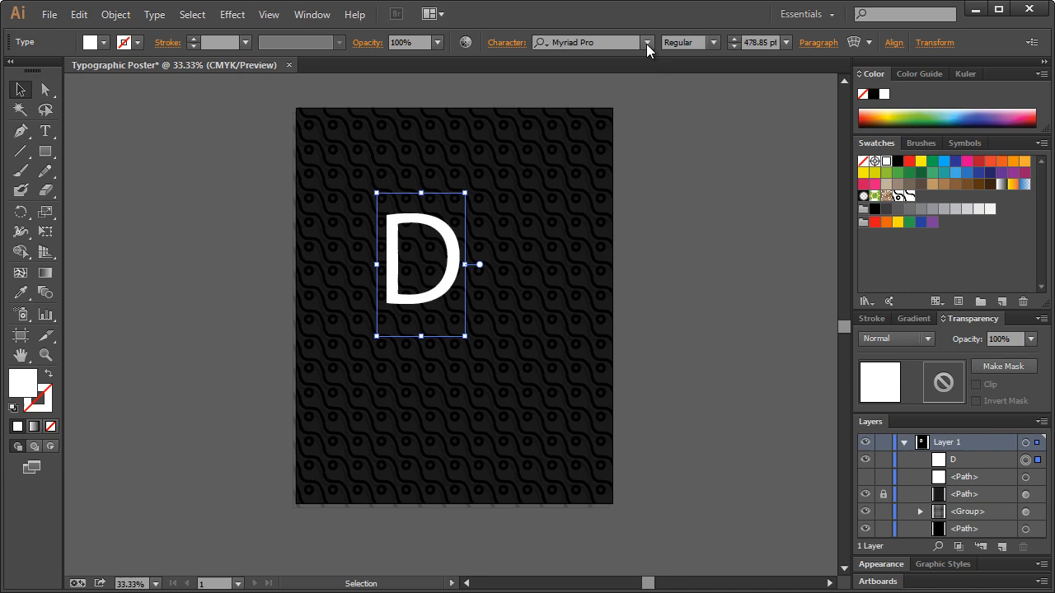
{"action": "left_click", "coordinate": [646, 43]}
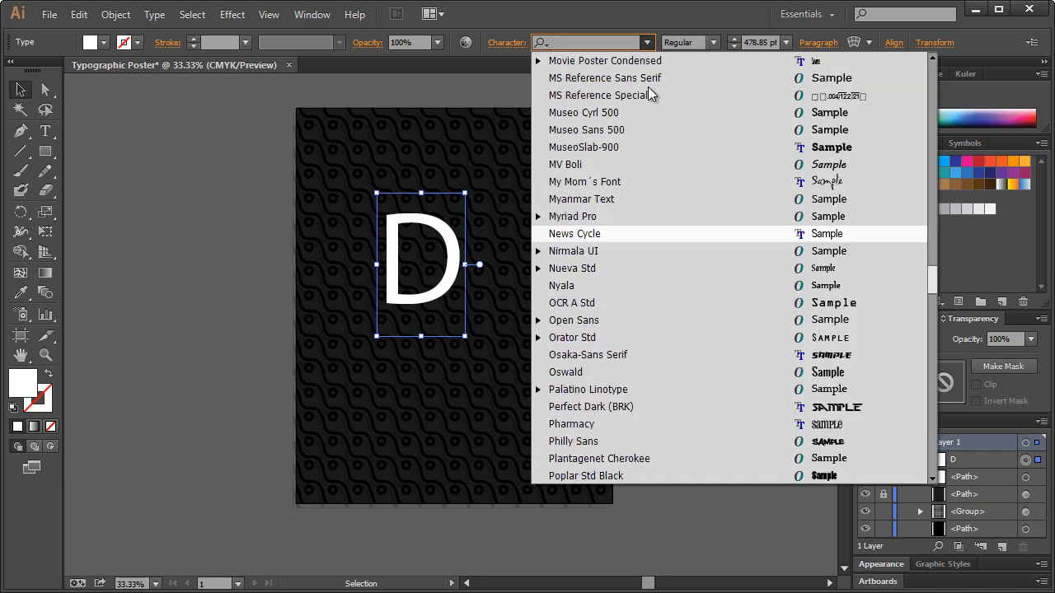
{"action": "left_click", "coordinate": [587, 128]}
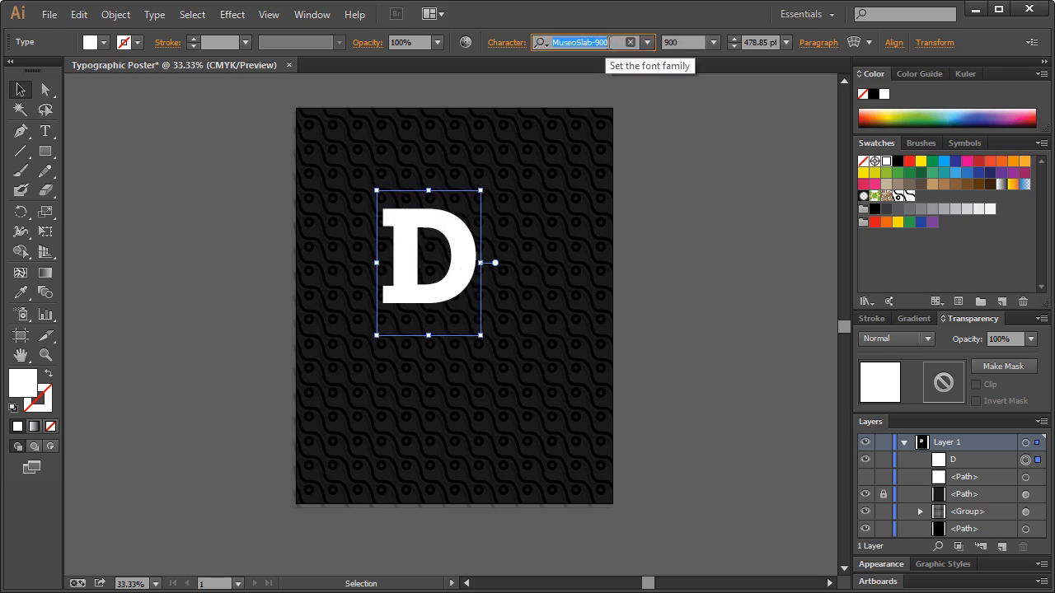
{"action": "mouse_move", "coordinate": [552, 89]}
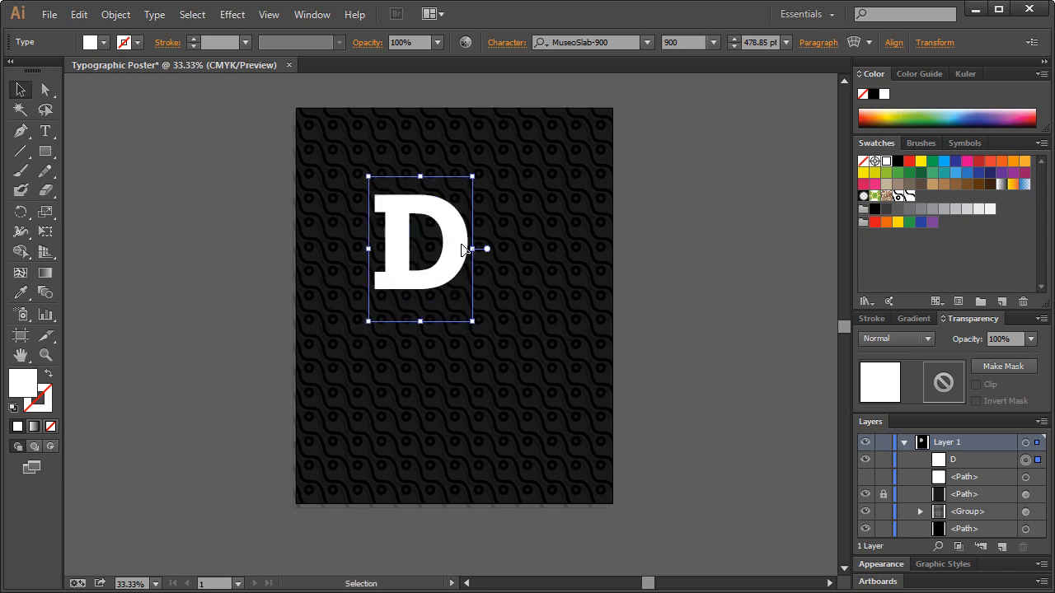
- Reposition the D and place a duplicate C overlapping its lower right to form the DC monogram
{"action": "left_click_drag", "start_coordinate": [445, 250], "coordinate": [445, 261]}
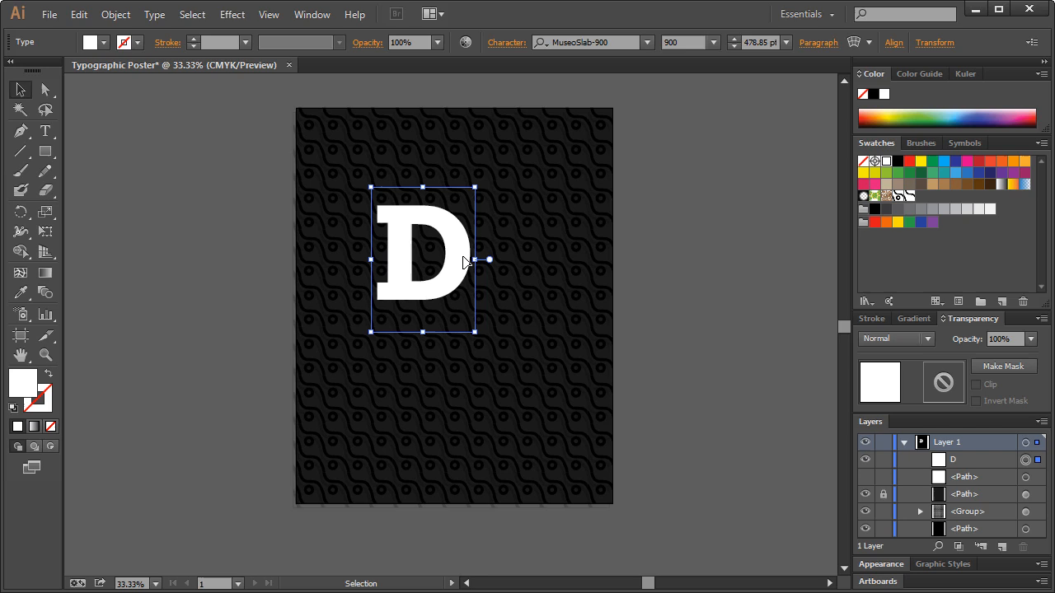
{"action": "mouse_move", "coordinate": [465, 266]}
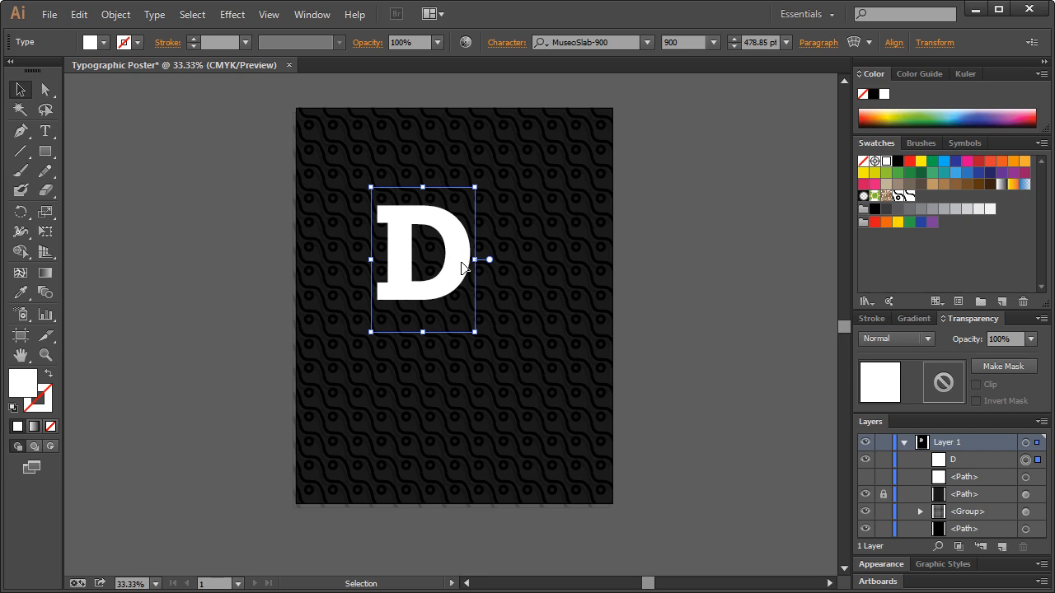
{"action": "mouse_move", "coordinate": [476, 303]}
{"action": "type", "text": "C"}
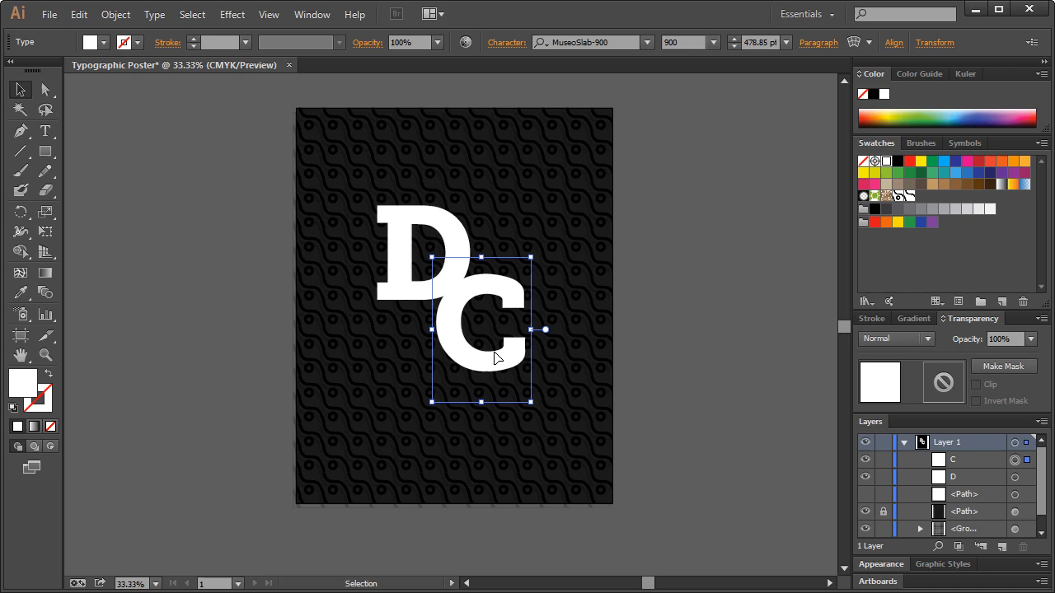
{"action": "left_click_drag", "start_coordinate": [495, 360], "coordinate": [481, 353]}
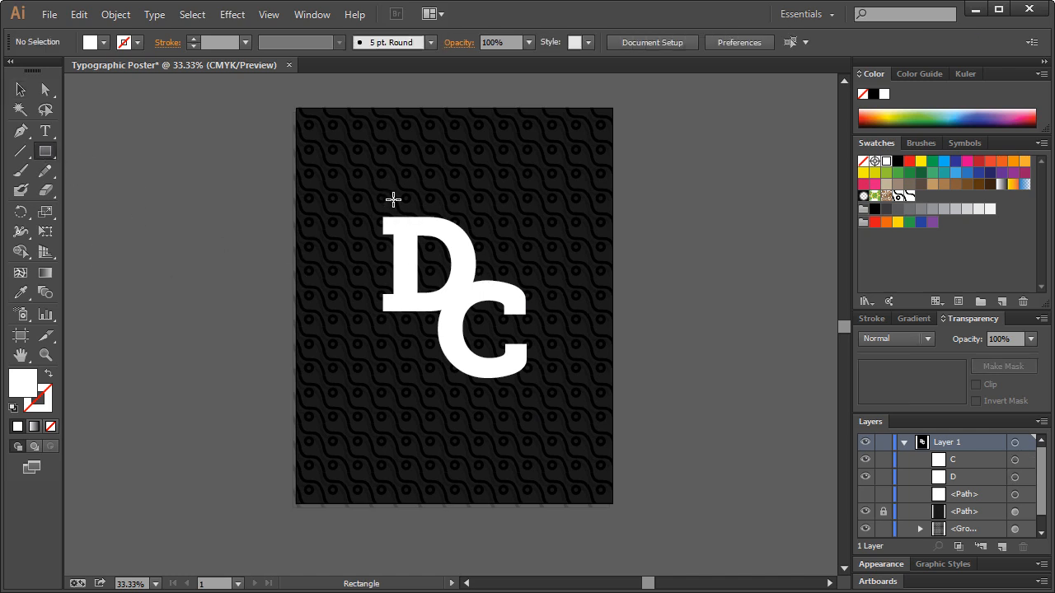
- Draw a tall rectangle around the DC letters with no fill and a white outline
{"action": "left_click_drag", "start_coordinate": [394, 202], "coordinate": [503, 363]}
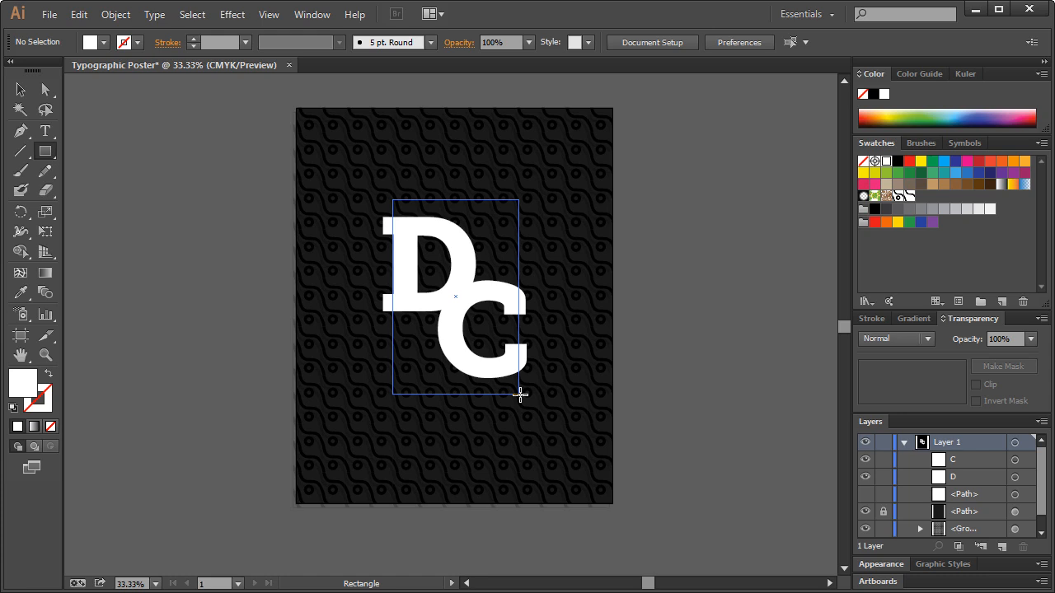
{"action": "left_click", "coordinate": [1002, 366]}
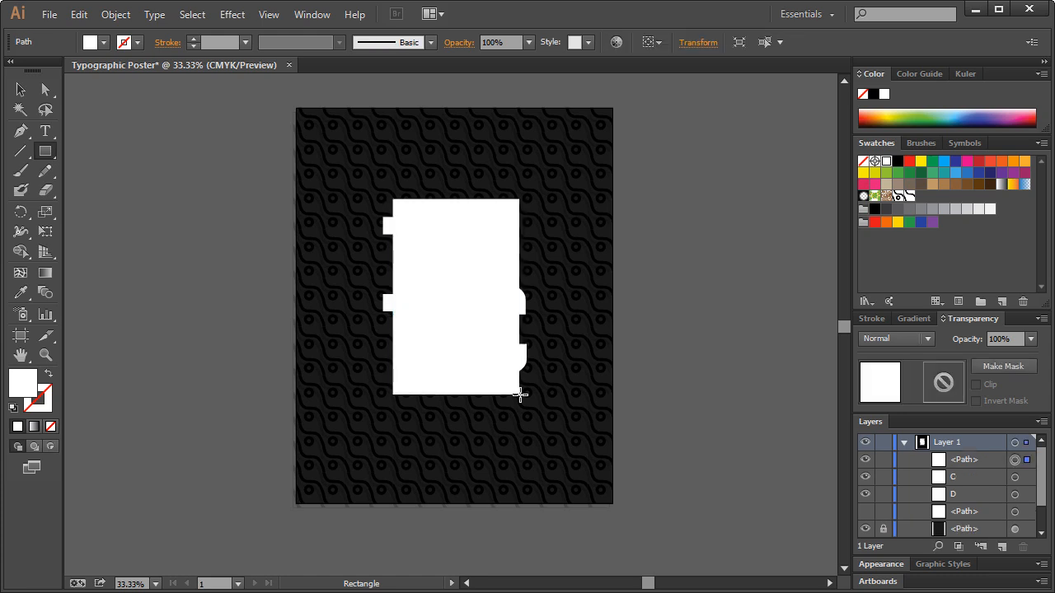
{"action": "left_click", "coordinate": [913, 318]}
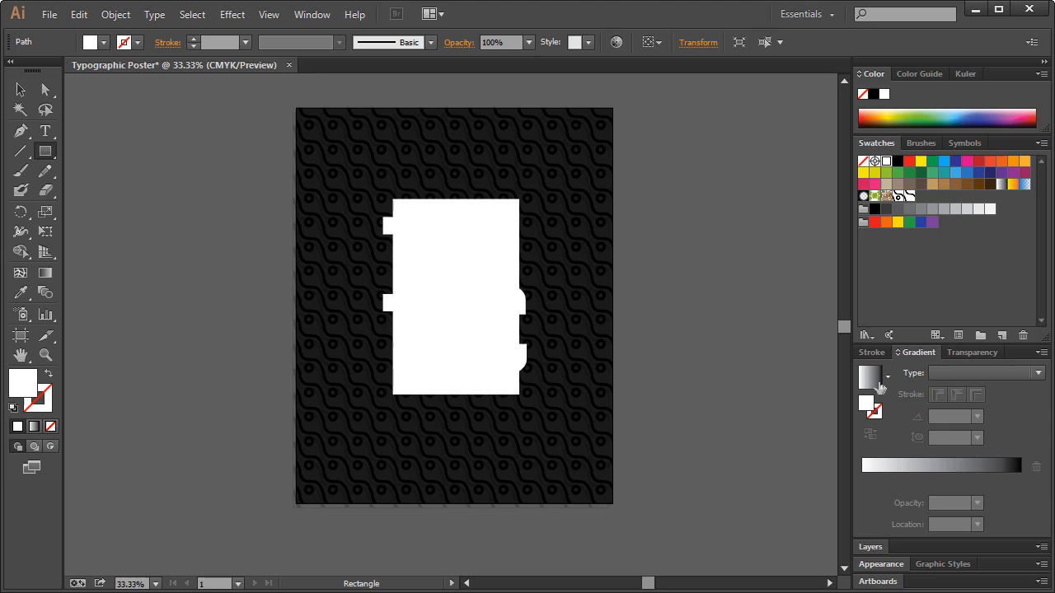
{"action": "mouse_move", "coordinate": [106, 43]}
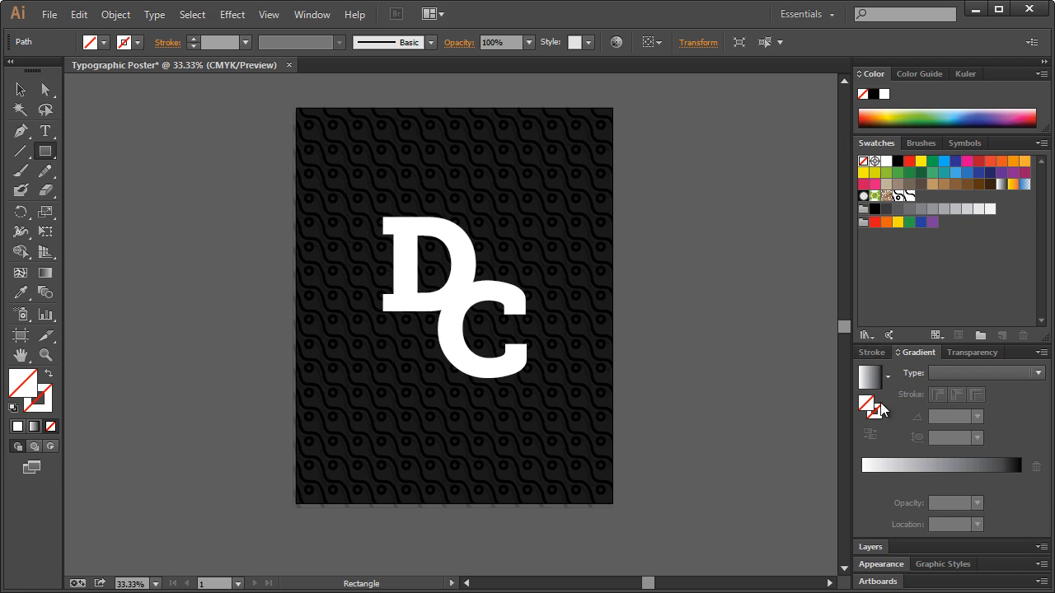
{"action": "left_click", "coordinate": [887, 162]}
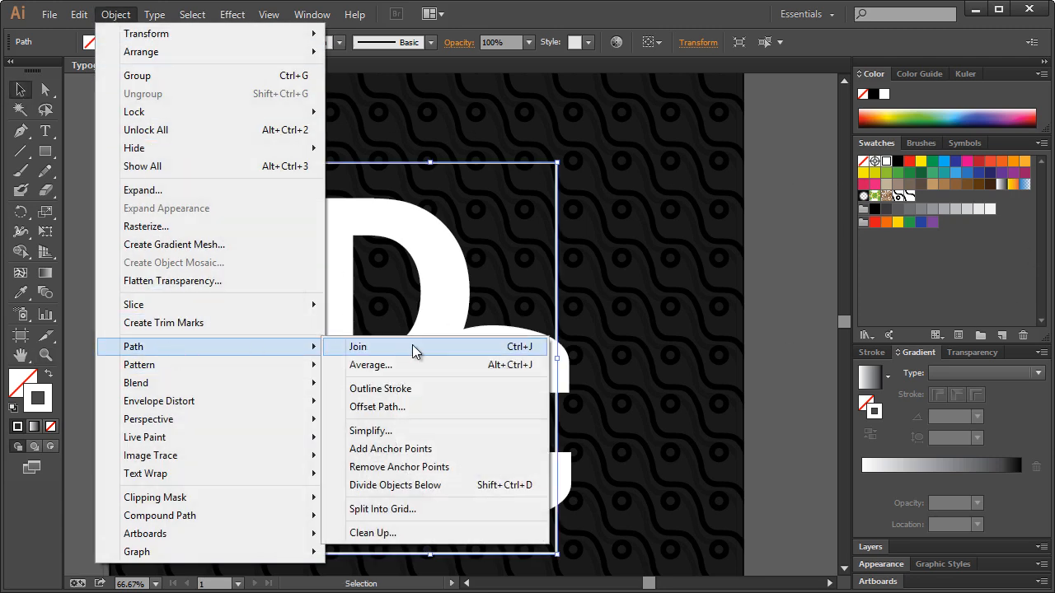
- Join the white frame path's endpoints into a closed outline
{"action": "left_click", "coordinate": [357, 346]}
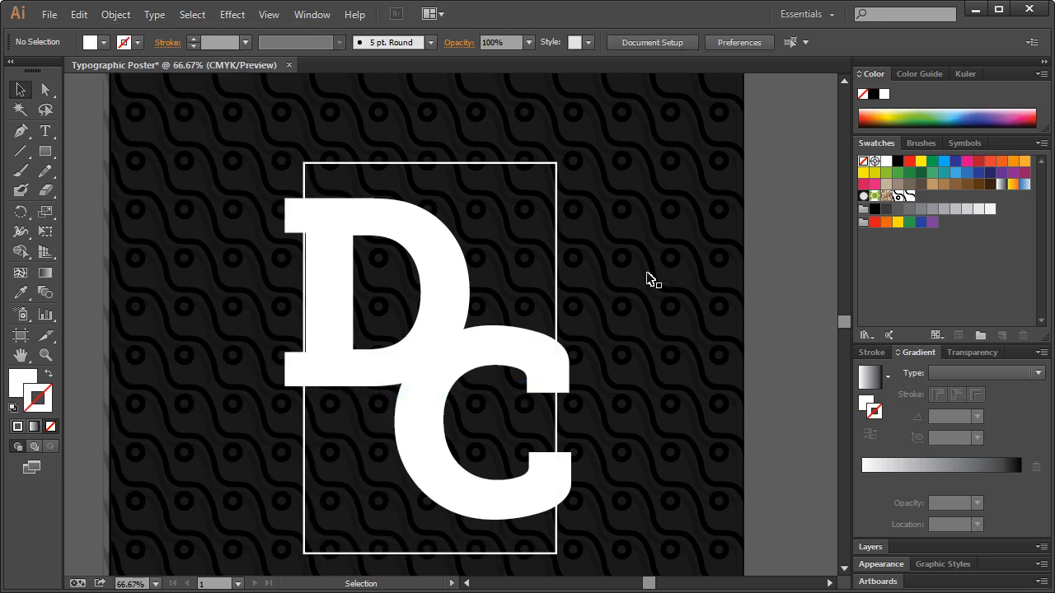
{"action": "mouse_move", "coordinate": [303, 196]}
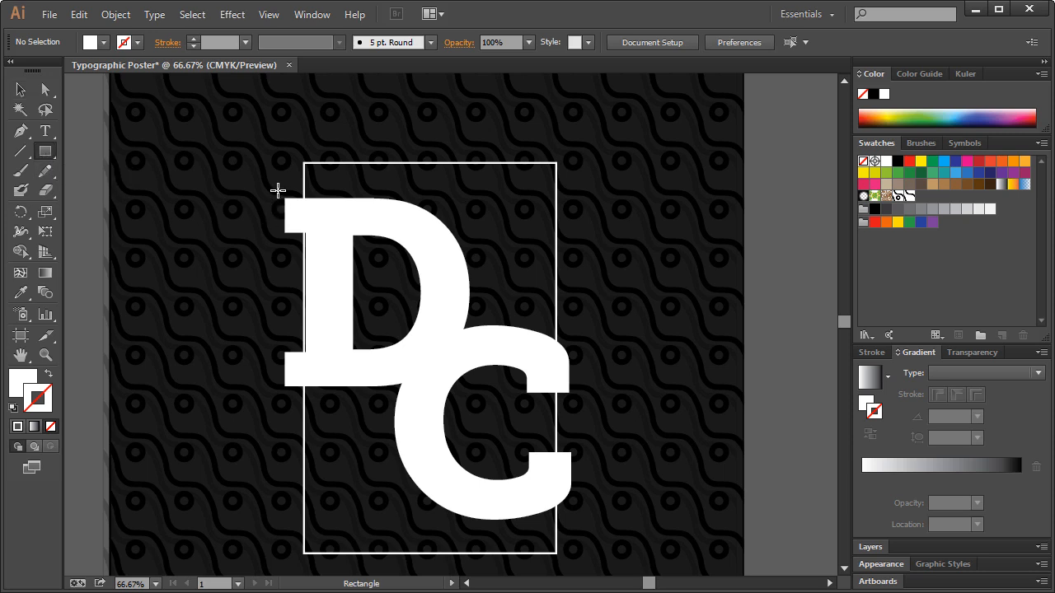
- Subtract a small rectangle over the D's left edge from the frame with Pathfinder Minus Front
{"action": "left_click_drag", "start_coordinate": [277, 192], "coordinate": [333, 401]}
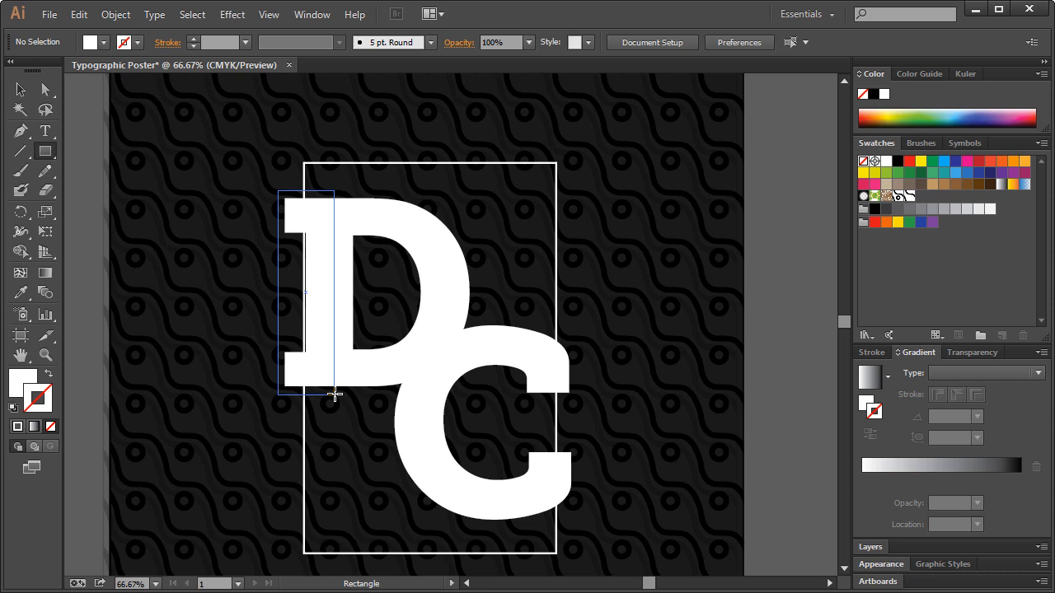
{"action": "left_click", "coordinate": [305, 294]}
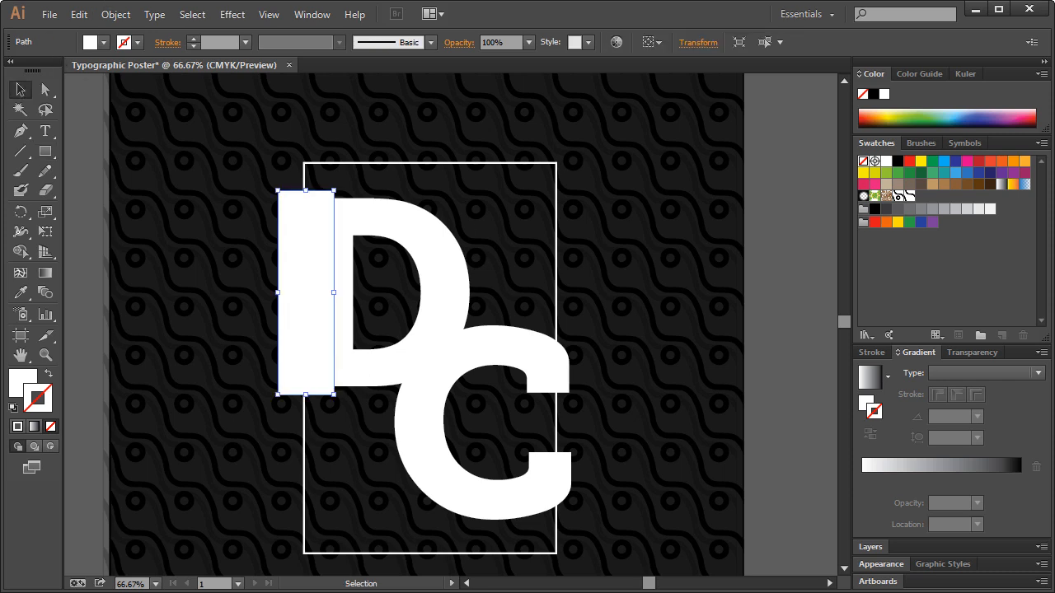
{"action": "mouse_move", "coordinate": [435, 167]}
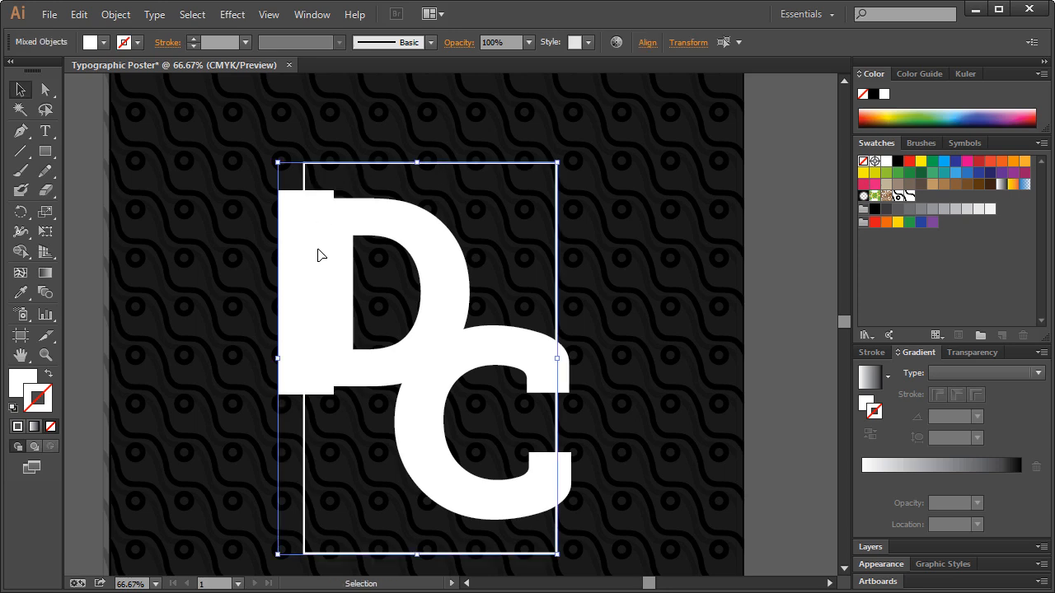
{"action": "left_click", "coordinate": [311, 14]}
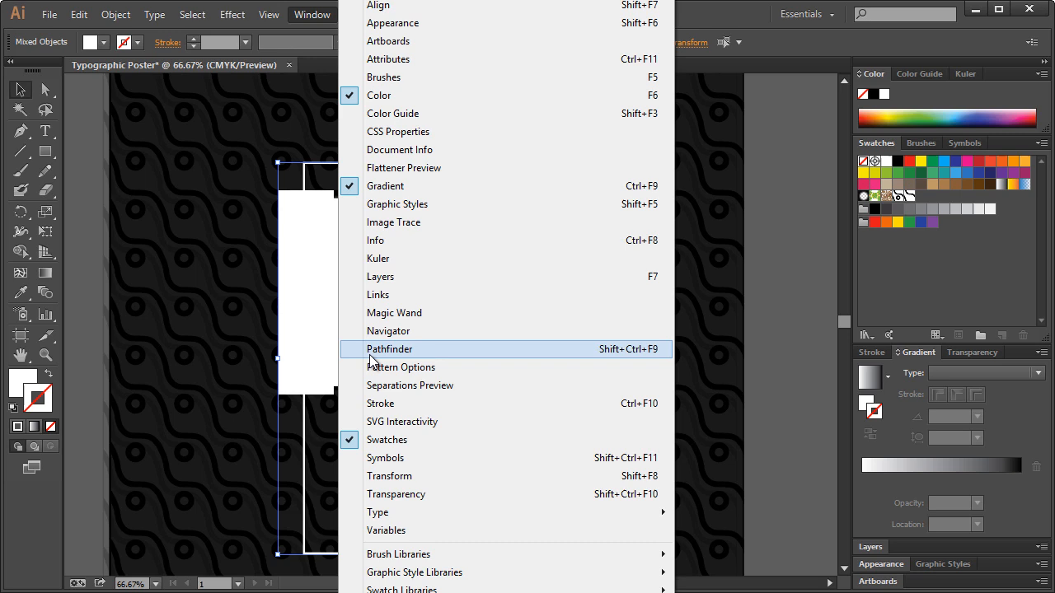
{"action": "left_click", "coordinate": [389, 350]}
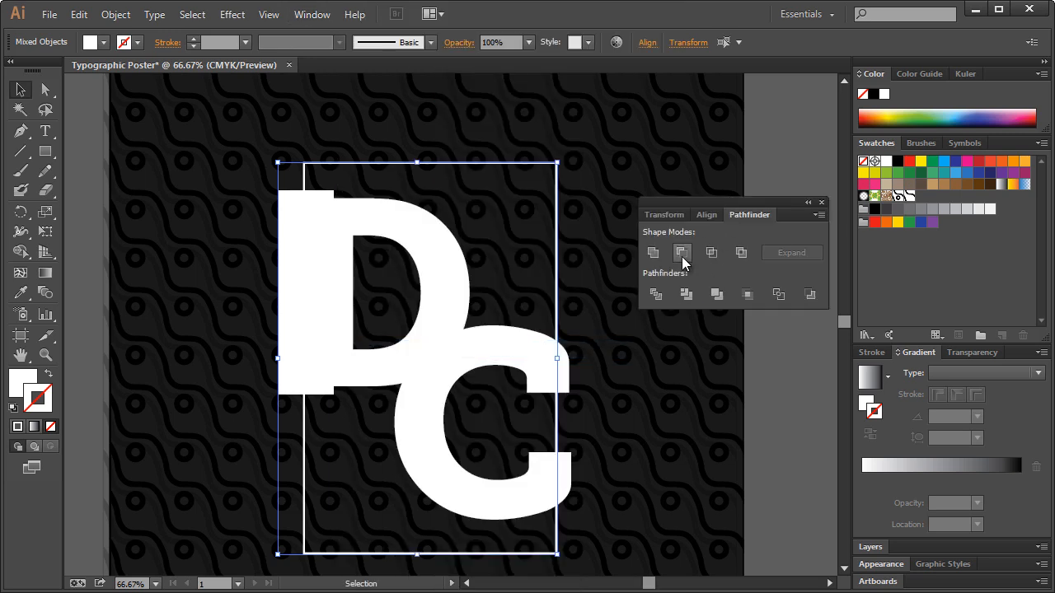
{"action": "mouse_move", "coordinate": [683, 253]}
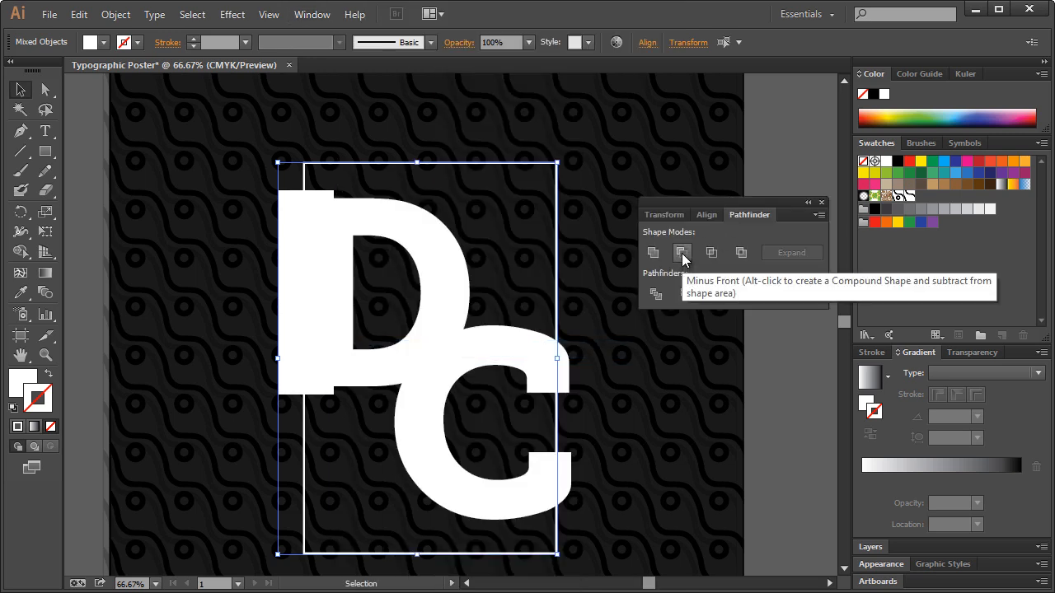
{"action": "left_click", "coordinate": [682, 253]}
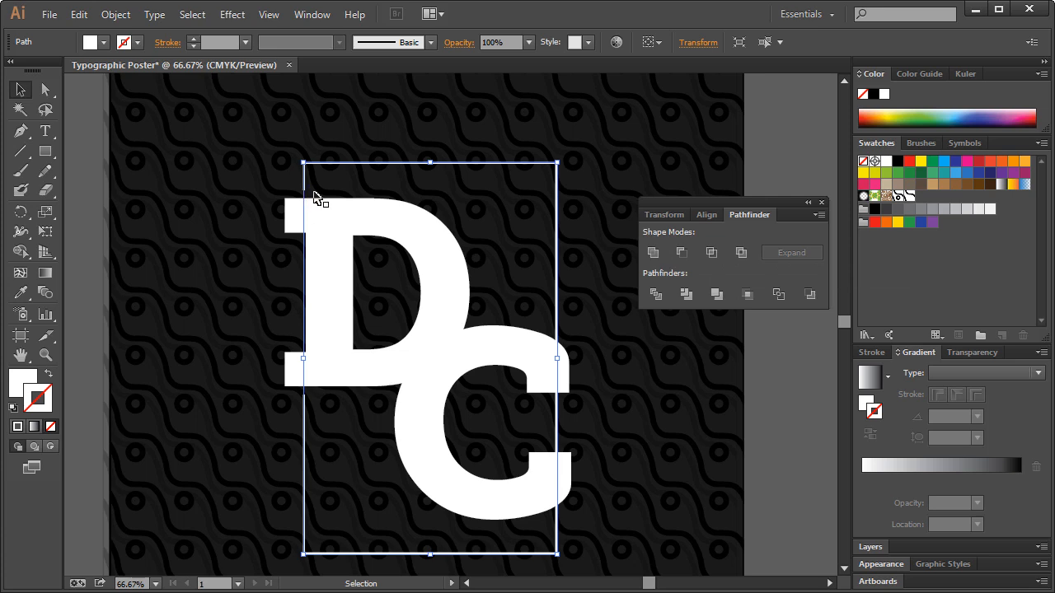
{"action": "left_click", "coordinate": [764, 143]}
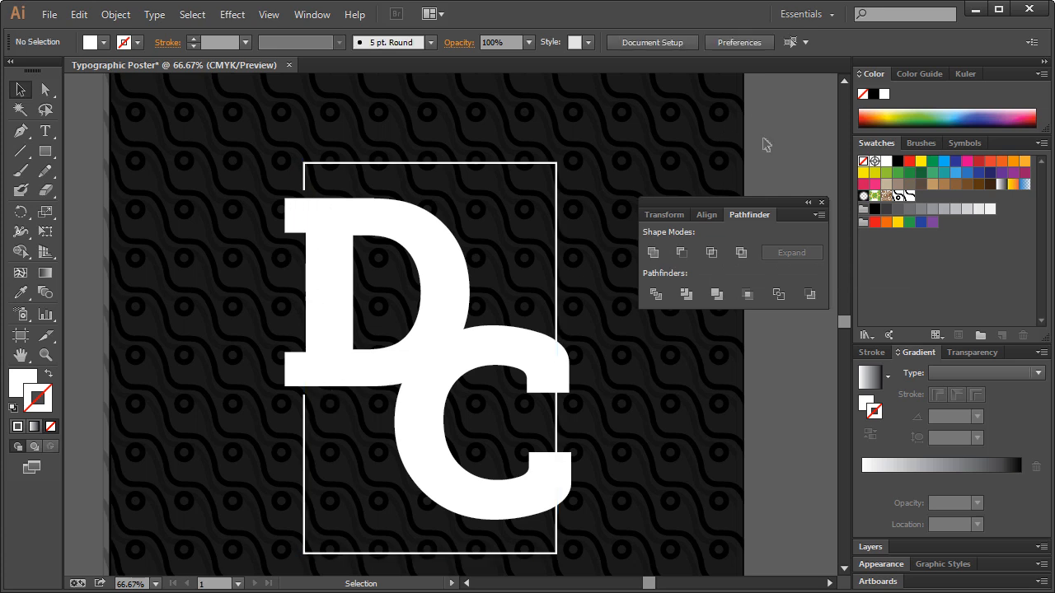
{"action": "mouse_move", "coordinate": [563, 340]}
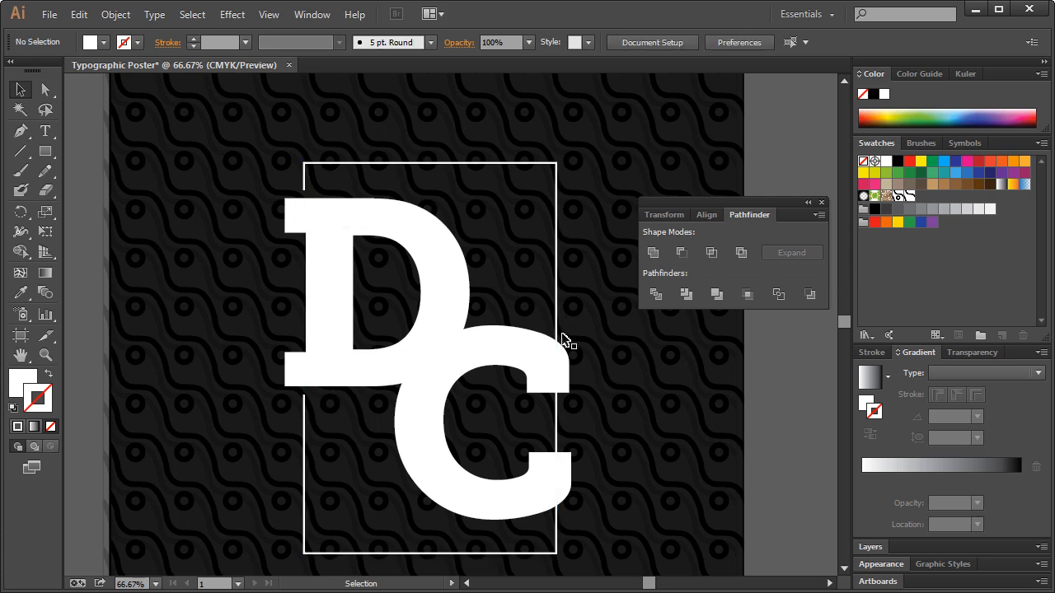
{"action": "mouse_move", "coordinate": [156, 254]}
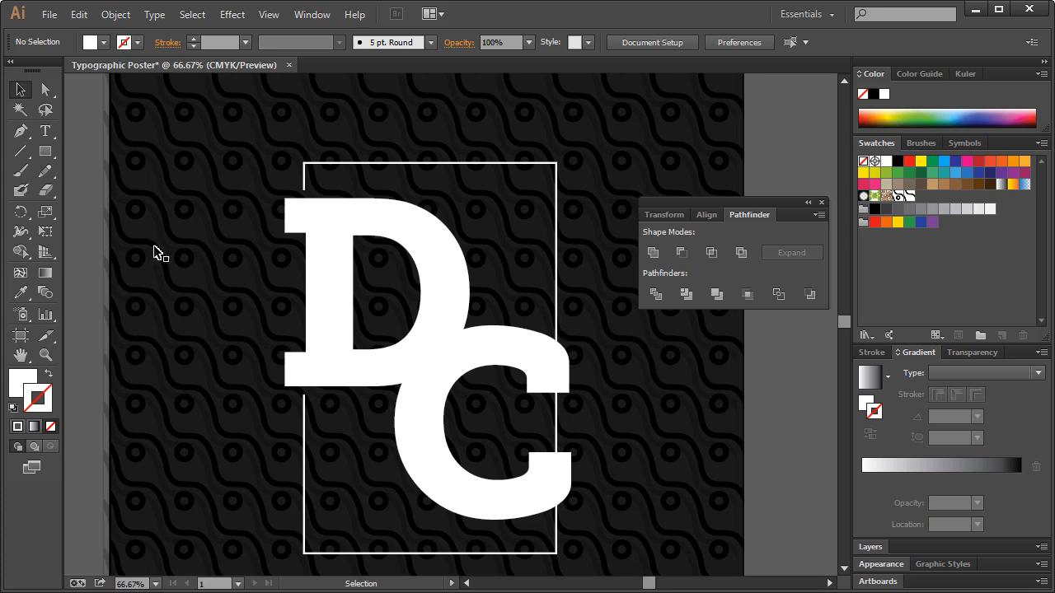
- Subtract a small rectangle near the C's lower right from the frame with Minus Front
{"action": "left_click", "coordinate": [47, 152]}
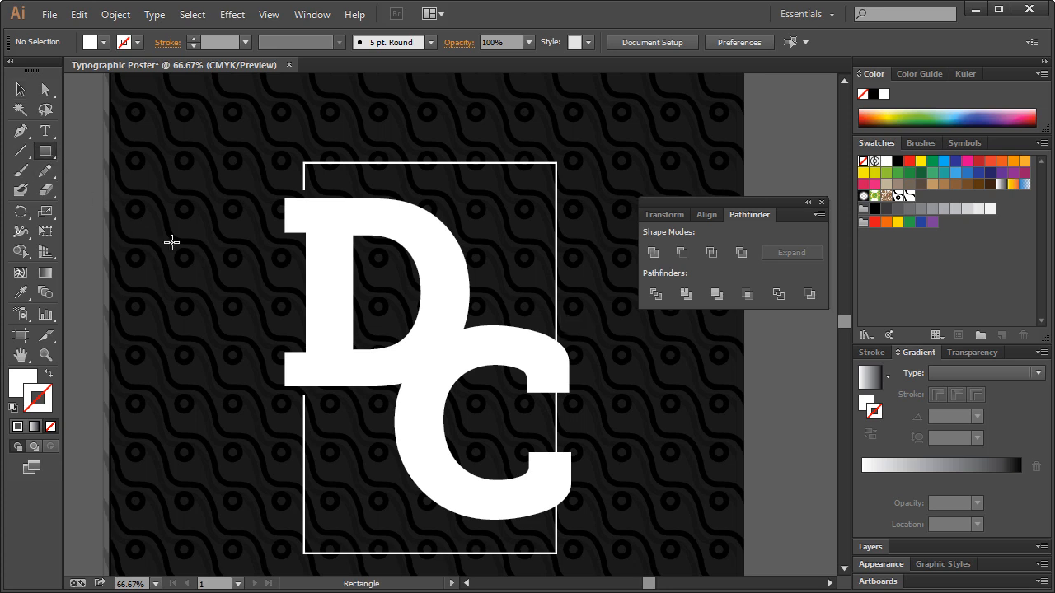
{"action": "mouse_move", "coordinate": [541, 333]}
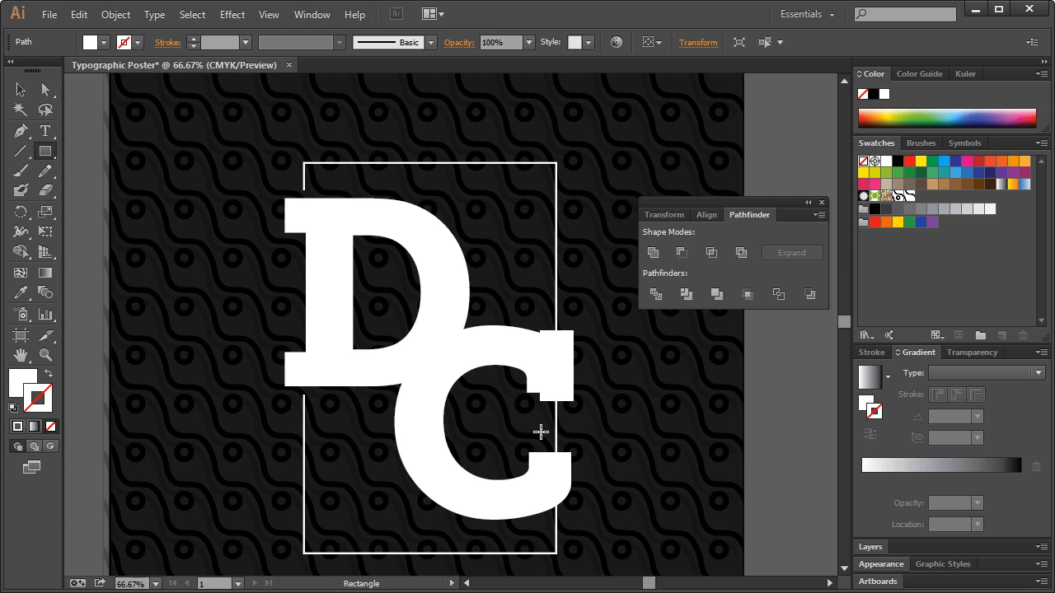
{"action": "mouse_move", "coordinate": [544, 443]}
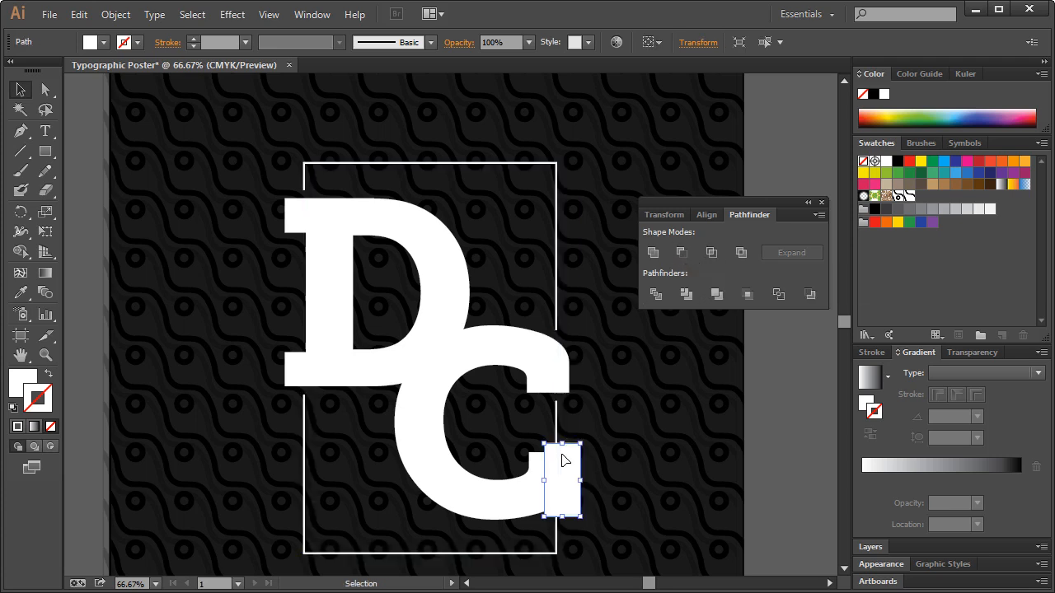
{"action": "left_click", "coordinate": [683, 253]}
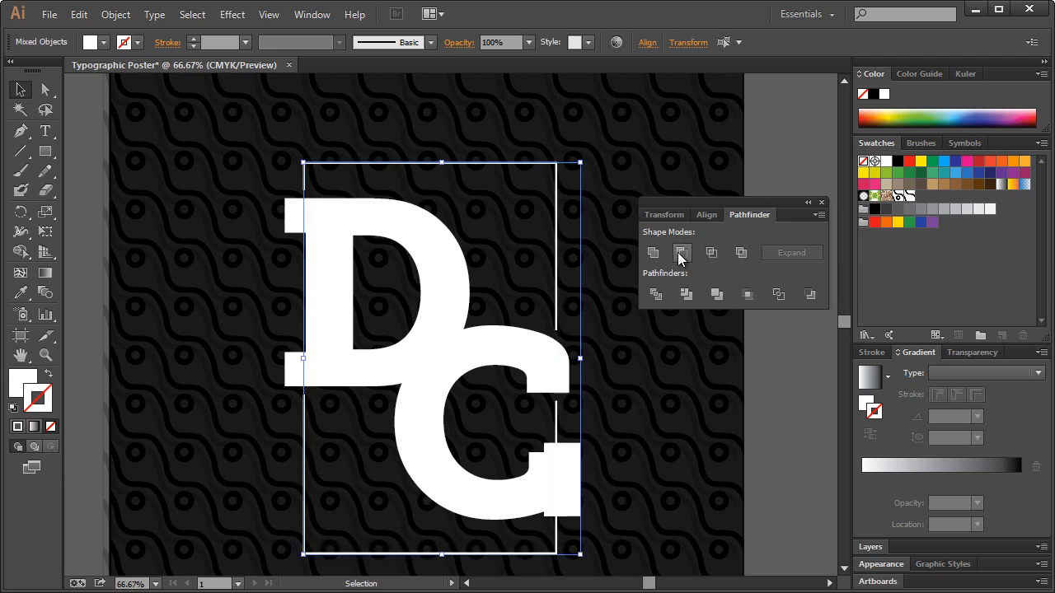
{"action": "left_click", "coordinate": [682, 252]}
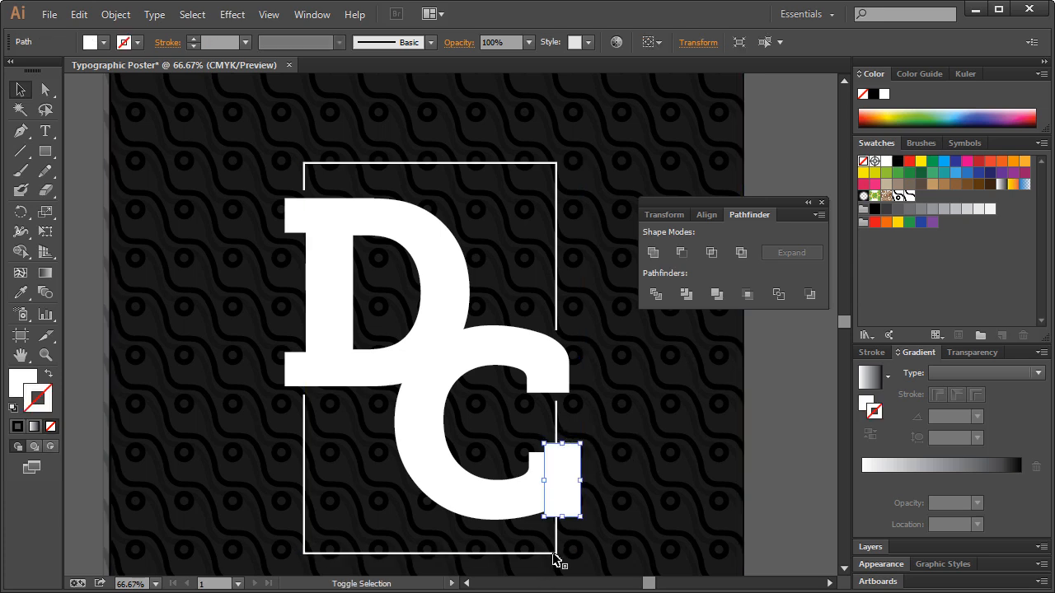
{"action": "left_click", "coordinate": [683, 254]}
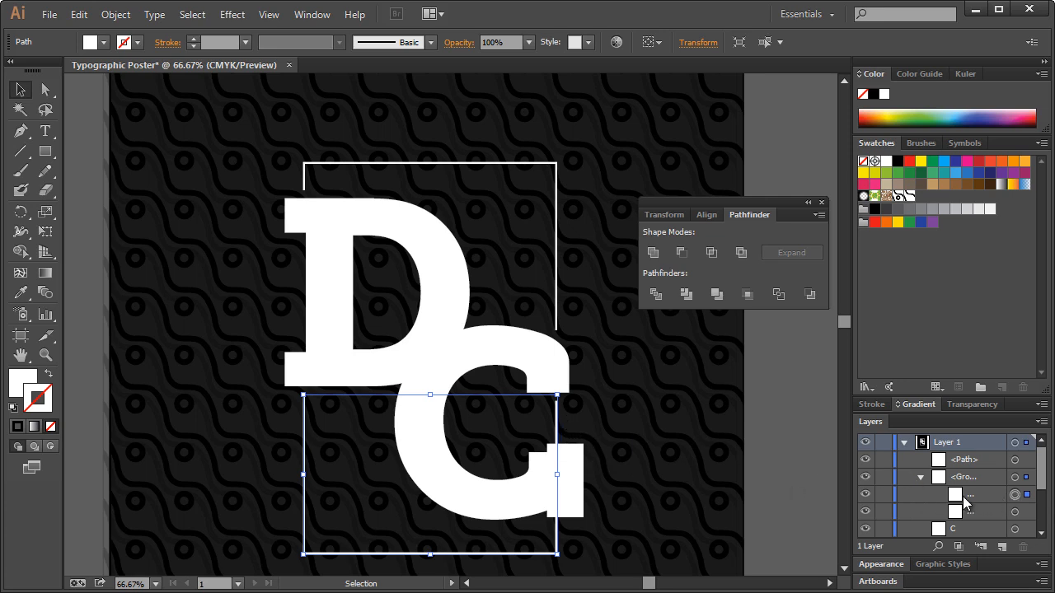
{"action": "mouse_move", "coordinate": [1015, 504]}
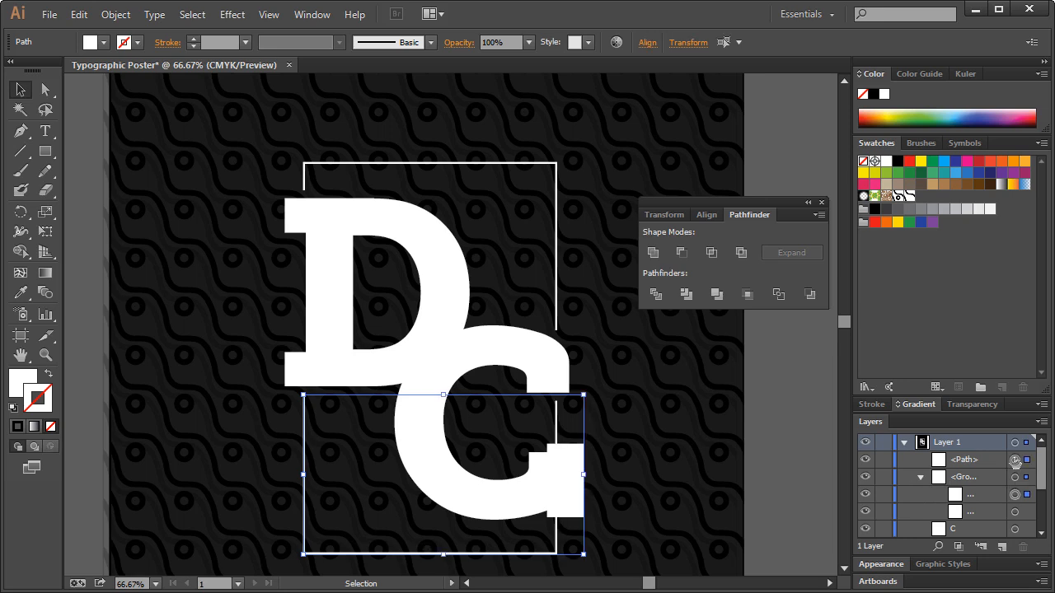
{"action": "mouse_move", "coordinate": [1015, 463]}
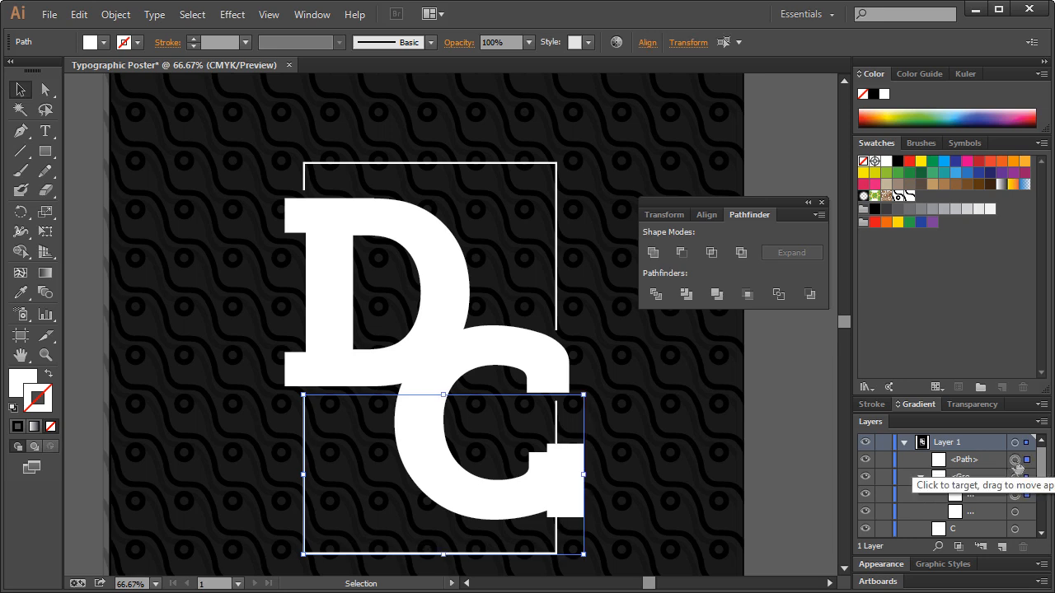
{"action": "left_click", "coordinate": [683, 252]}
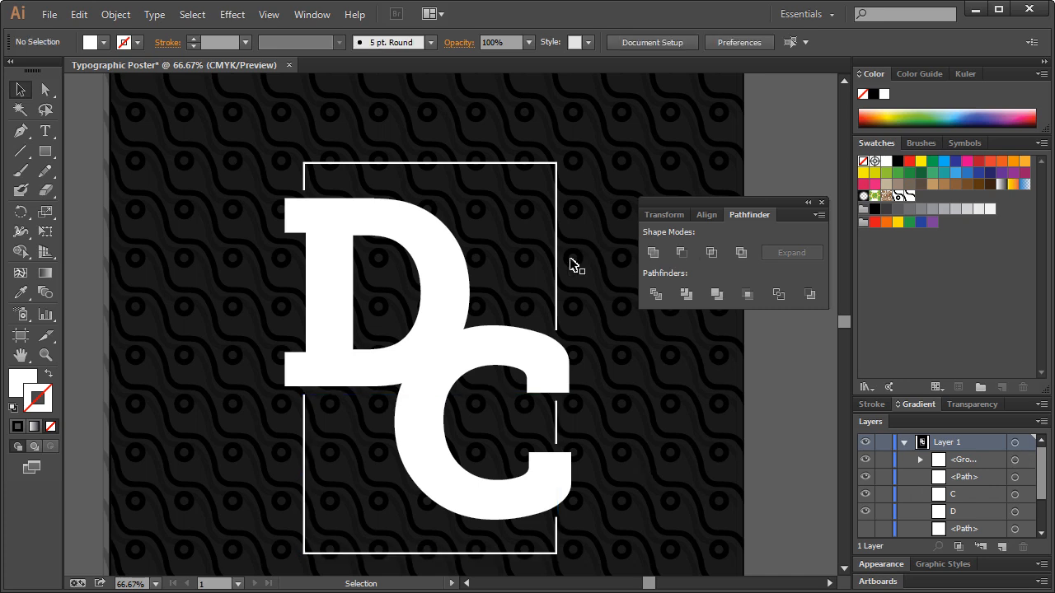
{"action": "mouse_move", "coordinate": [438, 249]}
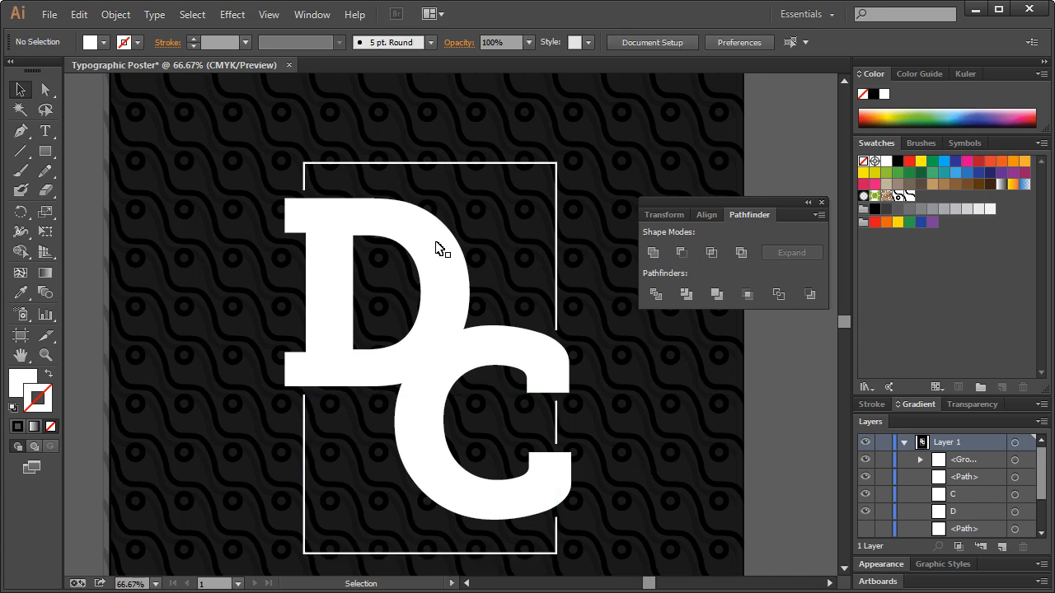
{"action": "mouse_move", "coordinate": [818, 223]}
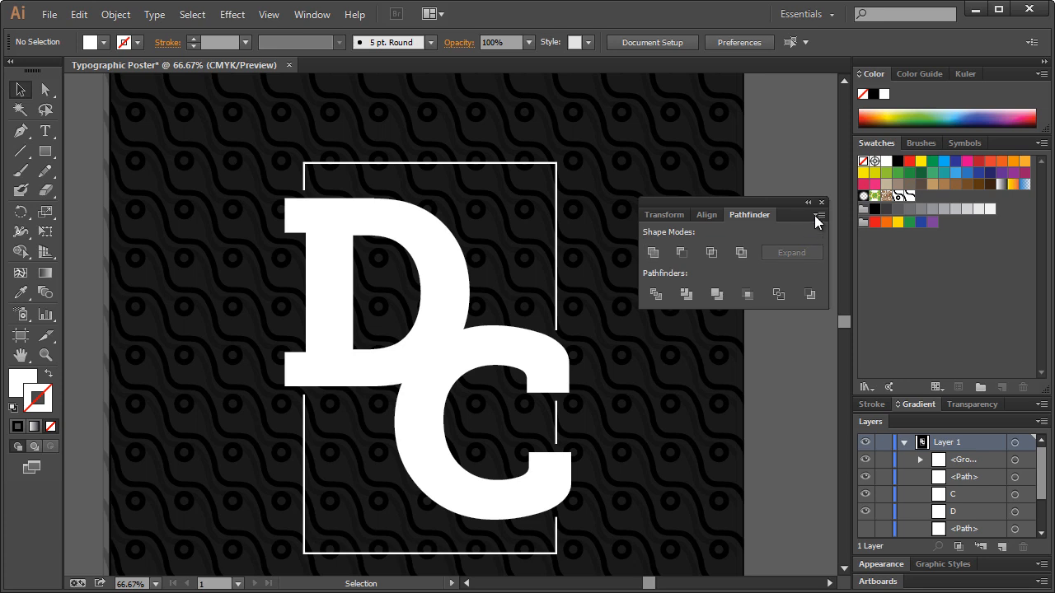
{"action": "mouse_move", "coordinate": [820, 223]}
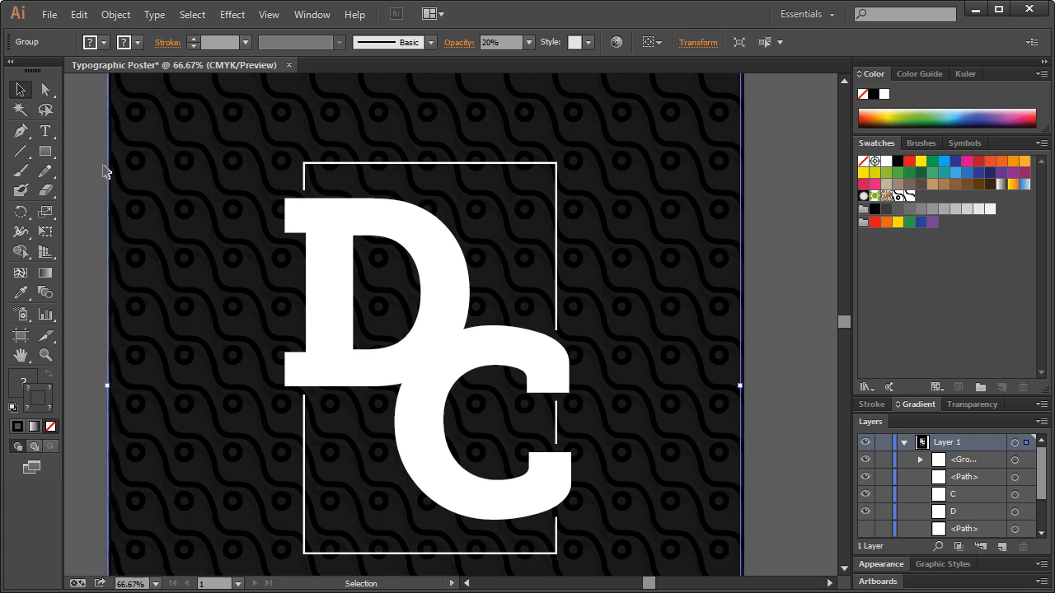
{"action": "mouse_move", "coordinate": [790, 204]}
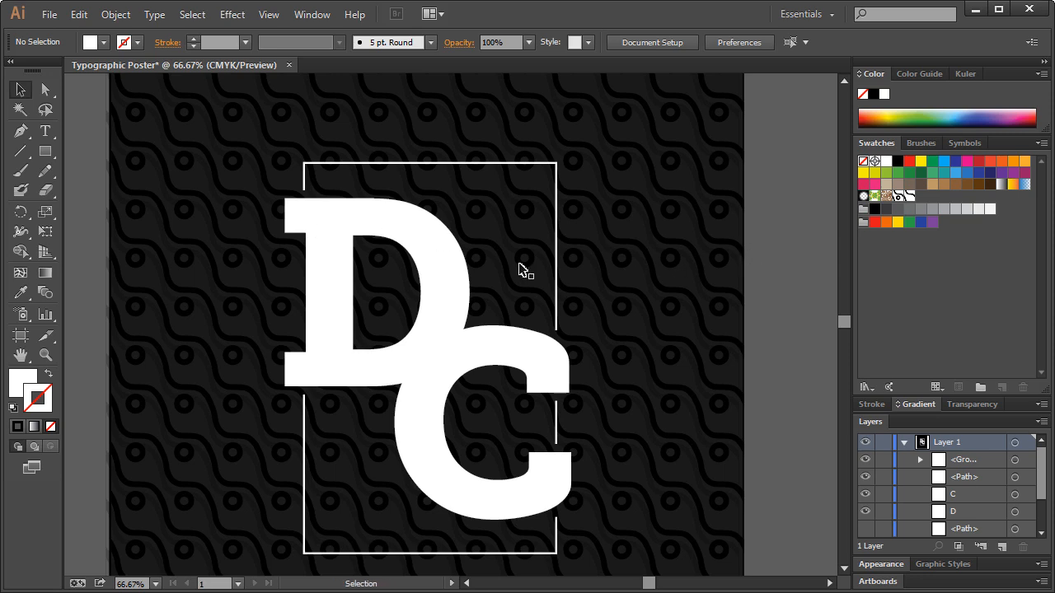
- Zoom out to view the whole finished poster in the window
{"action": "key", "text": "ctrl+-"}
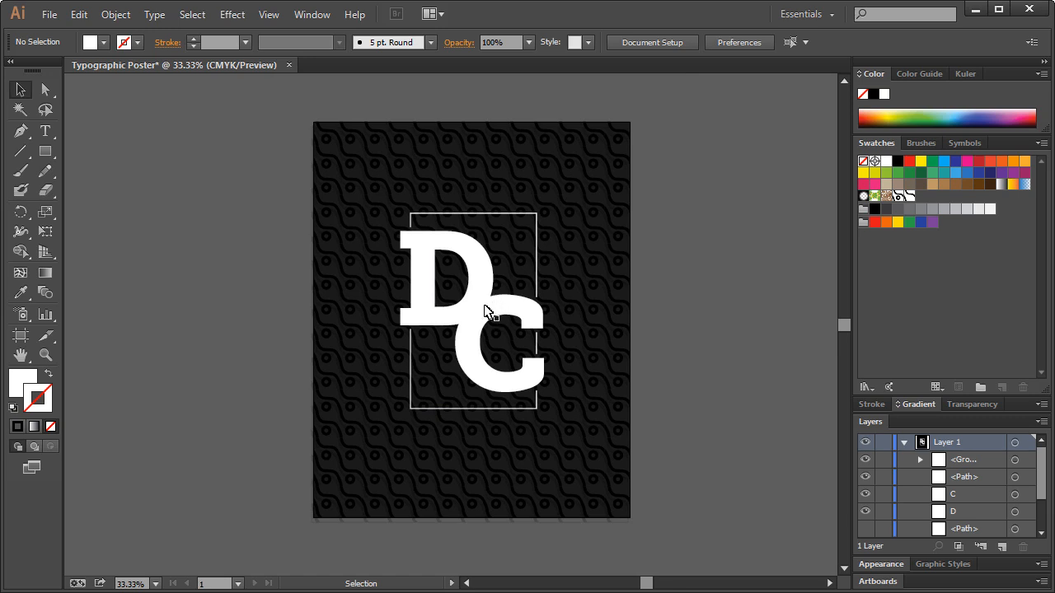
{"action": "mouse_move", "coordinate": [472, 321]}
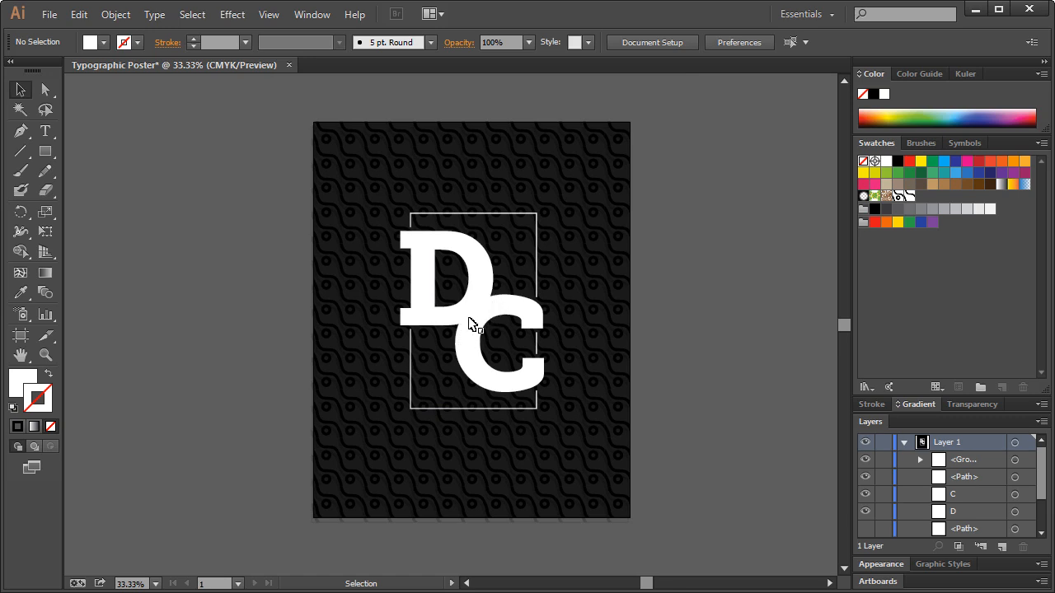
{"action": "mouse_move", "coordinate": [468, 328]}
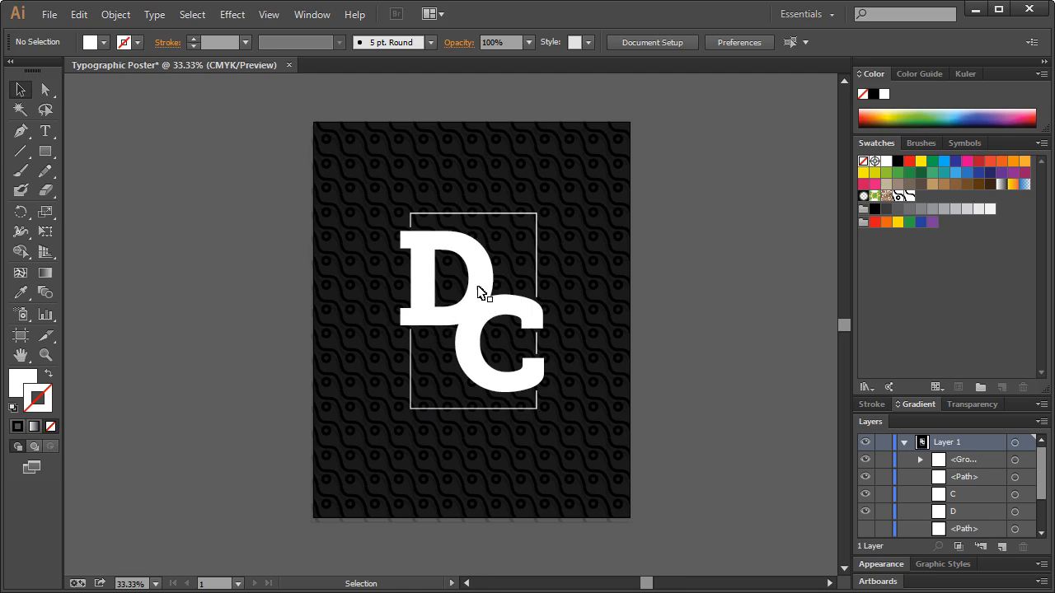
{"action": "mouse_move", "coordinate": [326, 216]}
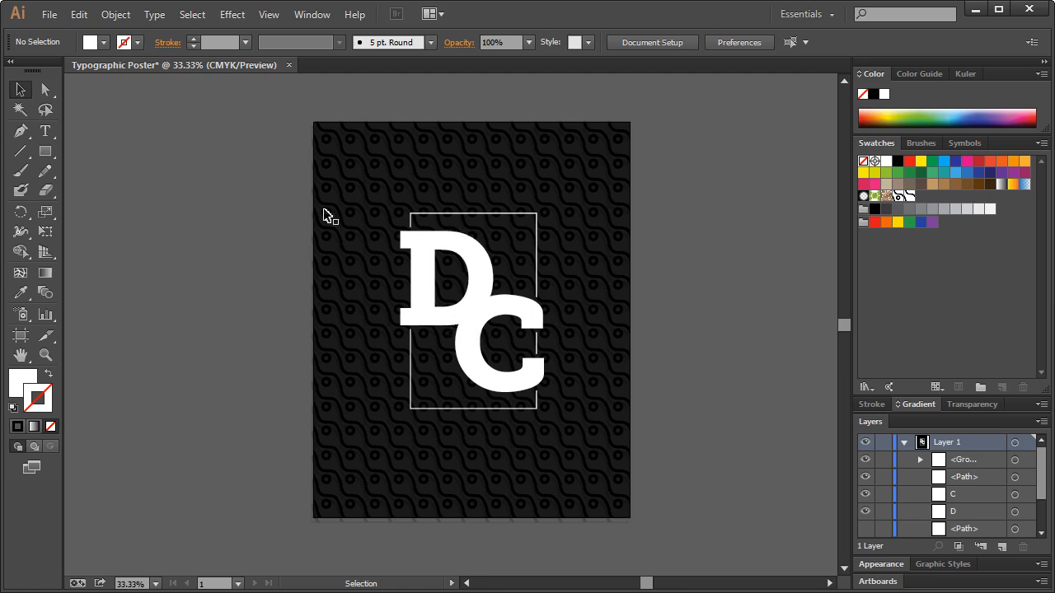